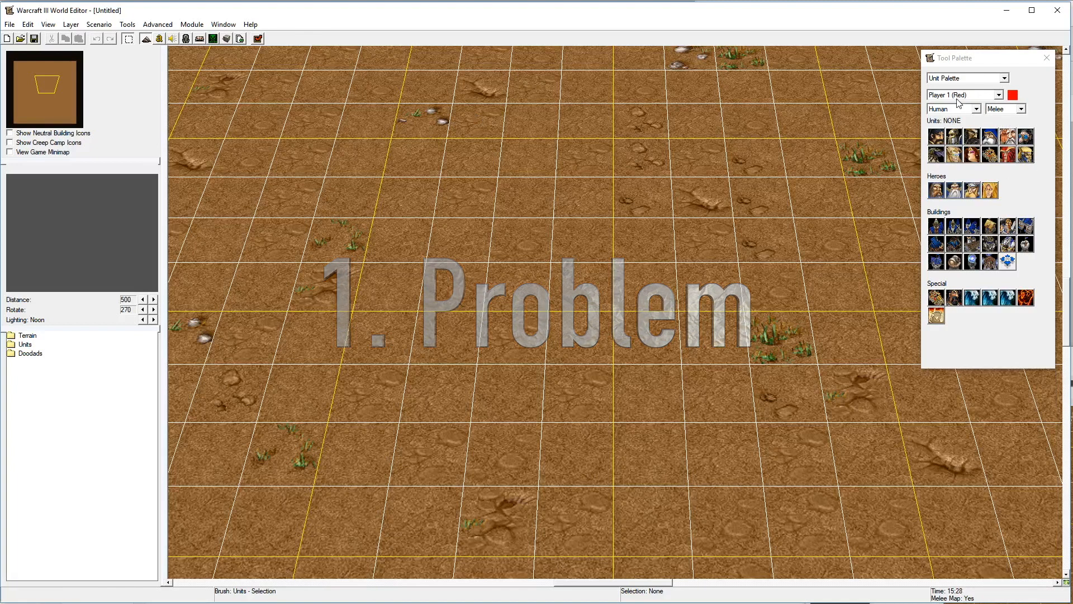
# Switch to the Terrain Palette with the Shallow Water cliff brush and Rock texture
pyautogui.click(1005, 77)
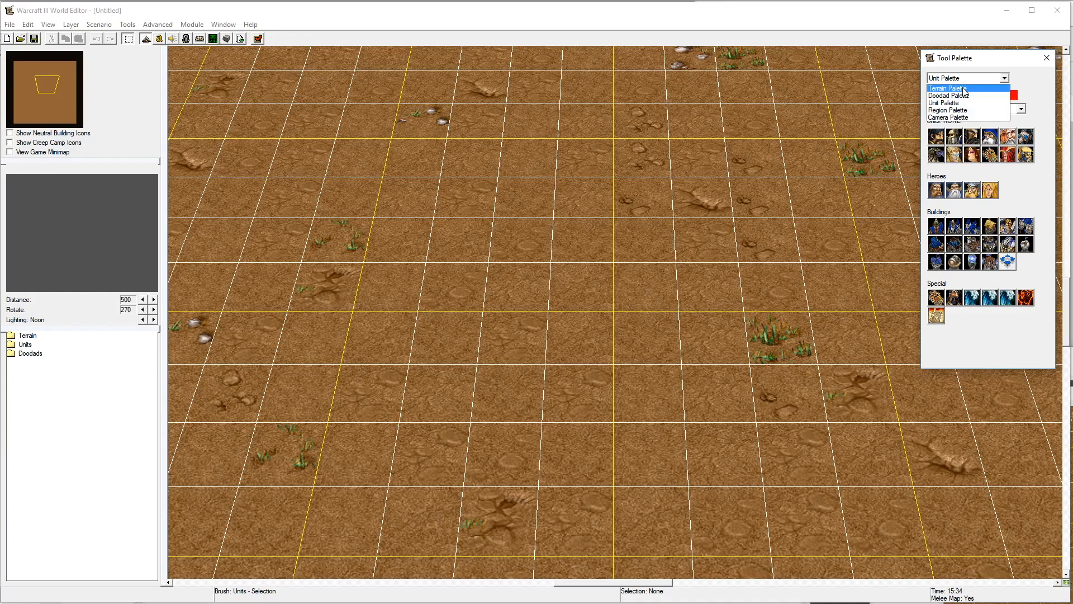
pyautogui.click(948, 87)
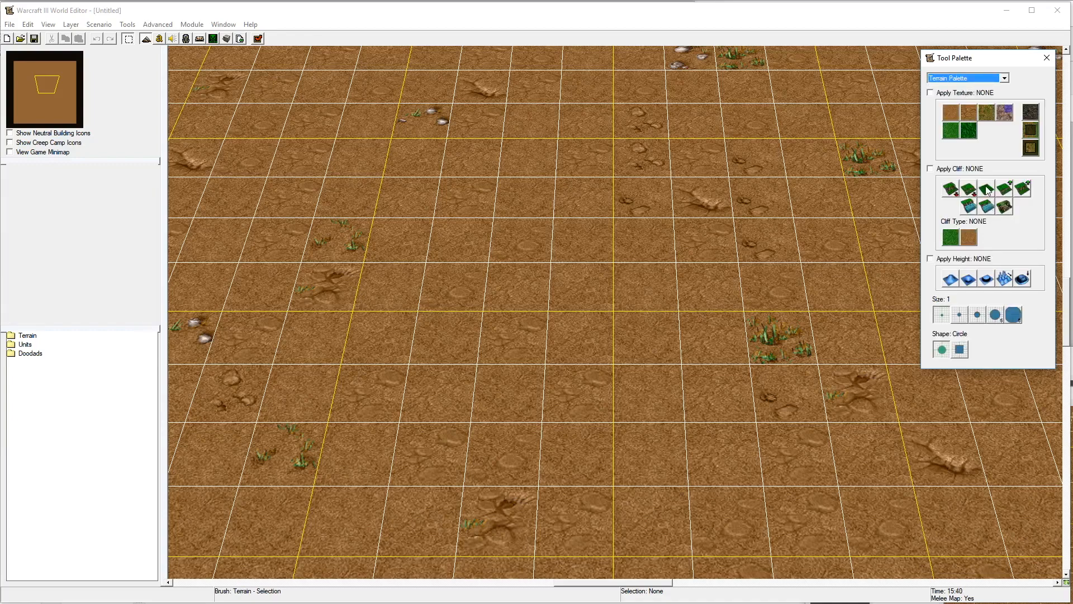
pyautogui.click(1001, 203)
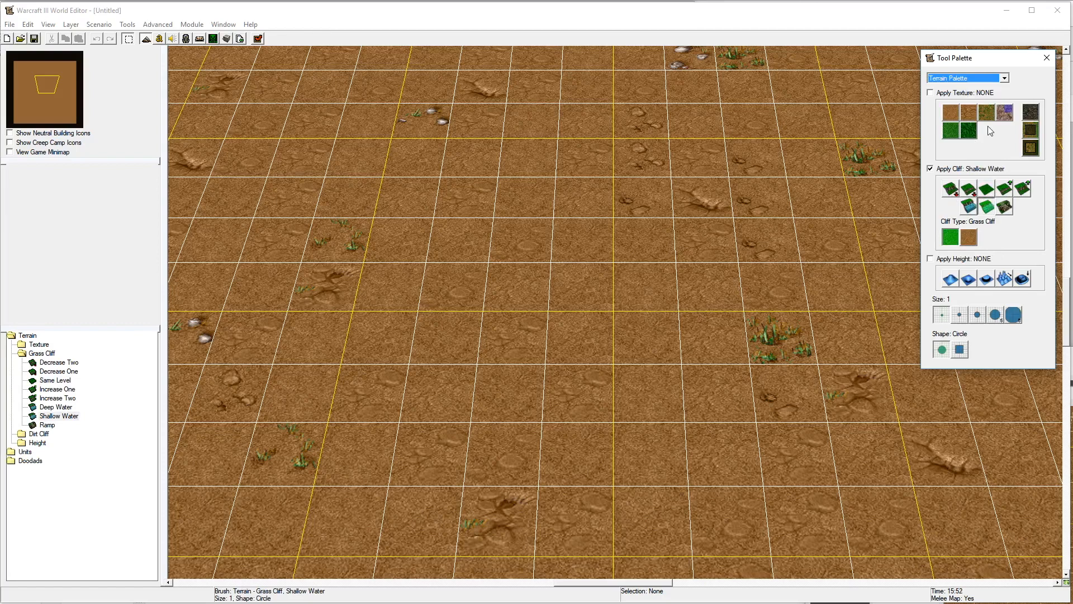
pyautogui.click(1033, 113)
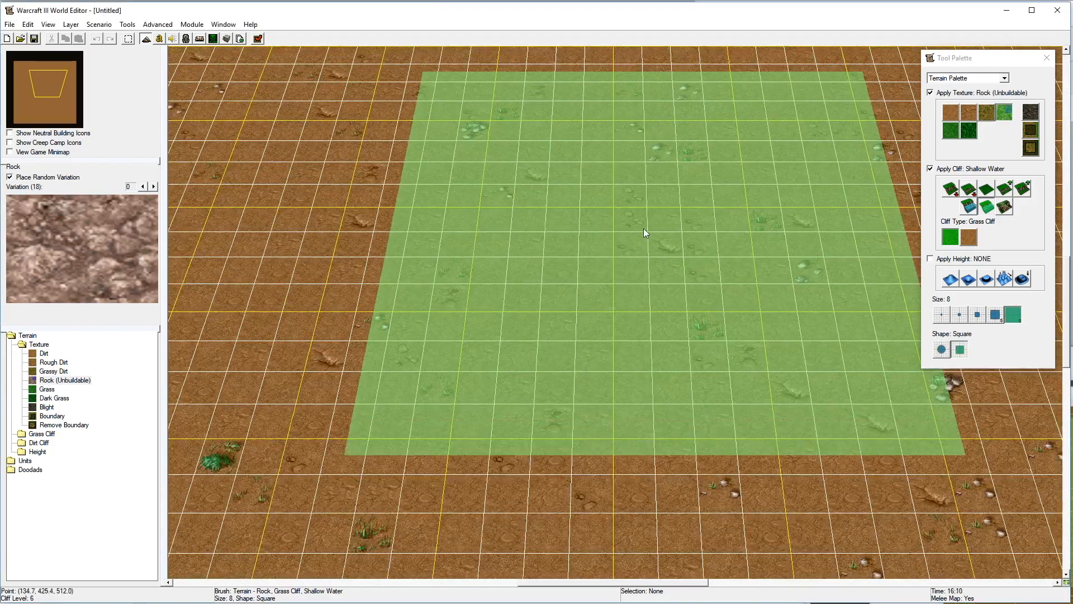
# Paint a large square shallow-water pool in the centre of the map
pyautogui.click(644, 233)
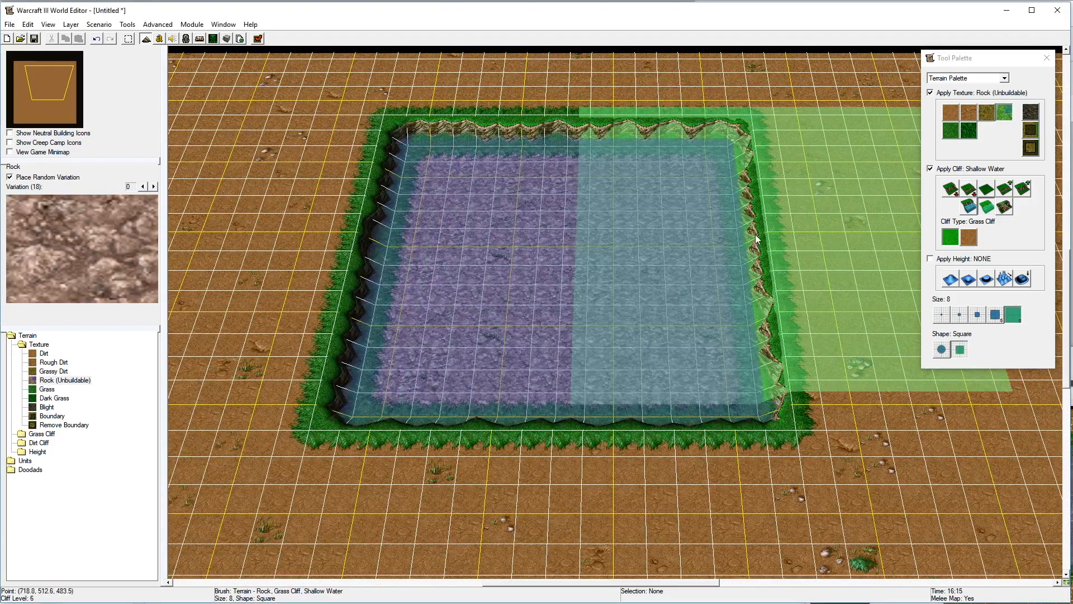
pyautogui.click(554, 266)
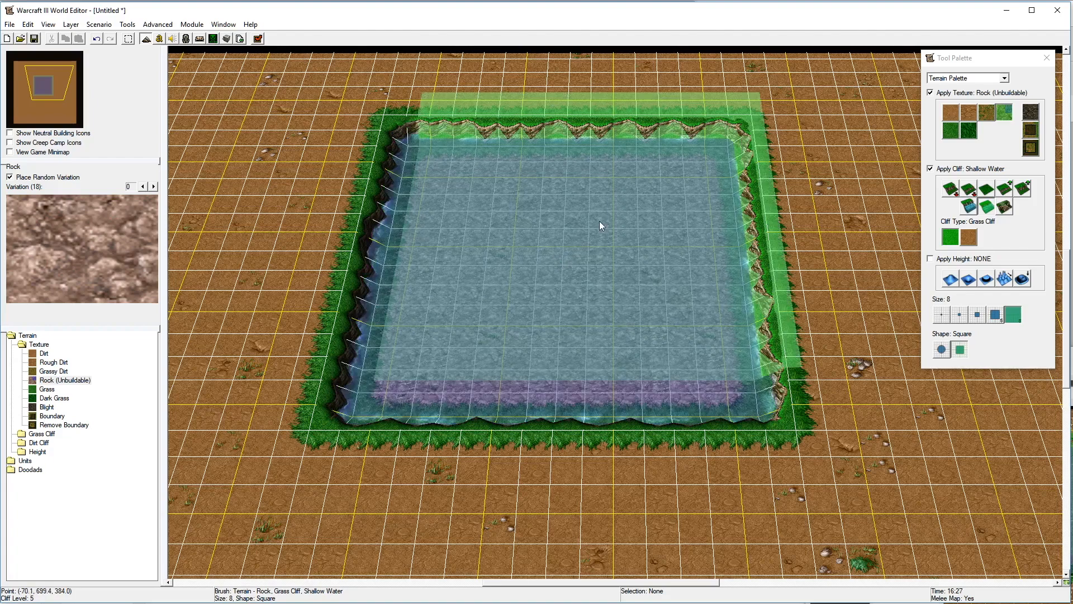
pyautogui.moveTo(648, 251)
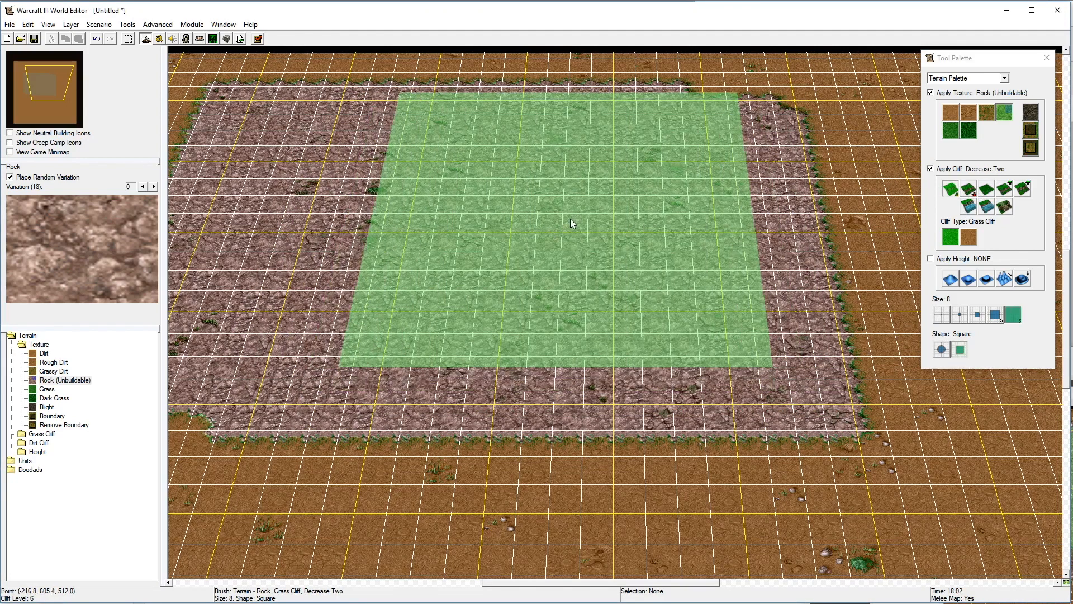
pyautogui.moveTo(569, 226)
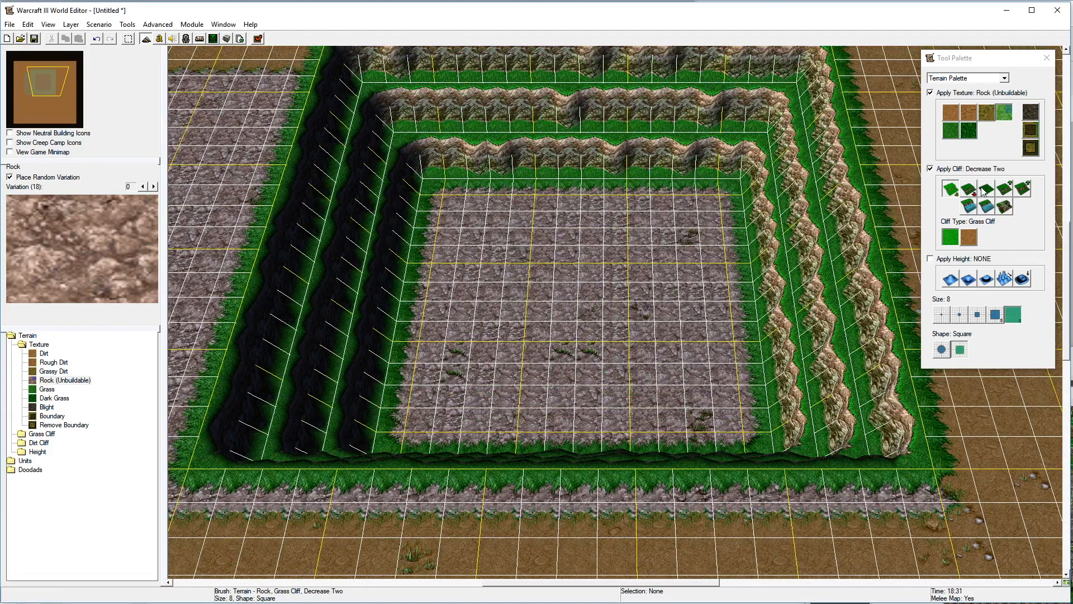
# Use the Same Level cliff brush at a smaller size to flatten the basin floor
pyautogui.click(950, 188)
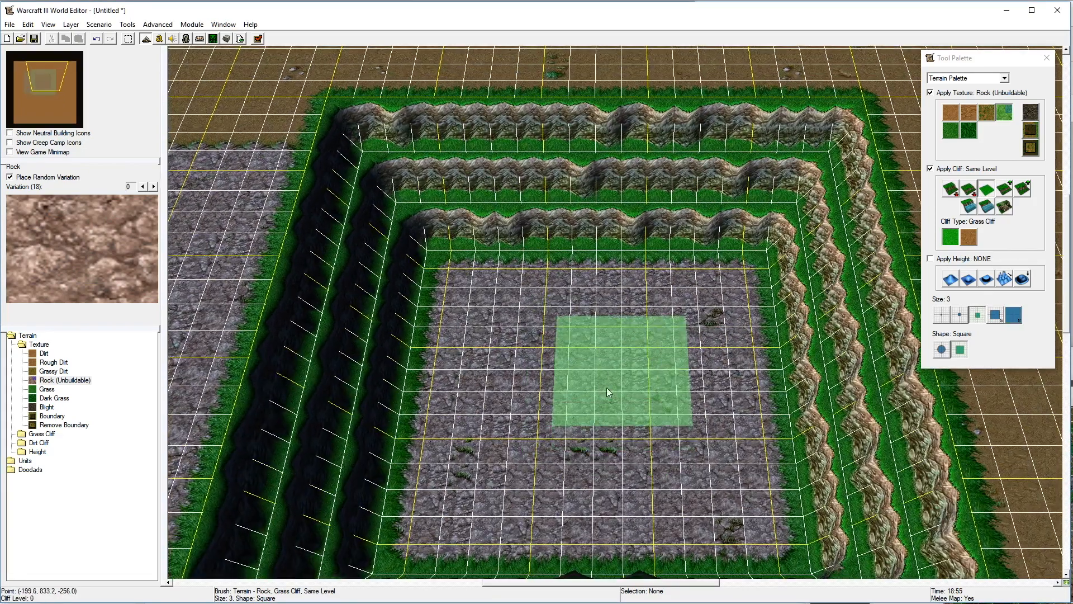
pyautogui.scroll(-3)
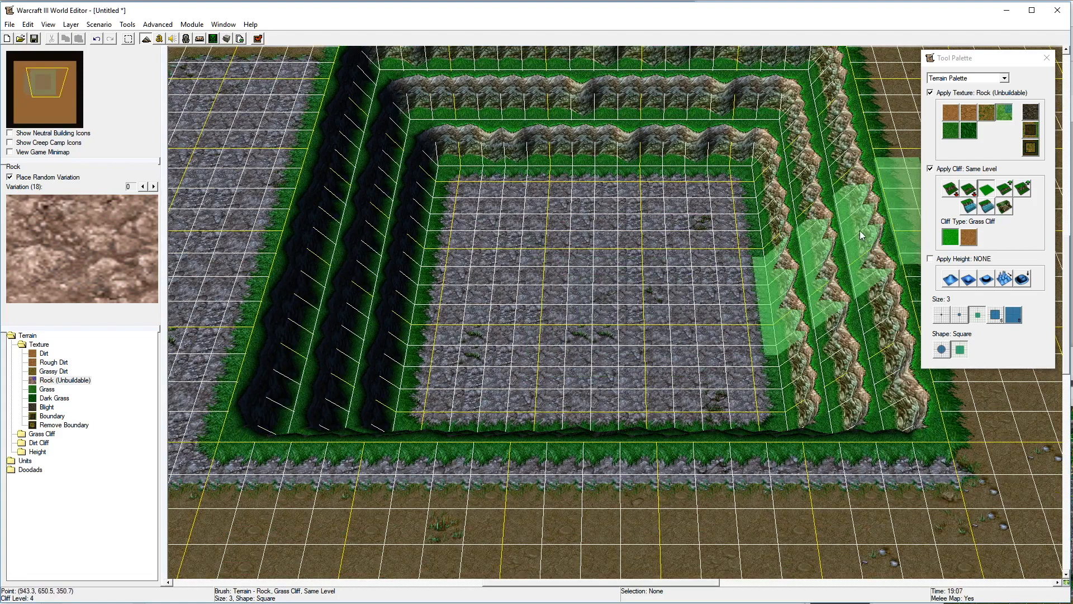
pyautogui.moveTo(697, 301)
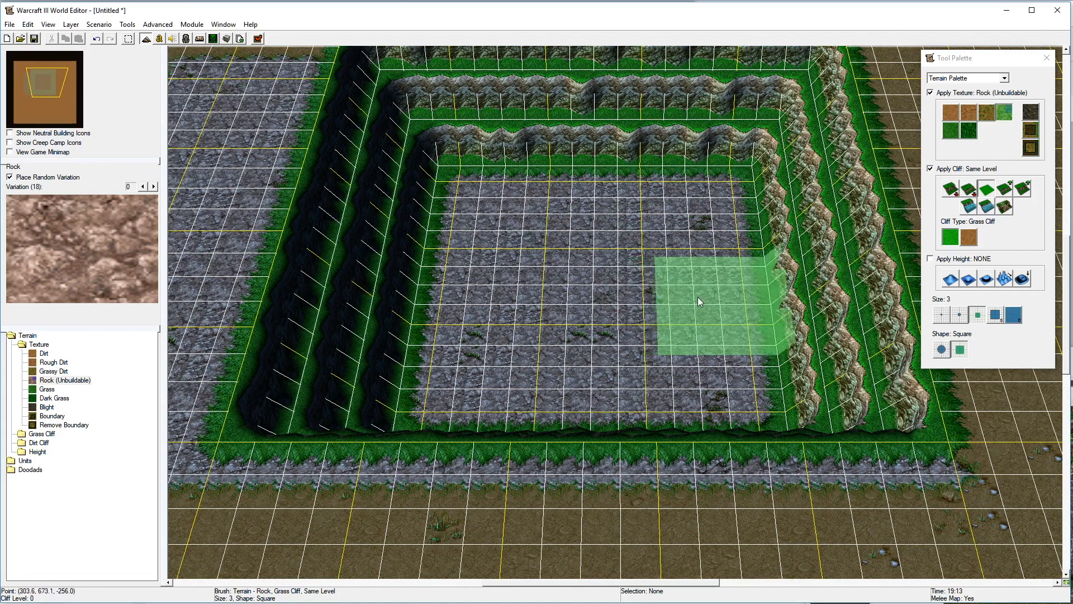
pyautogui.moveTo(503, 212)
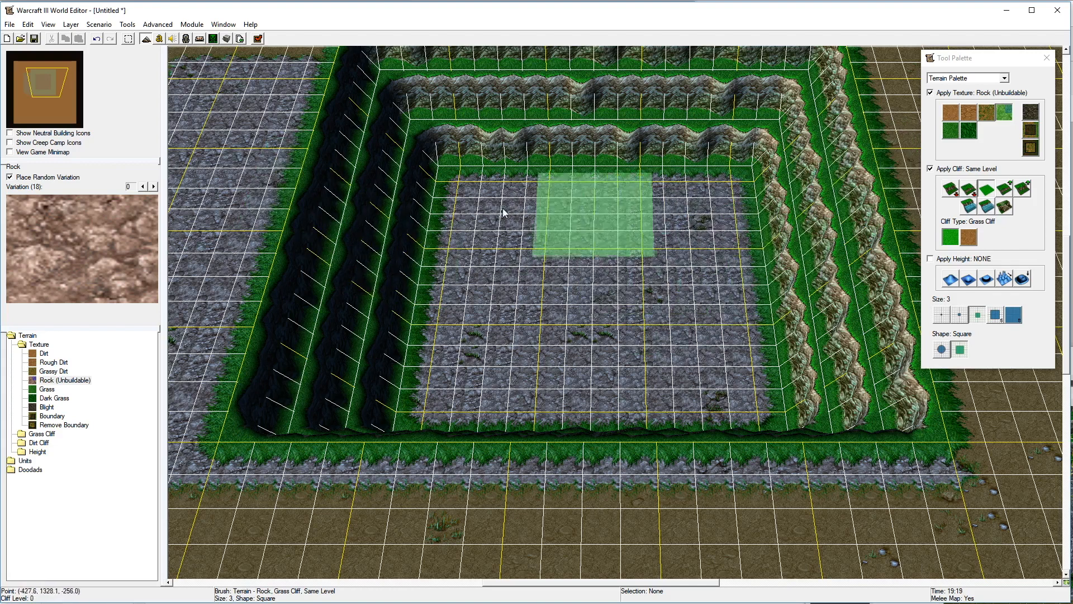
pyautogui.moveTo(458, 281)
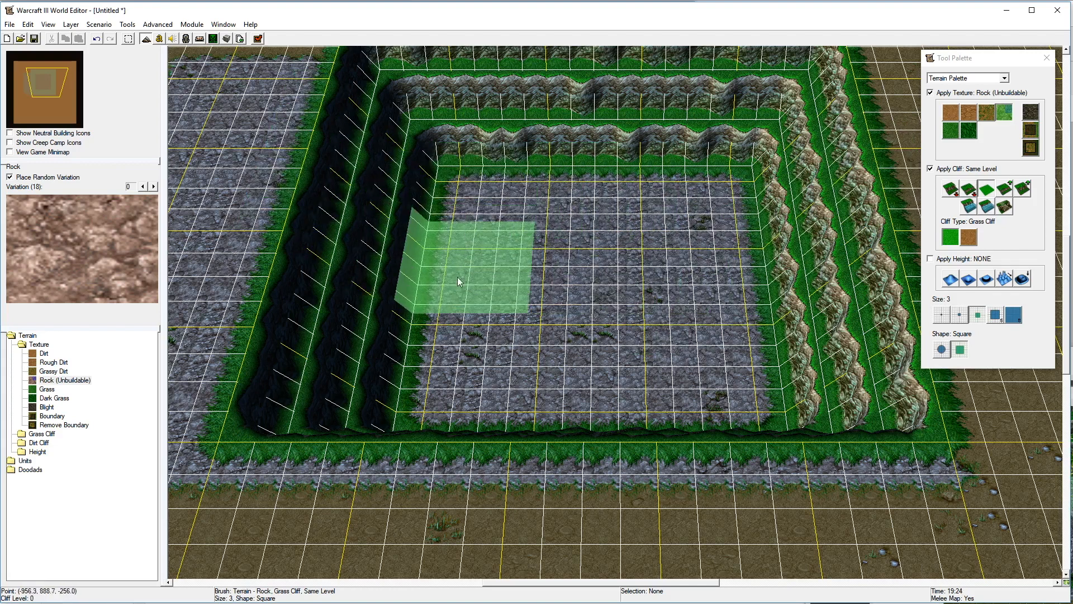
pyautogui.moveTo(498, 215)
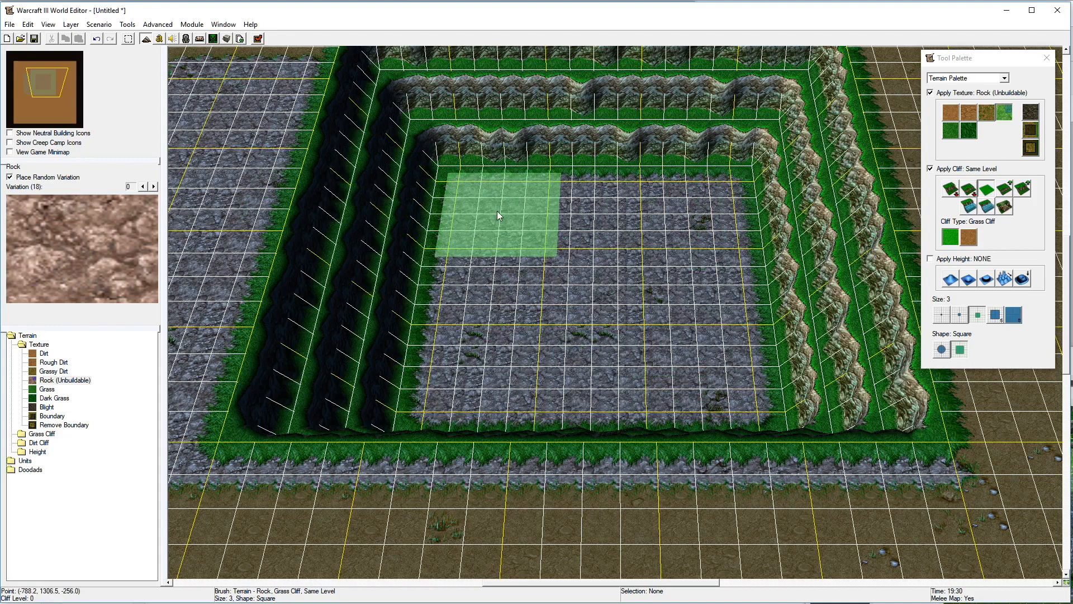
pyautogui.moveTo(554, 279)
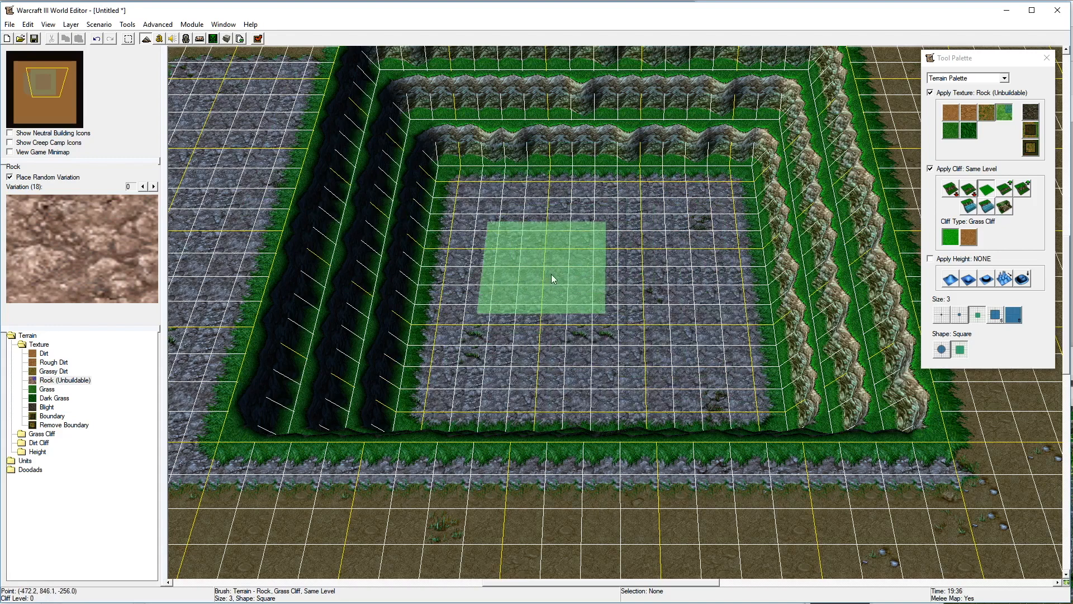
pyautogui.moveTo(566, 287)
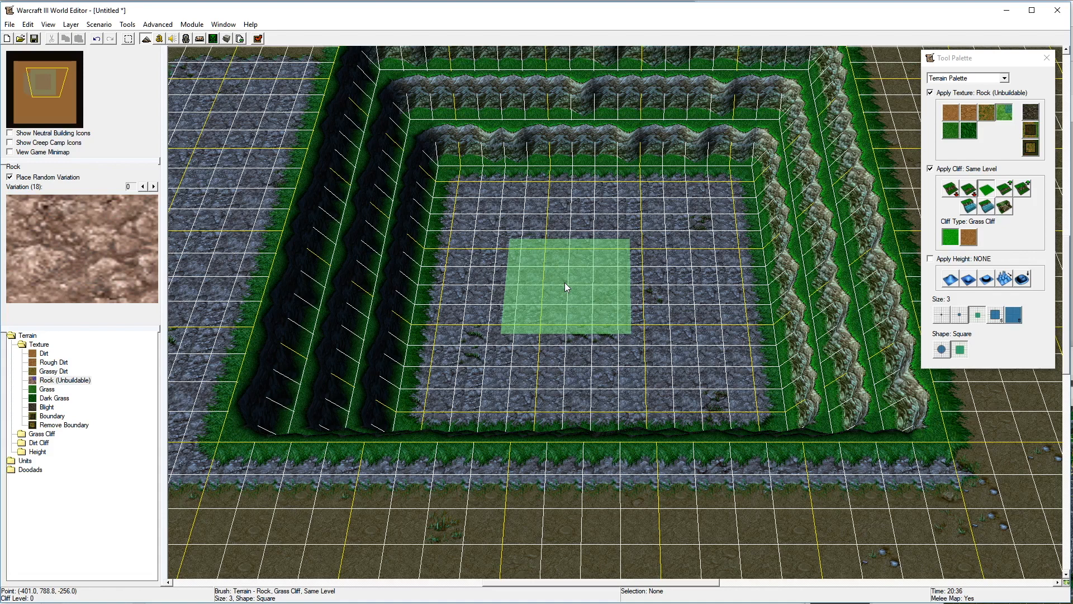
# Open the WaterHeightMeshProblem.w3m map from WC3 Test Maps via File > Open Map
pyautogui.click(566, 286)
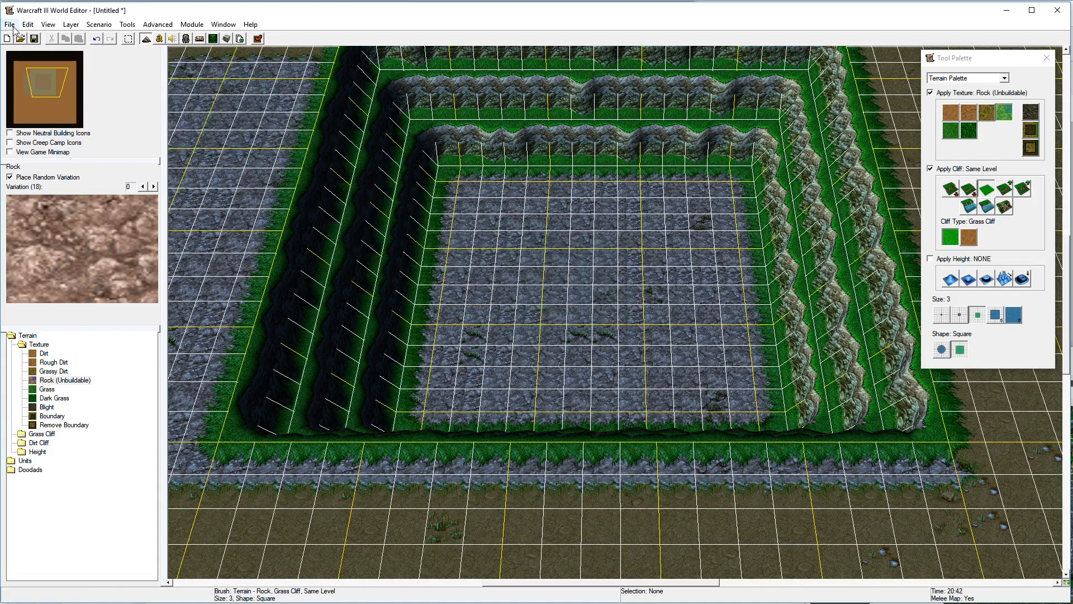
pyautogui.click(9, 24)
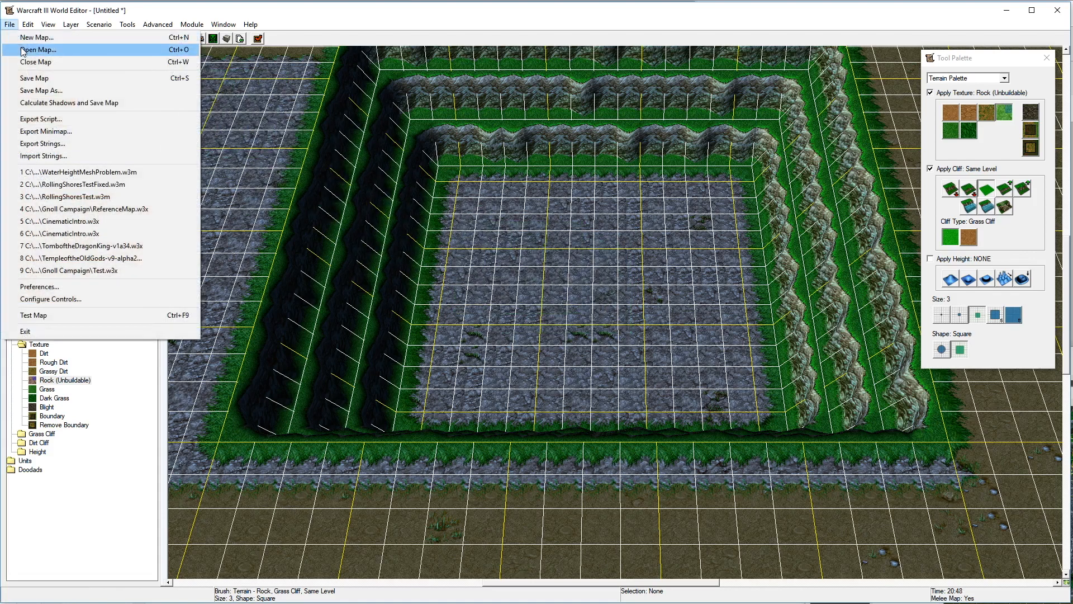
pyautogui.click(38, 50)
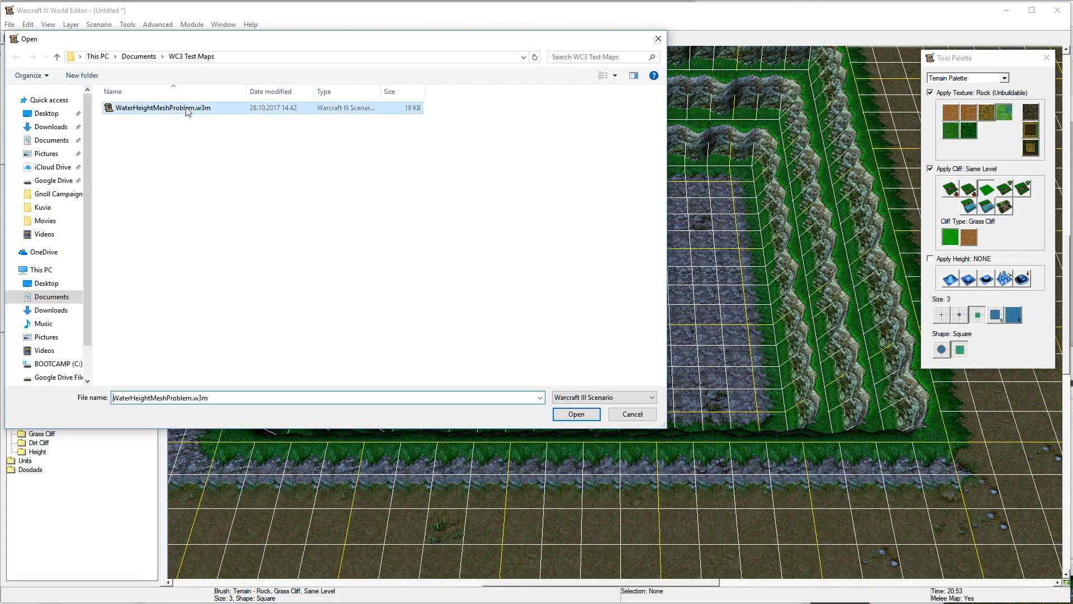
pyautogui.click(575, 413)
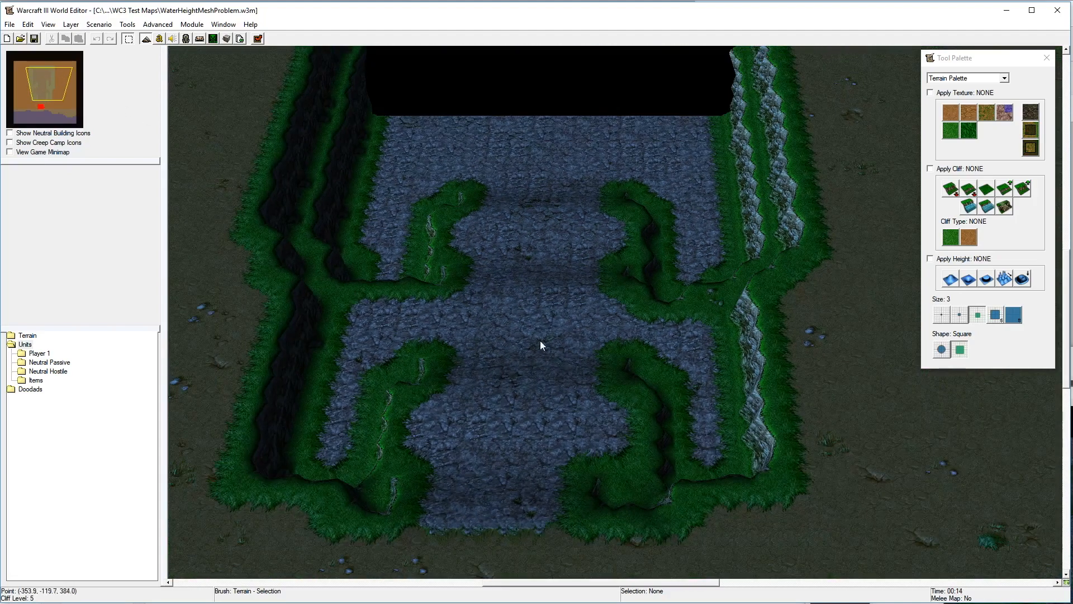
# Launch the opened map for a test run in Warcraft III
pyautogui.scroll(-3)
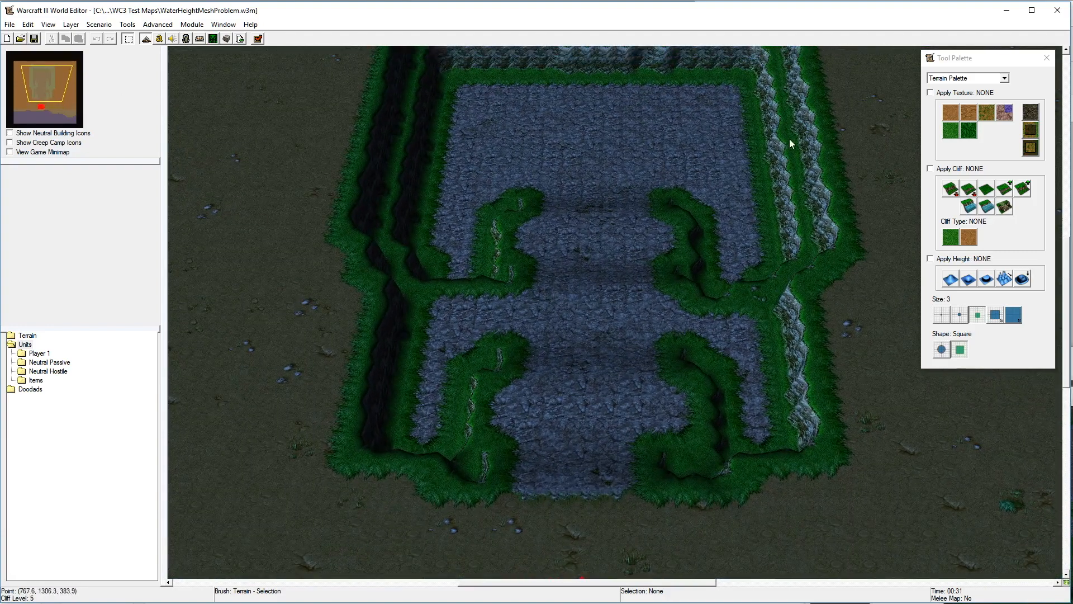
pyautogui.scroll(-3)
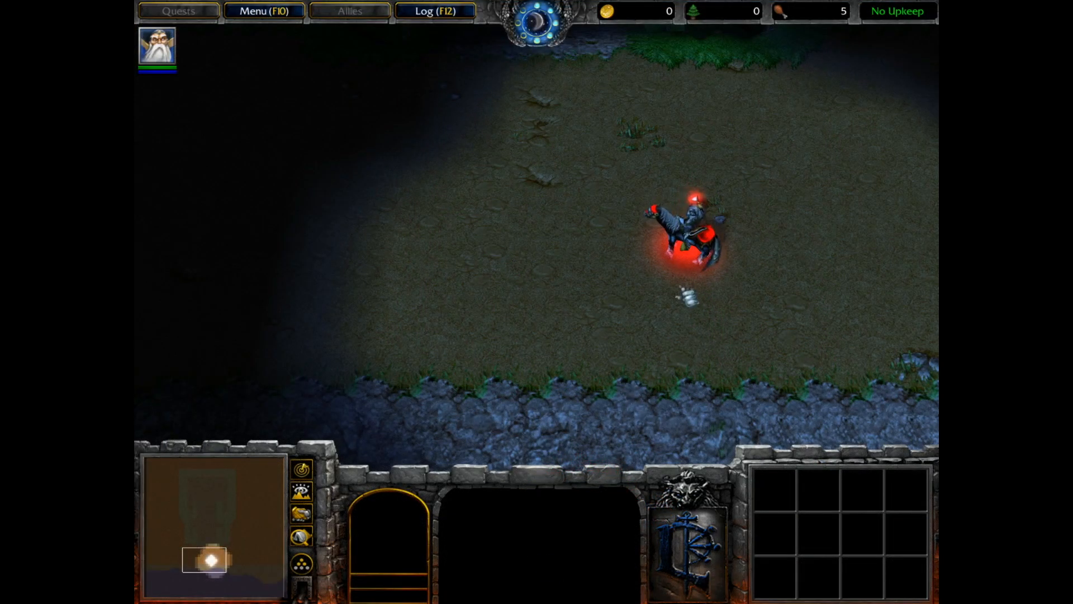
# Select the Archmage and use the healing ward item on the stone basin floor
pyautogui.click(684, 232)
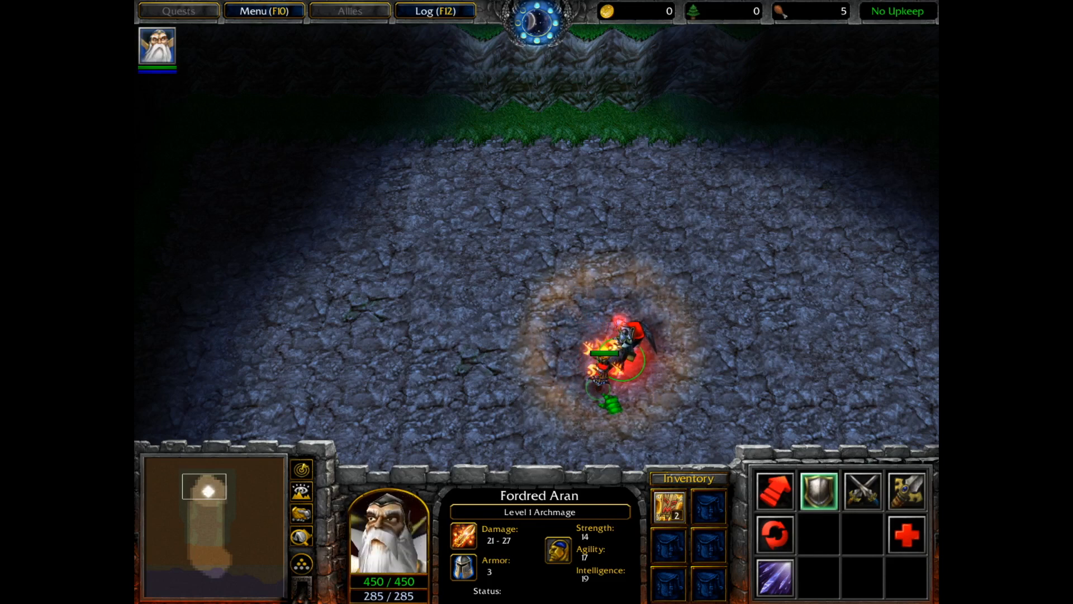
pyautogui.click(774, 535)
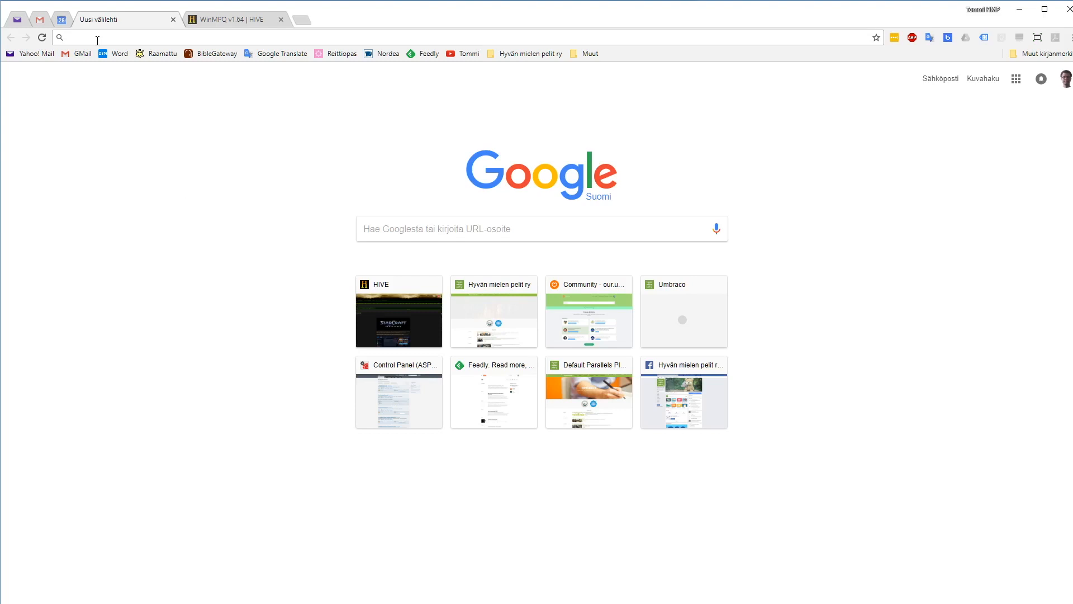
# Go to Oracle's Java SE Runtime Environment 8 downloads page
pyautogui.write('jukkaj.com:4000')
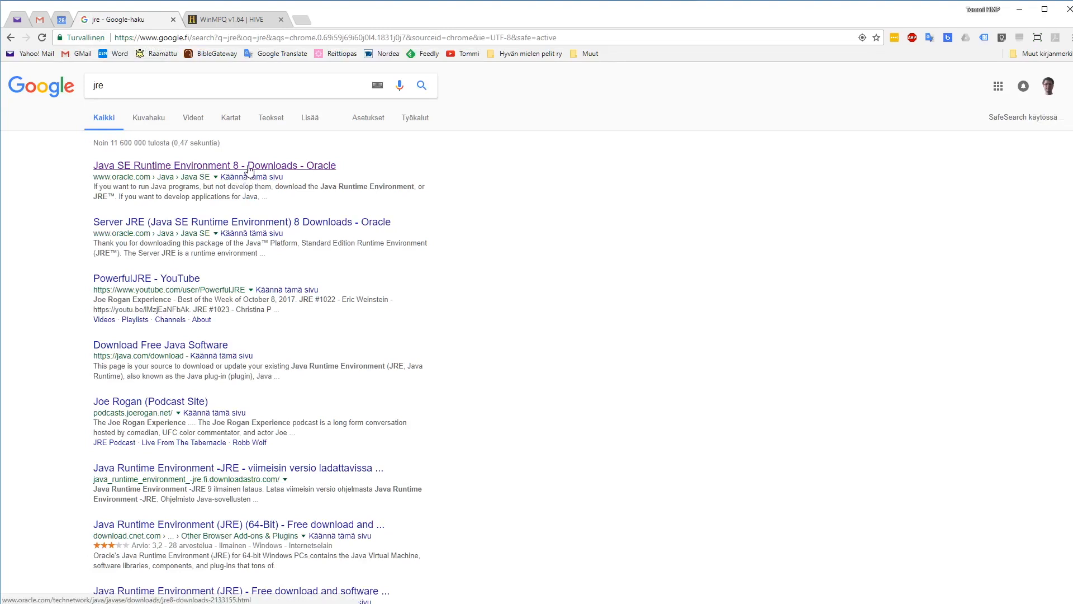
pyautogui.click(213, 166)
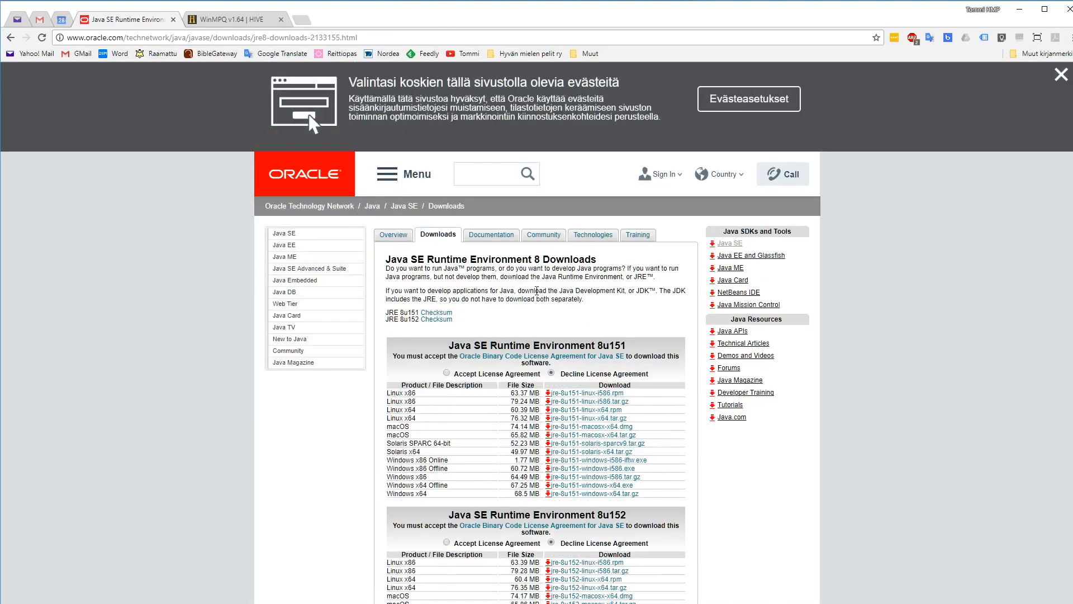
pyautogui.moveTo(515, 300)
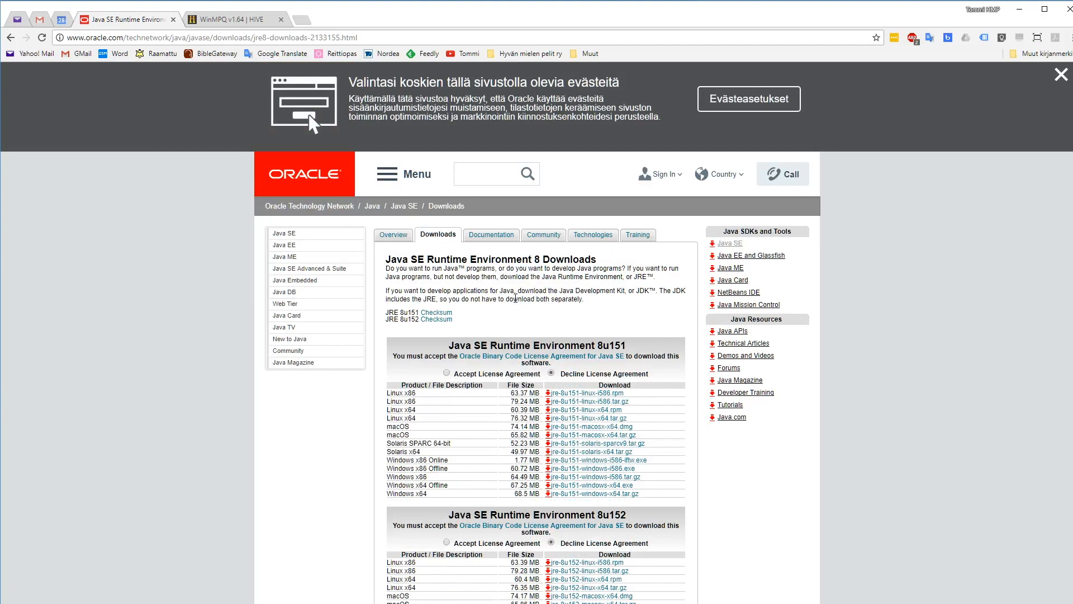
# Dismiss the cookie notice and accept the license agreement for Java 8u151
pyautogui.click(1063, 73)
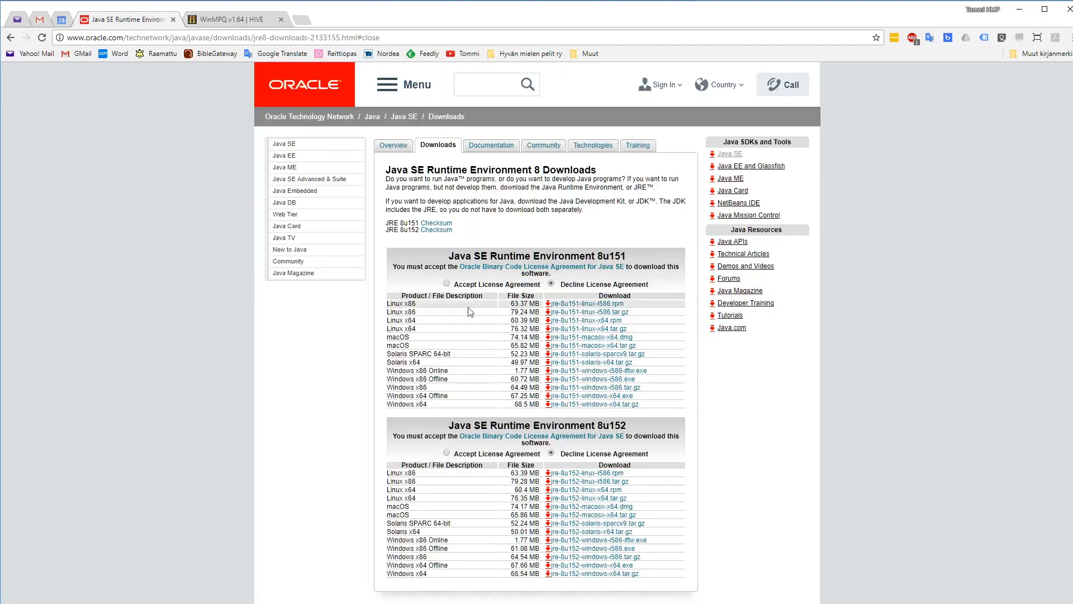
pyautogui.click(447, 283)
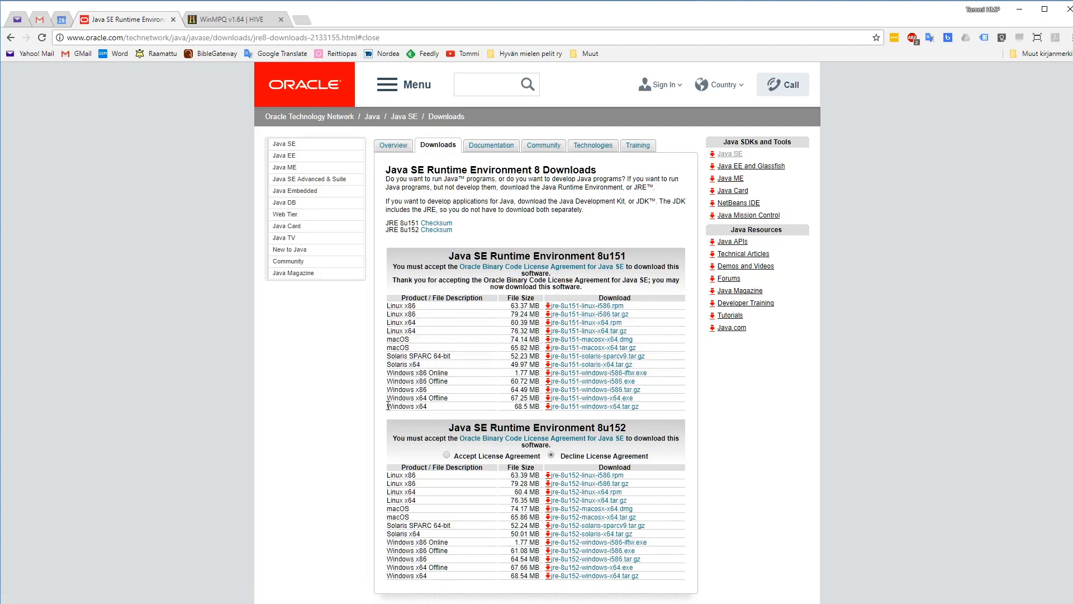
pyautogui.moveTo(590, 398)
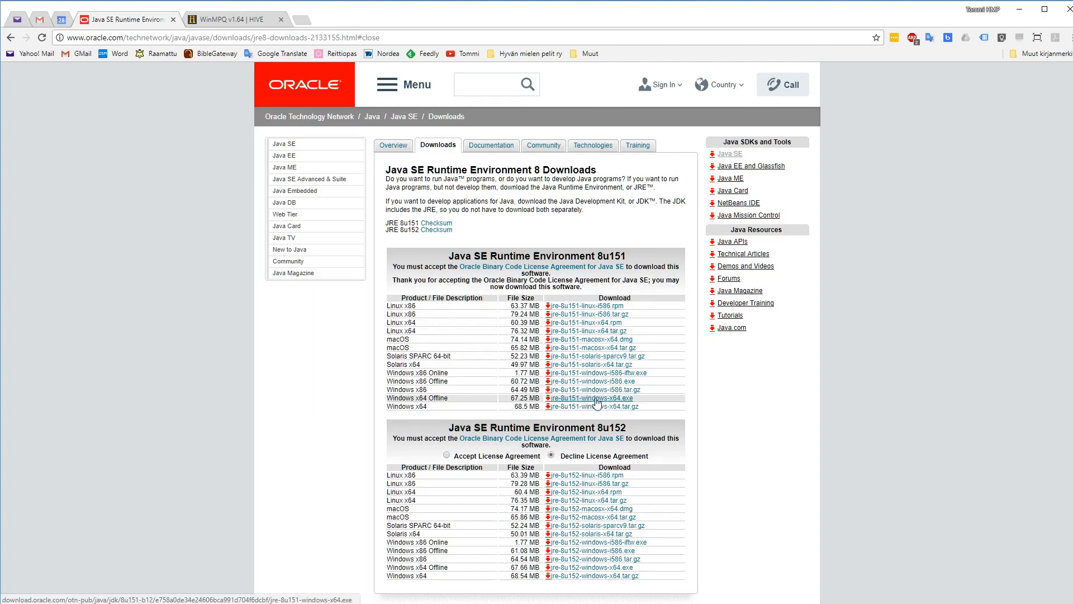
pyautogui.moveTo(589, 403)
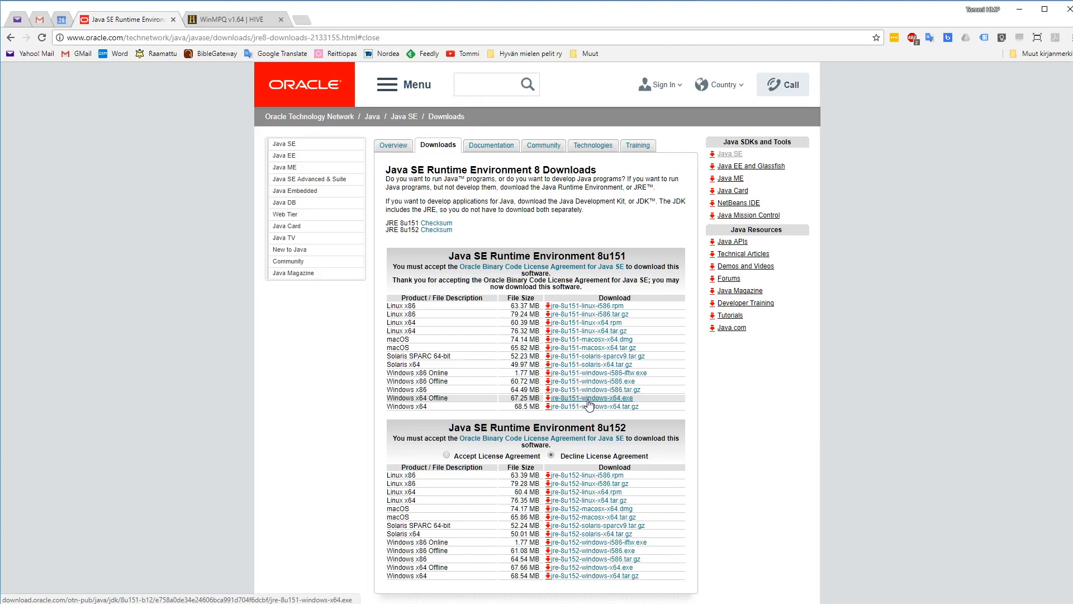
pyautogui.moveTo(489, 377)
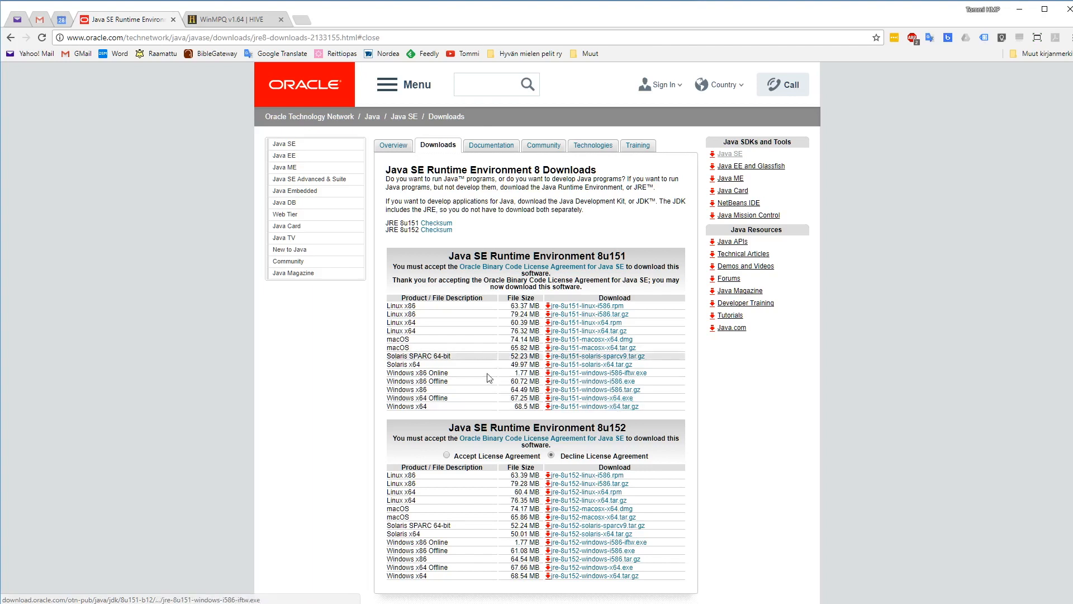
# Bring up the WinMPQ v1.64 HIVE page and cycle through its site announcements
pyautogui.click(236, 19)
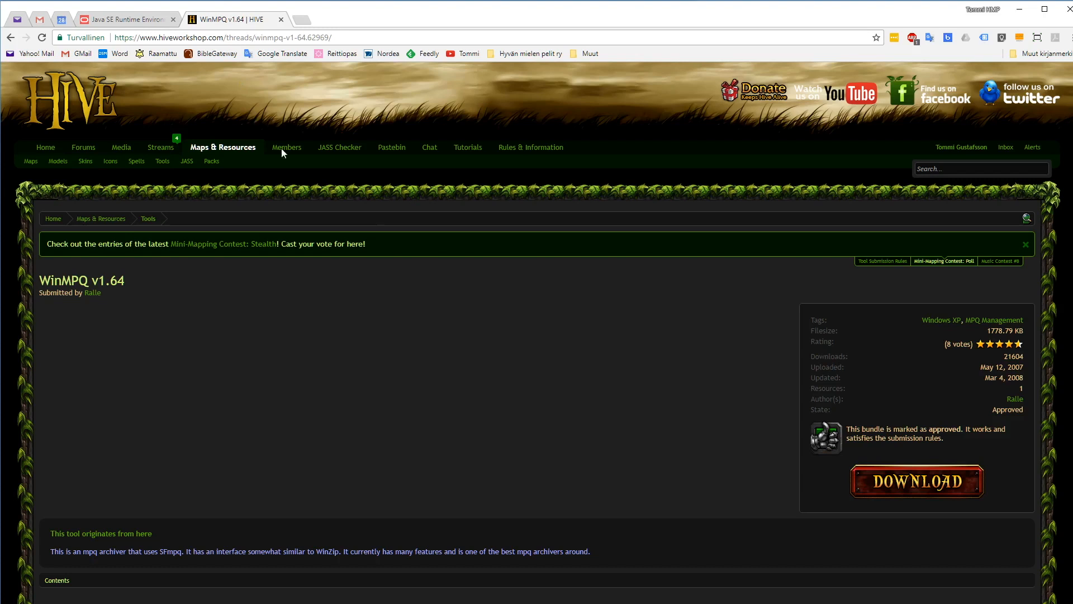
pyautogui.moveTo(624, 323)
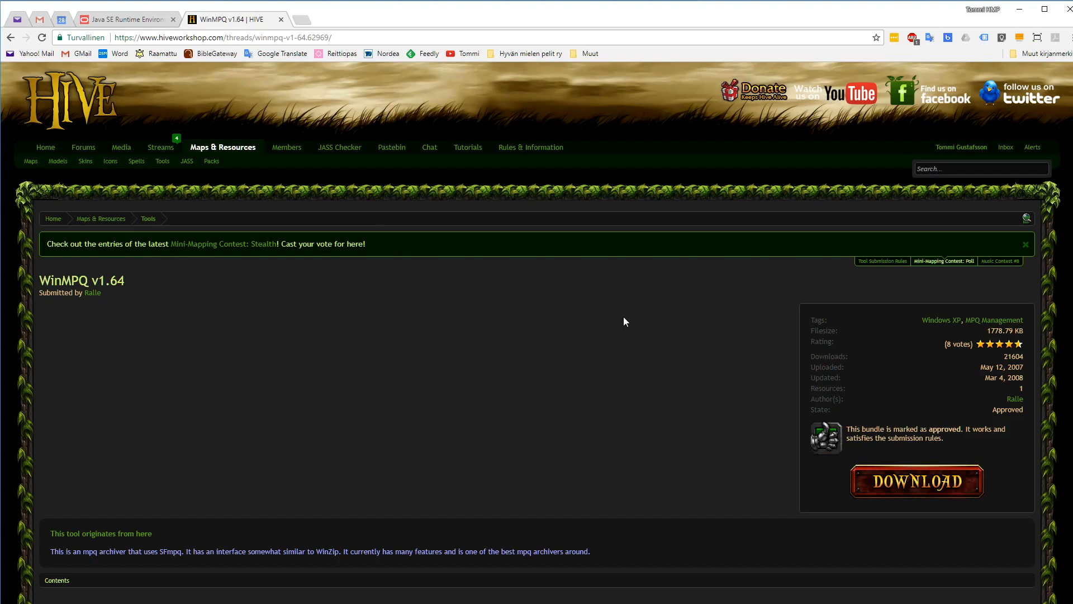
pyautogui.moveTo(617, 315)
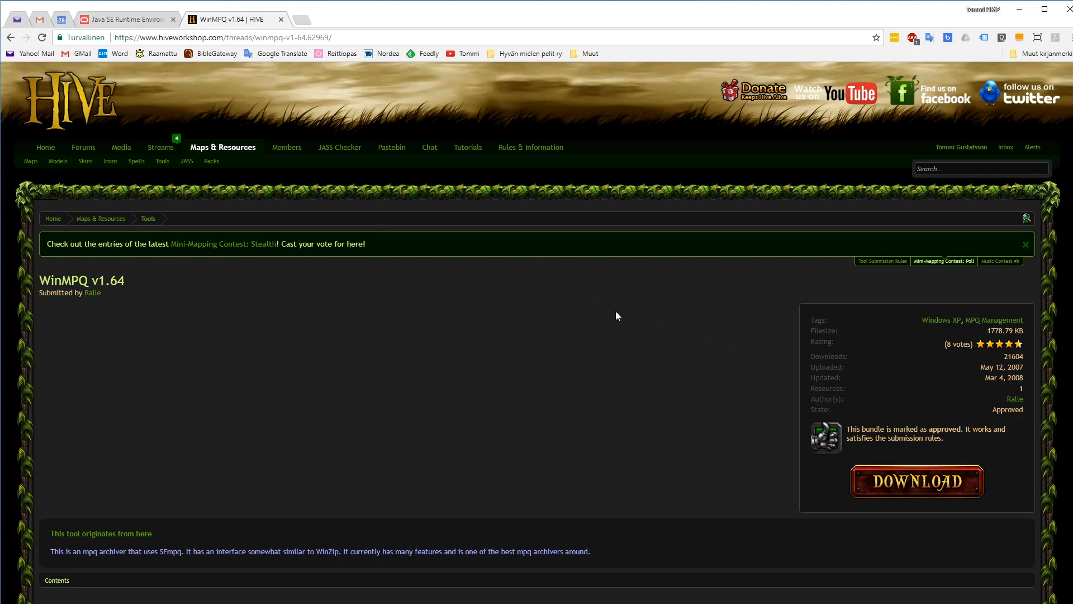
pyautogui.click(1000, 260)
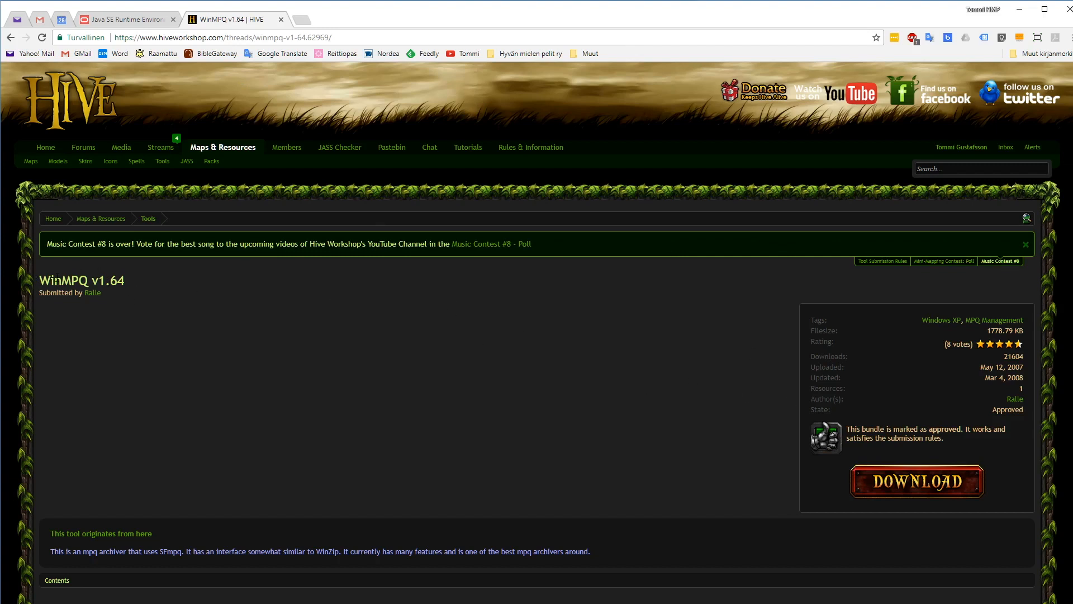
pyautogui.click(883, 260)
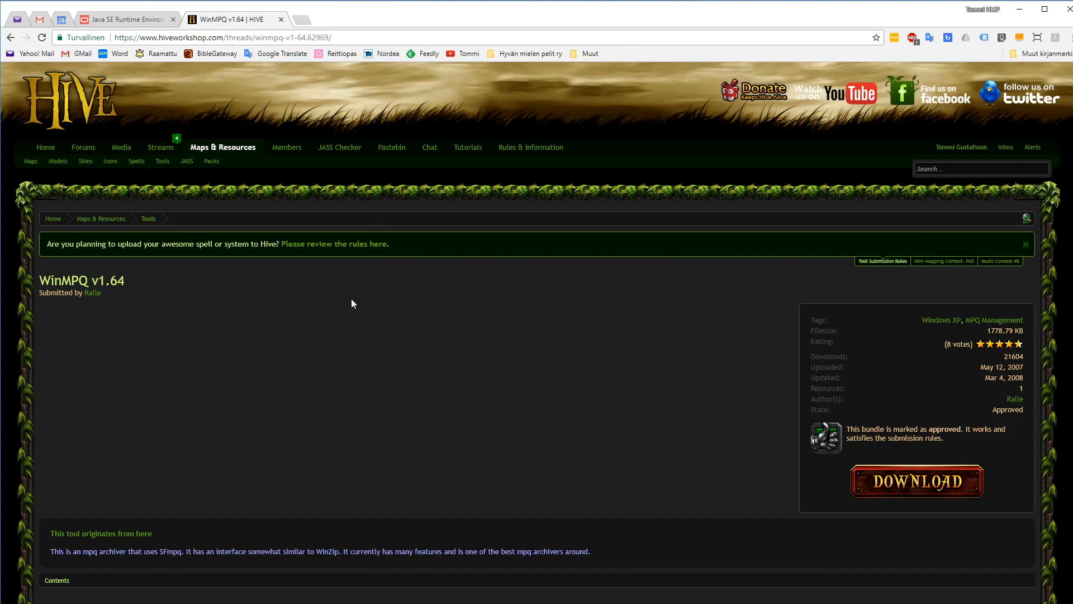
pyautogui.moveTo(893, 245)
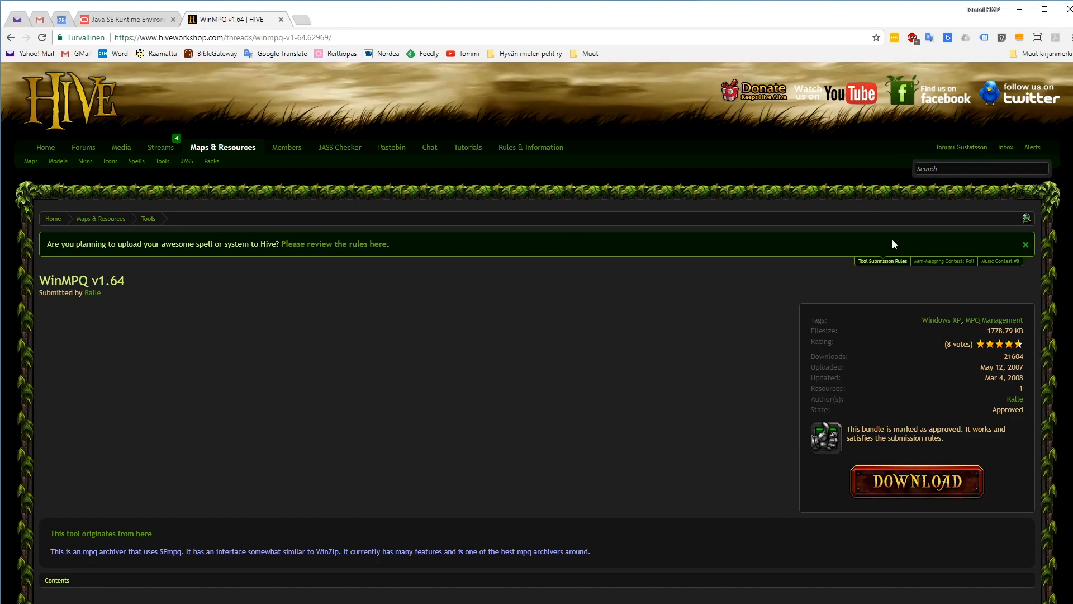
# Look over the WinMPQ v1.64 download button and contents on the page
pyautogui.scroll(-3)
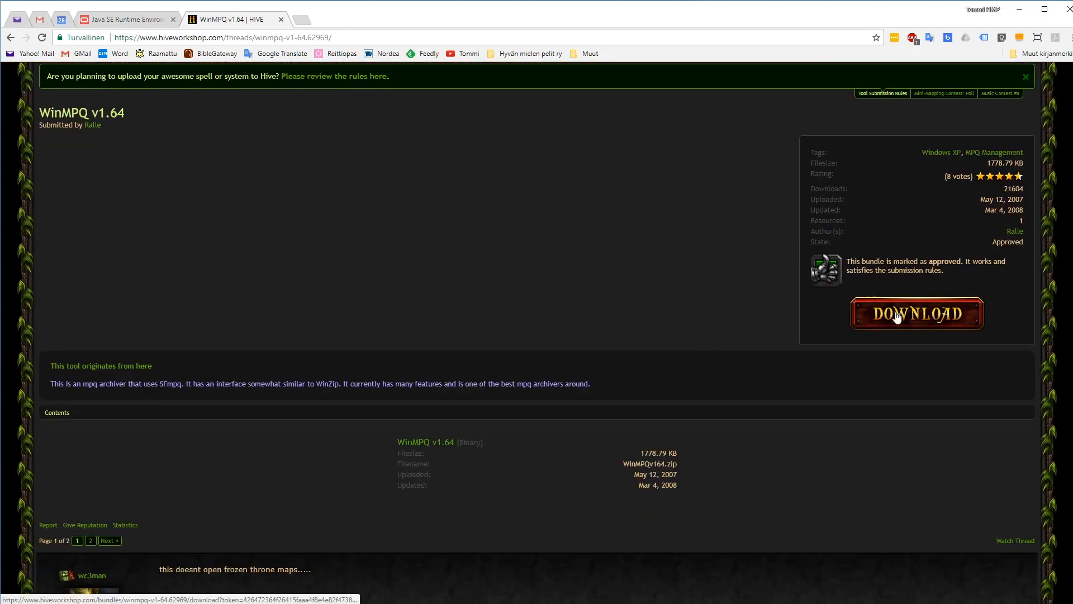
pyautogui.scroll(3)
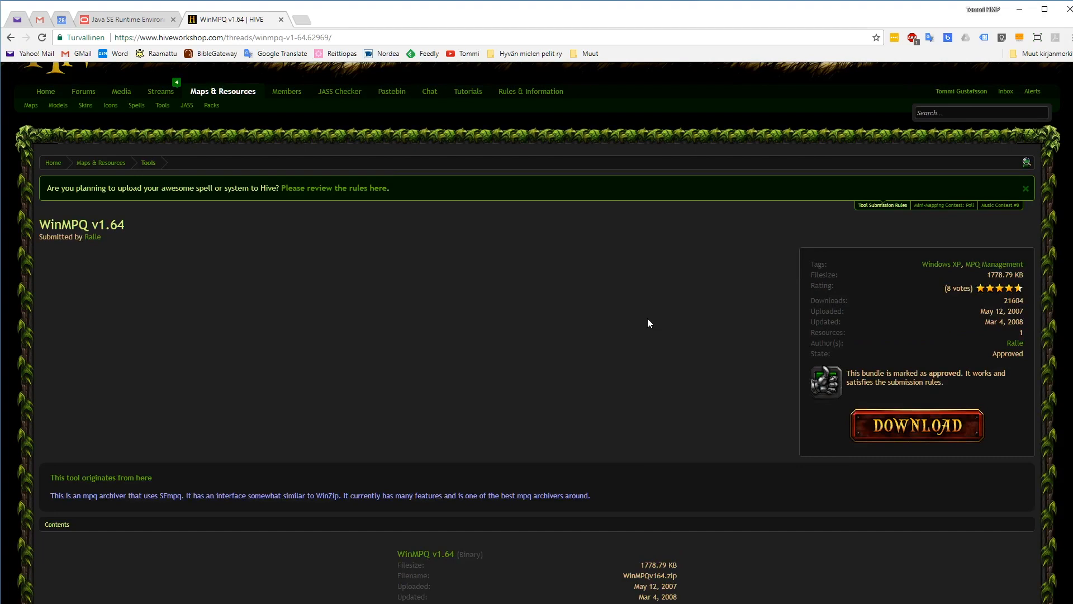
pyautogui.click(916, 425)
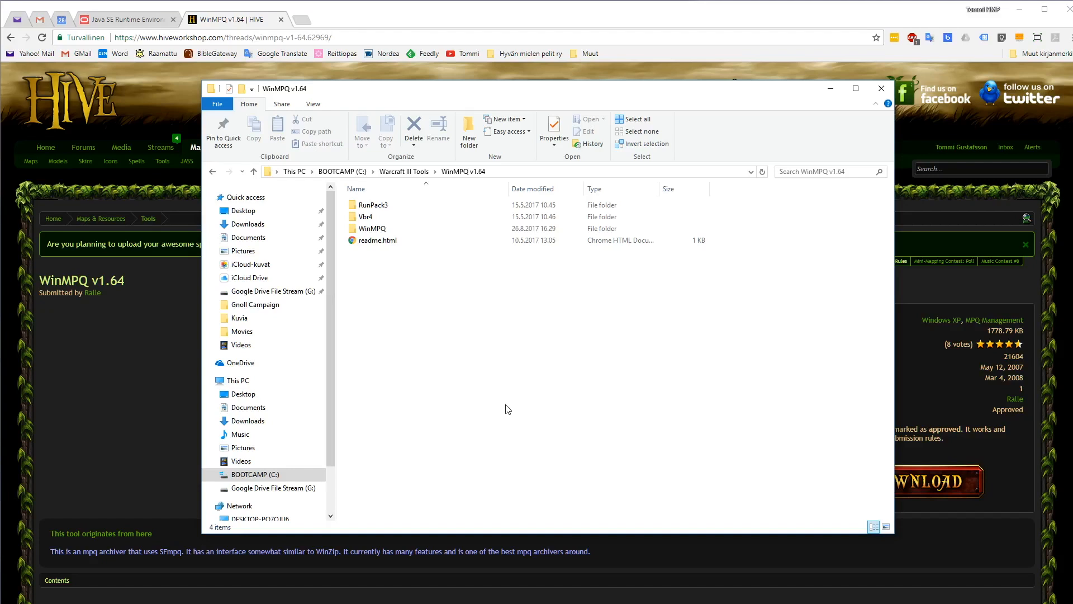
pyautogui.moveTo(339, 218)
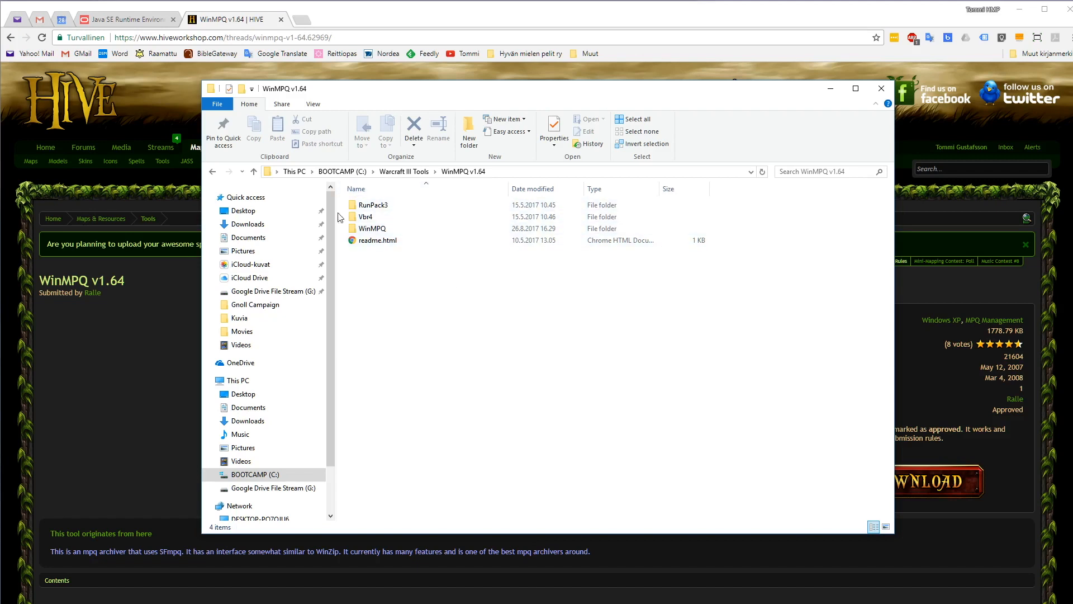
pyautogui.moveTo(413, 262)
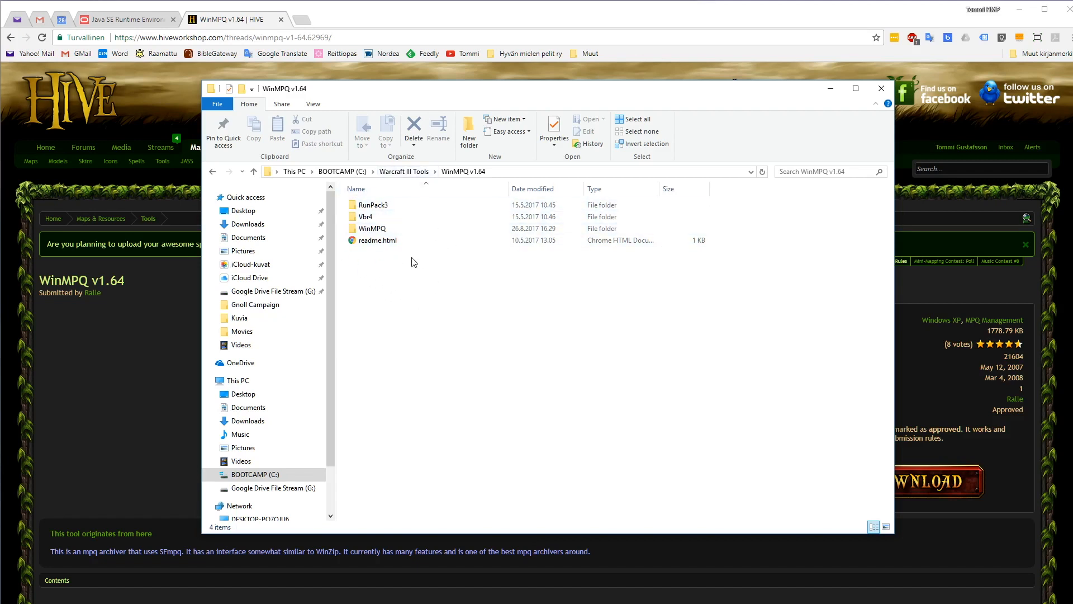
# Browse the WinMPQ v1.64 tools folder, checking the Vbr4 and RunPack3 subfolders
pyautogui.click(366, 216)
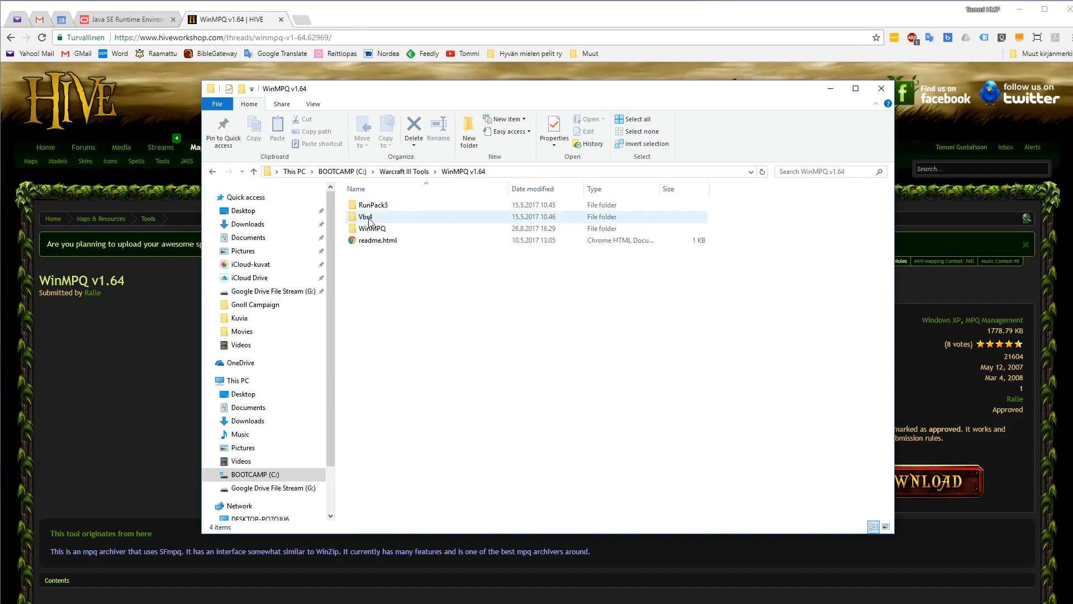
pyautogui.click(373, 204)
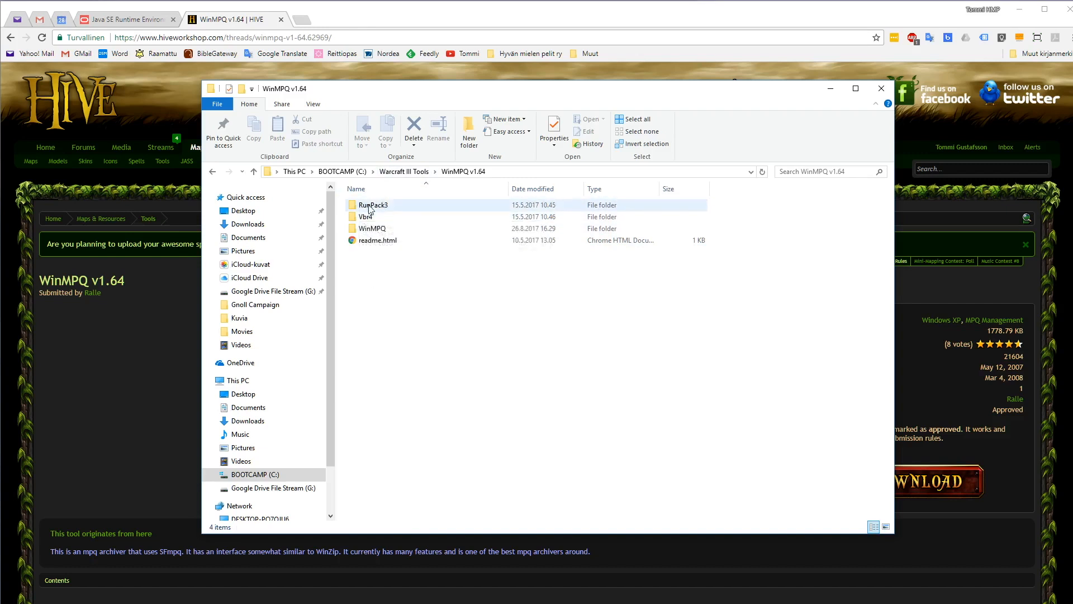
pyautogui.click(371, 217)
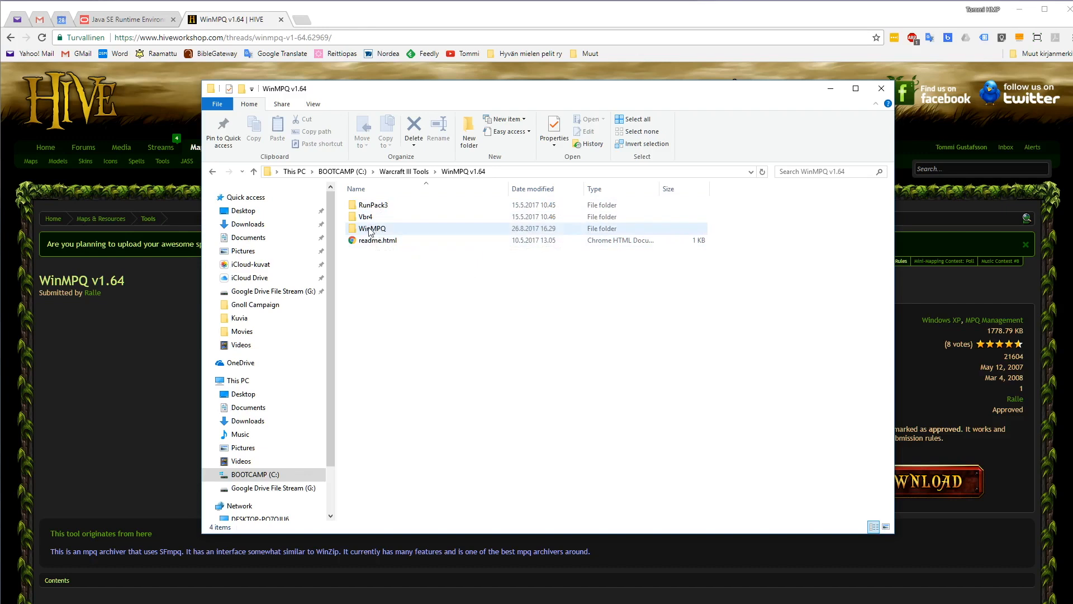
pyautogui.click(366, 216)
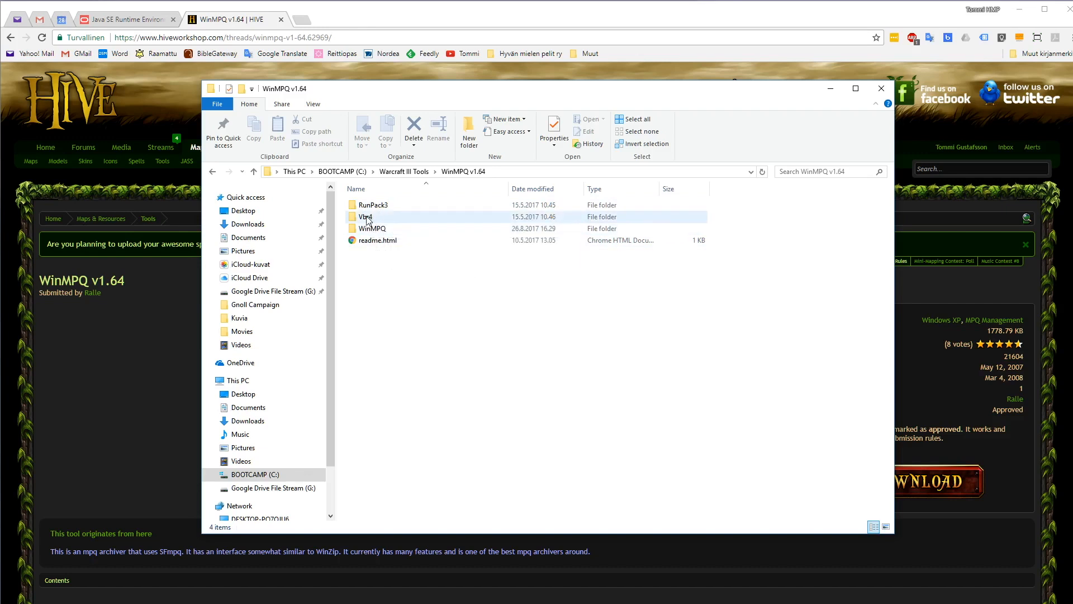
pyautogui.moveTo(366, 216)
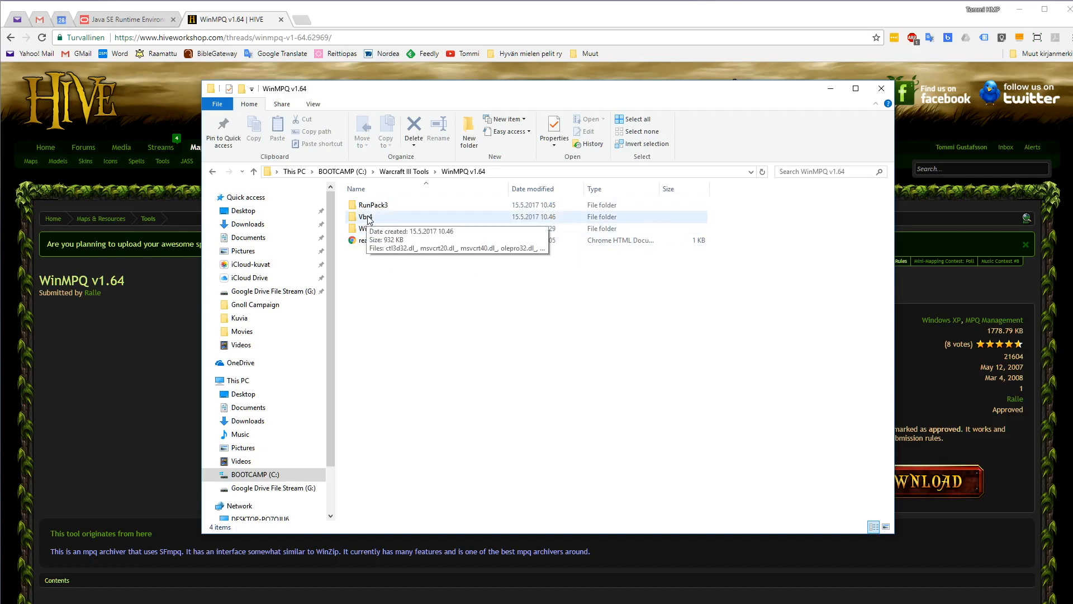
pyautogui.doubleClick(363, 216)
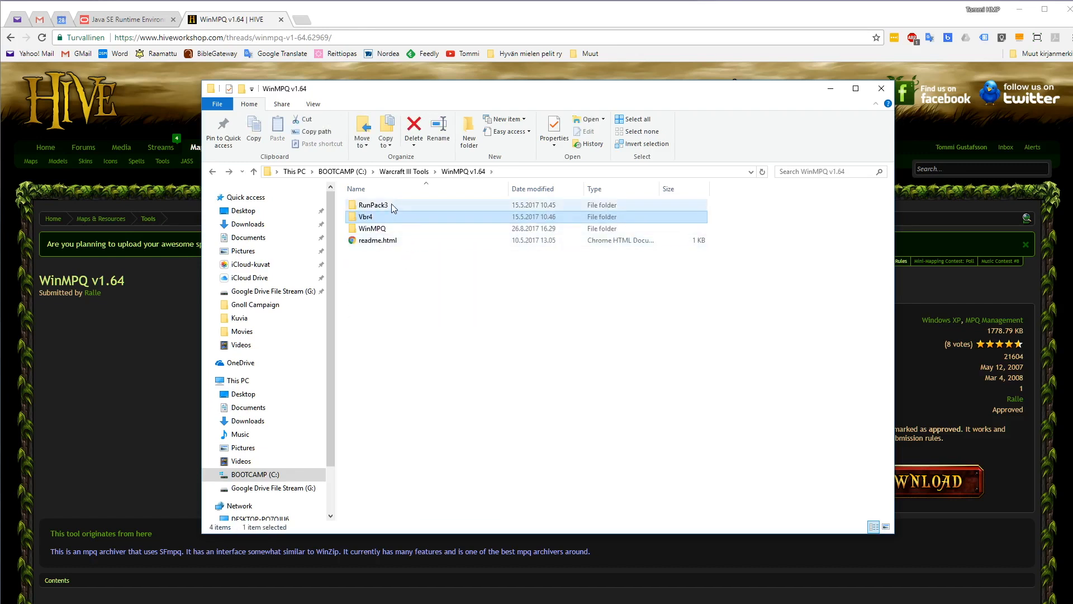
pyautogui.moveTo(383, 213)
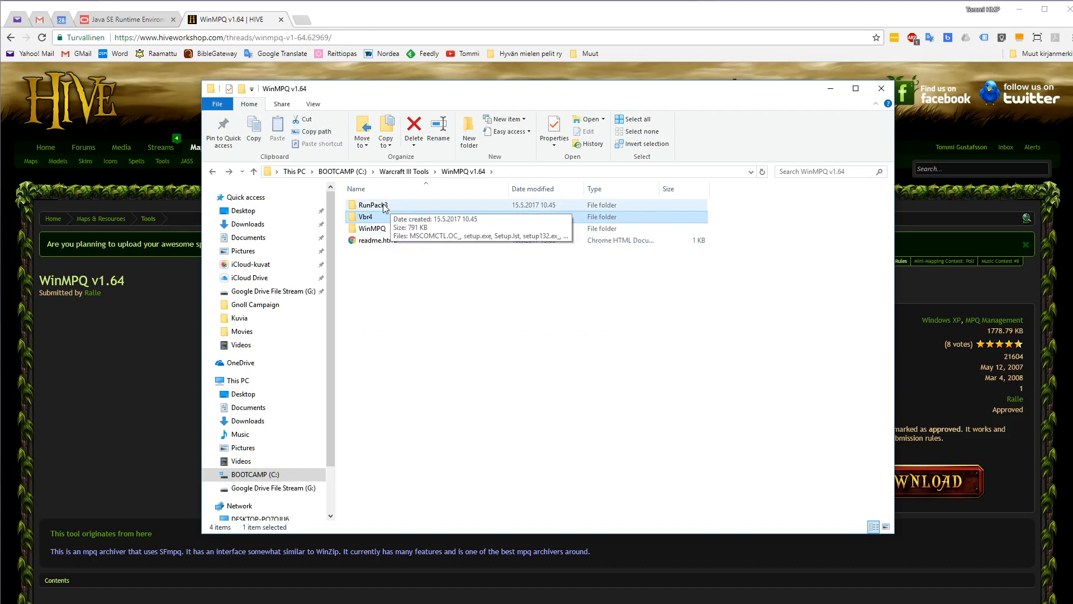
pyautogui.doubleClick(374, 205)
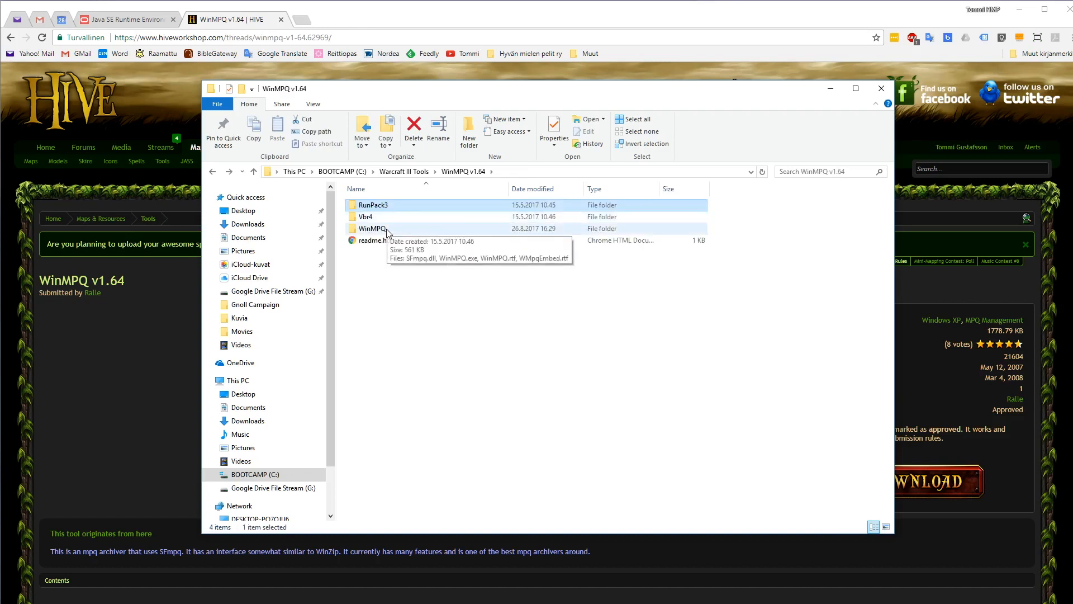
# Enter the WinMPQ subfolder and launch WinMPQ.exe
pyautogui.click(374, 229)
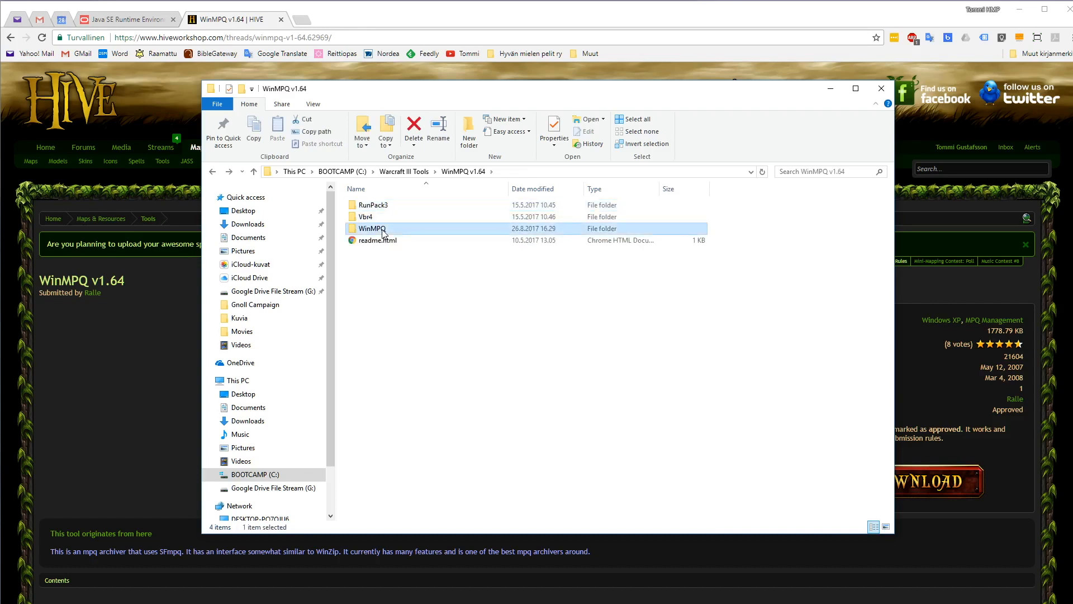
pyautogui.doubleClick(372, 228)
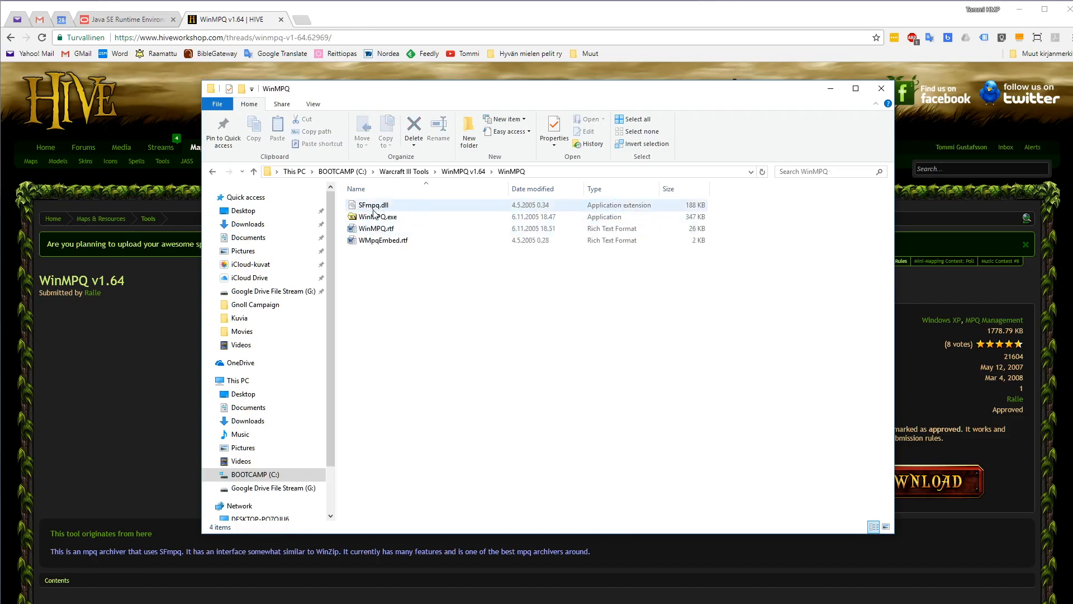
pyautogui.moveTo(377, 216)
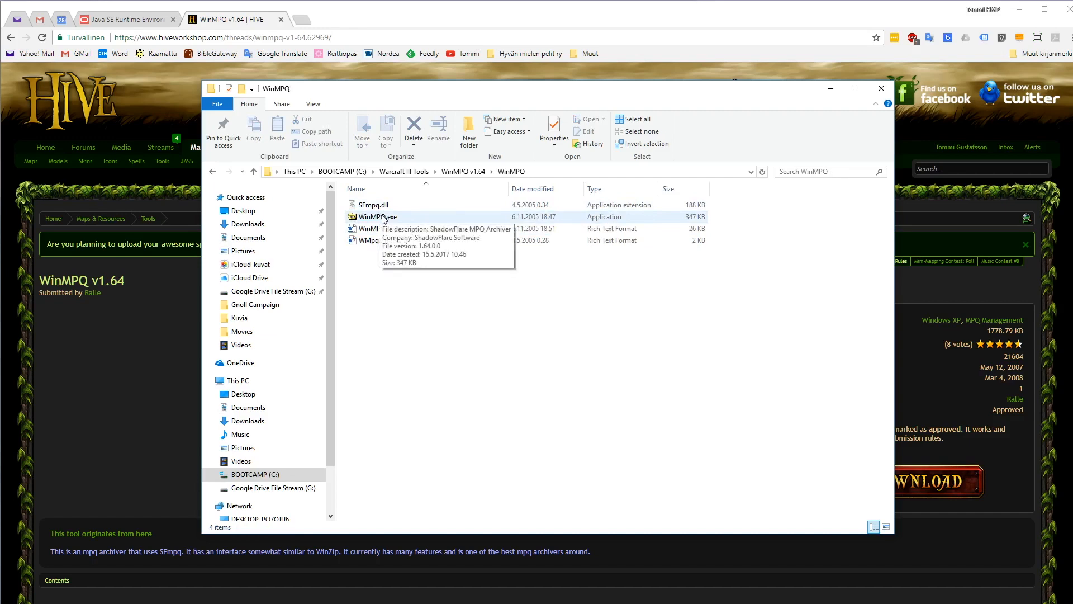
pyautogui.doubleClick(373, 215)
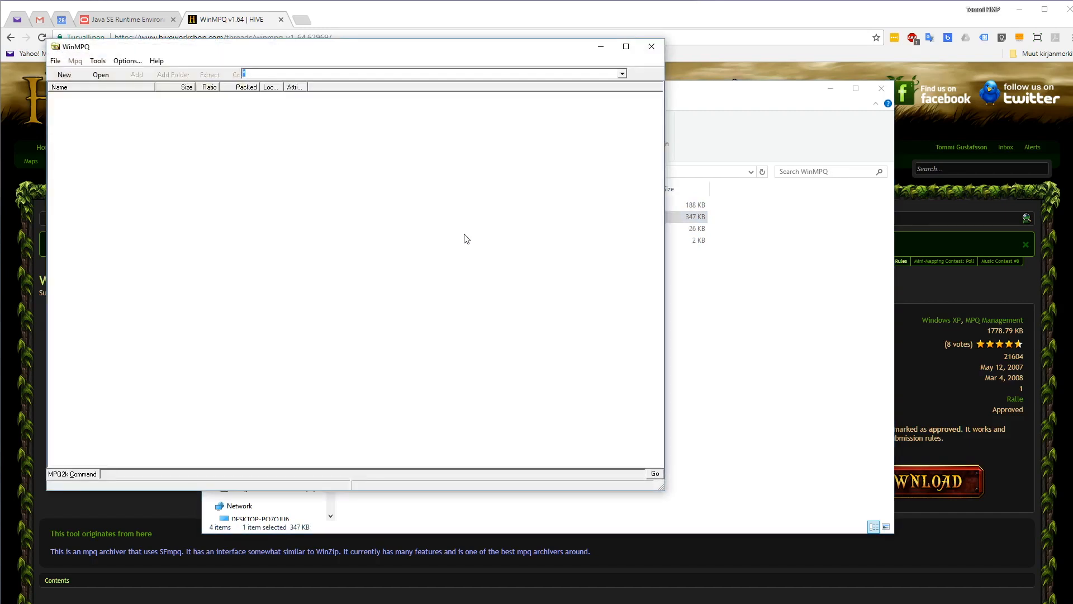
pyautogui.moveTo(471, 239)
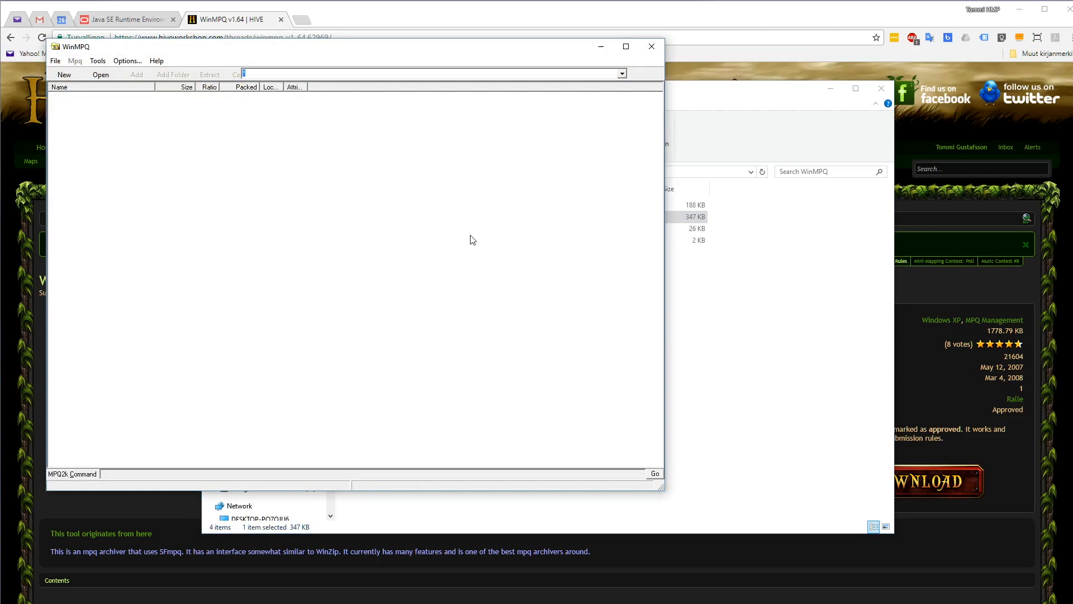
pyautogui.moveTo(153, 169)
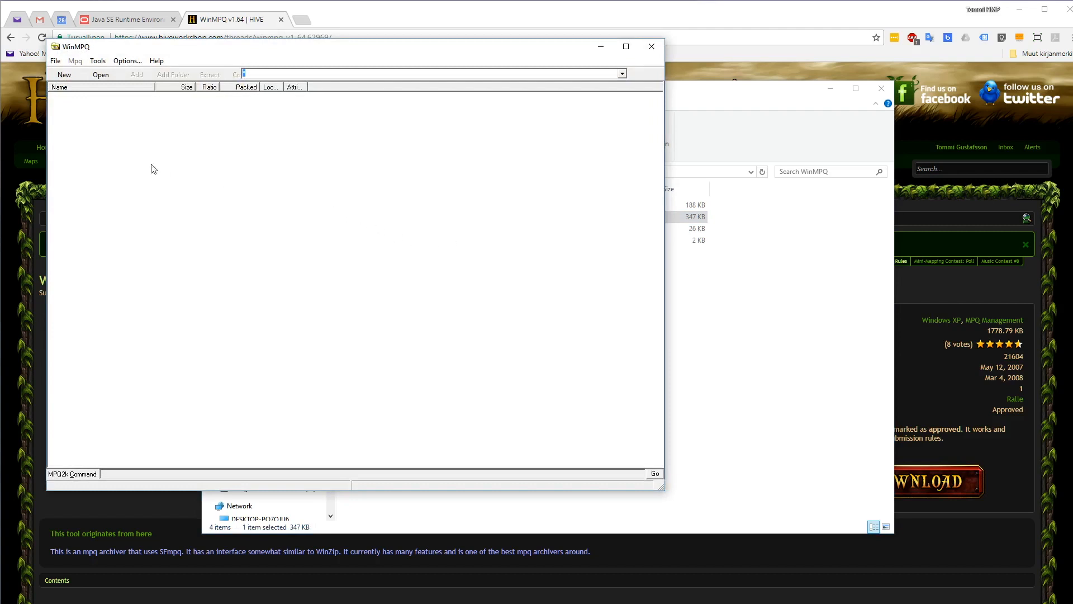
pyautogui.moveTo(183, 170)
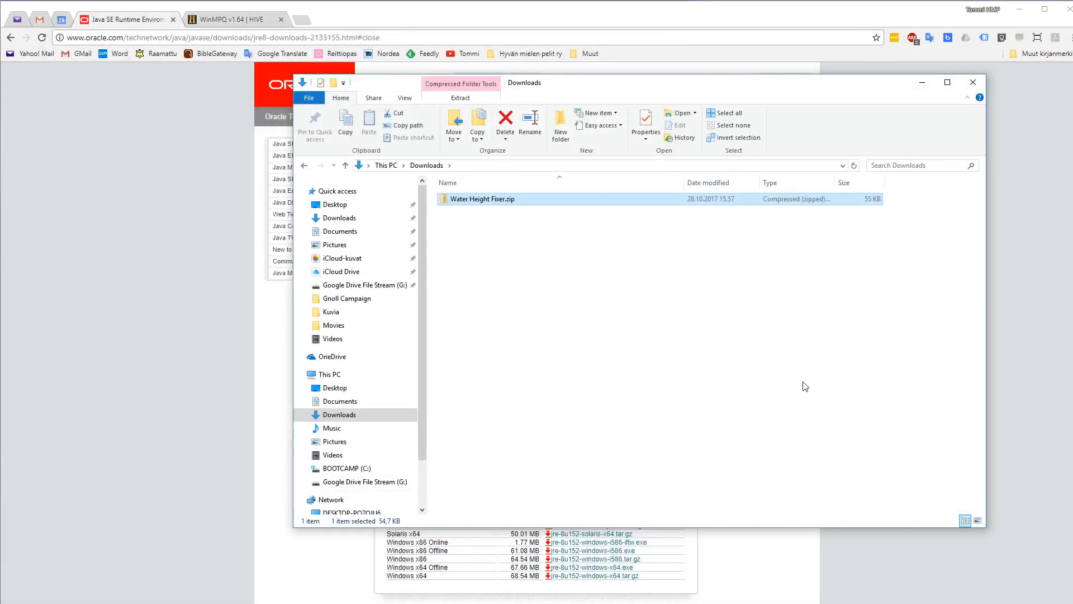
pyautogui.moveTo(678, 309)
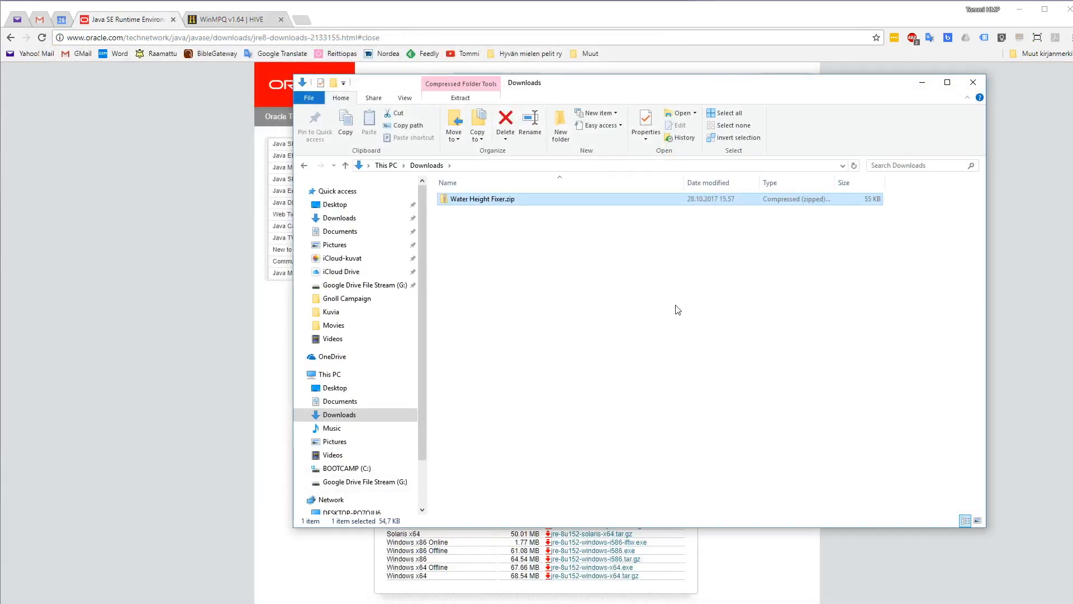
pyautogui.moveTo(487, 199)
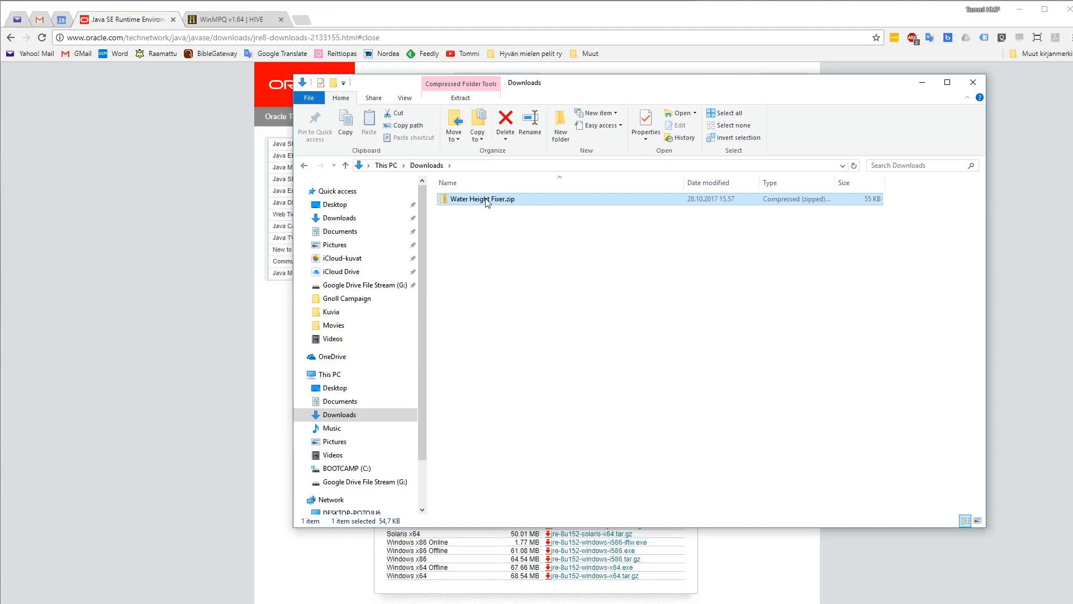
# Extract all of Water Height Fixer.zip into a Water Height Fixer folder
pyautogui.rightClick(483, 199)
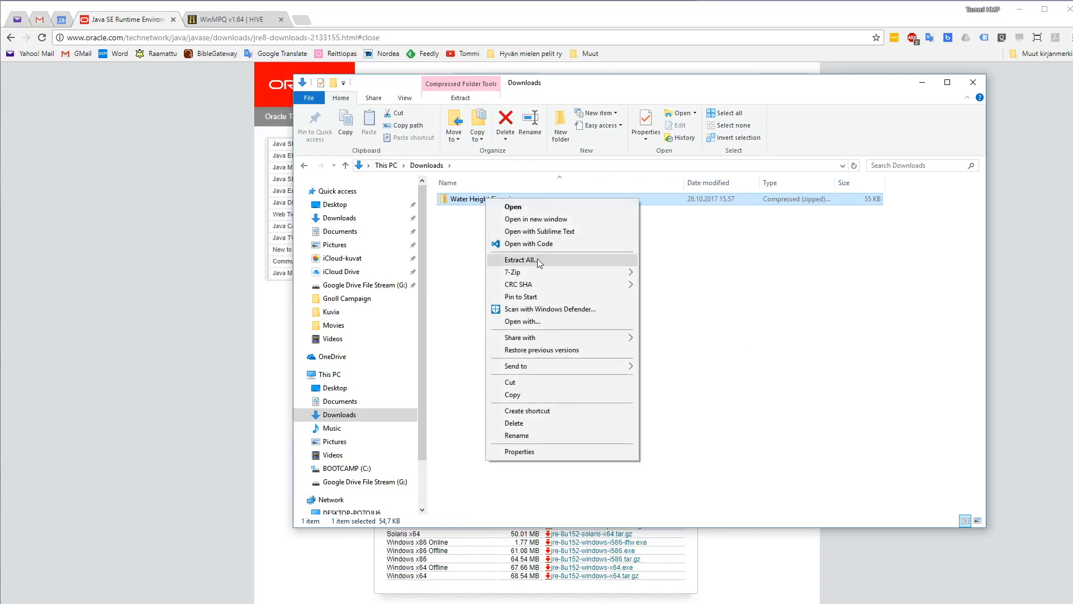
pyautogui.click(523, 260)
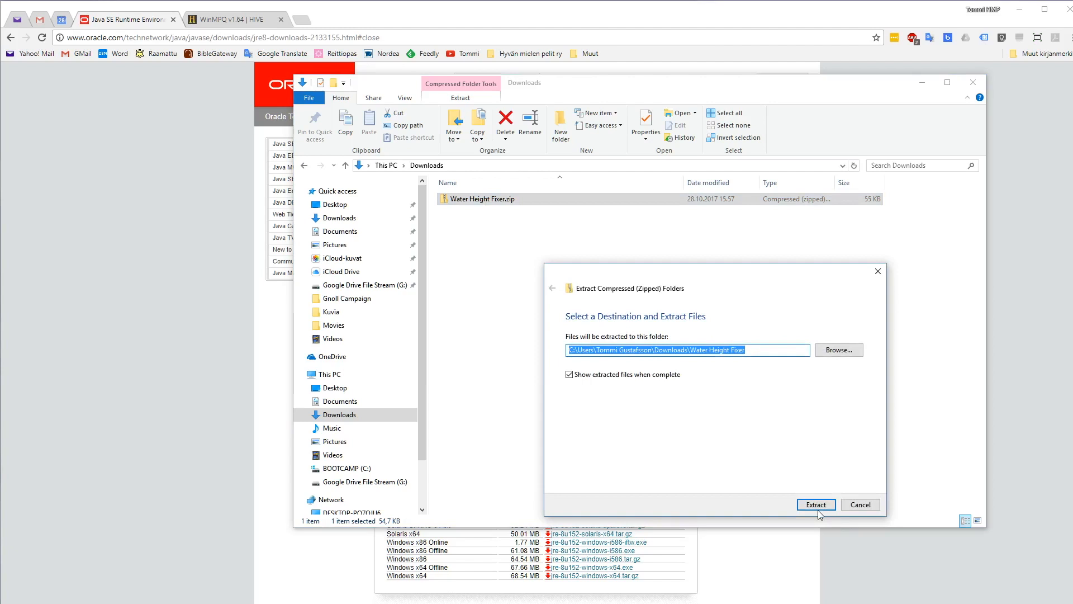
pyautogui.click(815, 504)
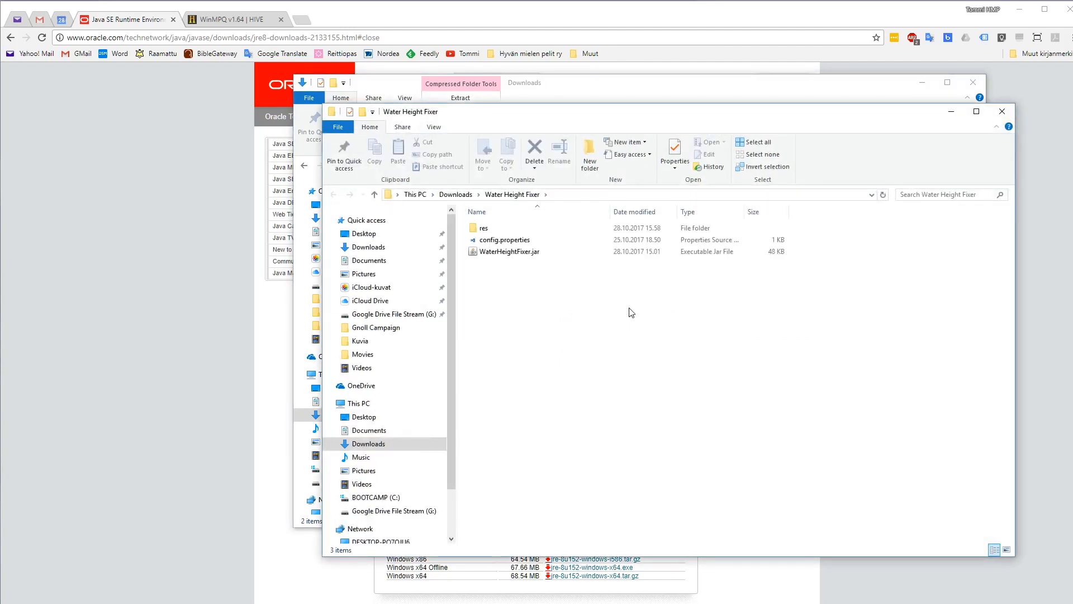
pyautogui.moveTo(605, 307)
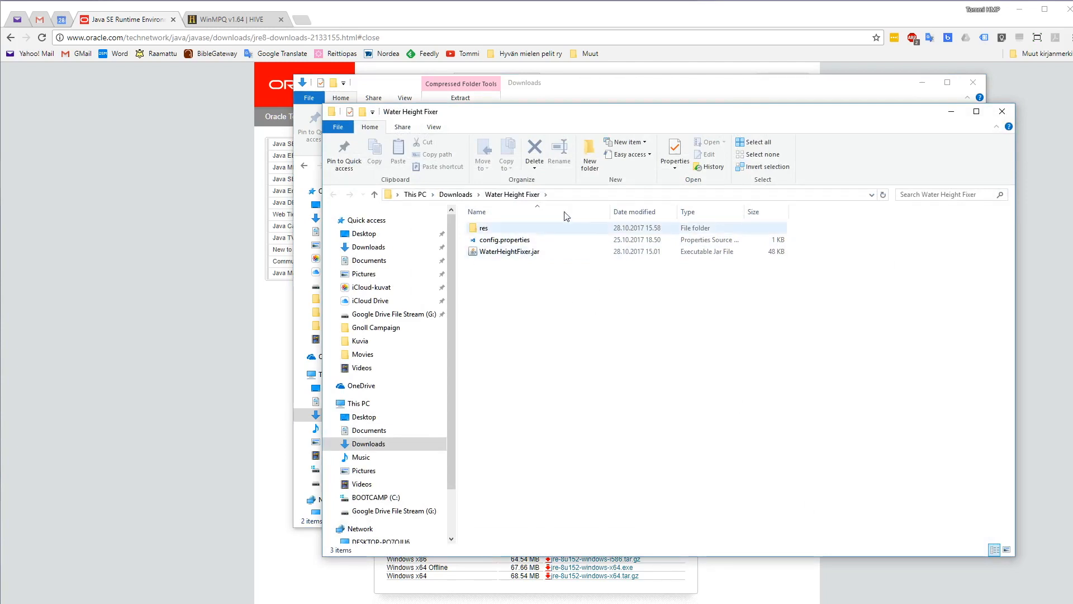
# Start the WaterHeightFixer.jar tool from the extracted folder
pyautogui.click(582, 298)
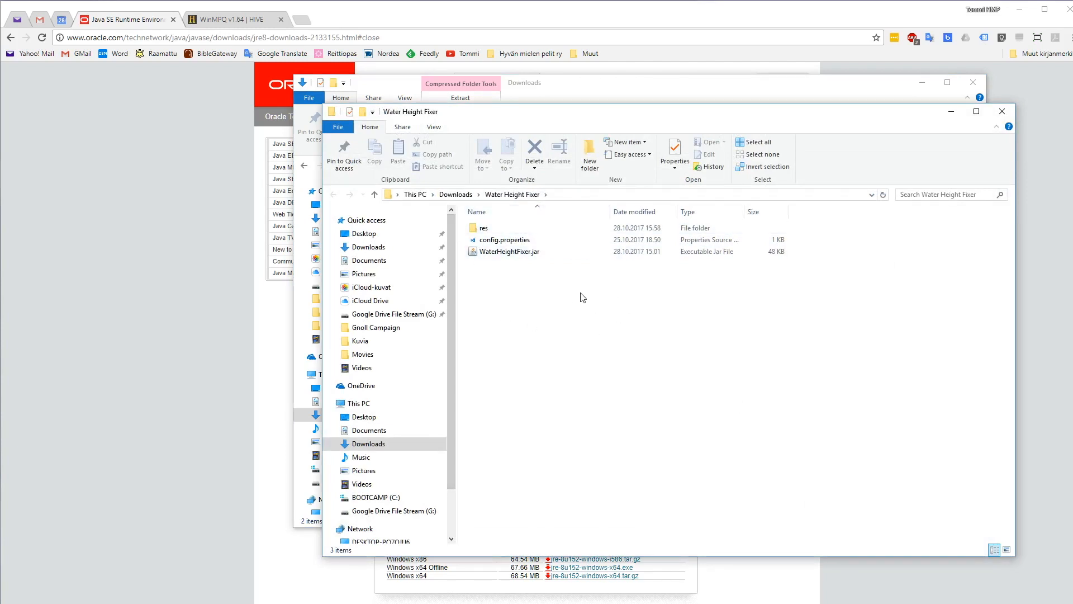
pyautogui.click(507, 252)
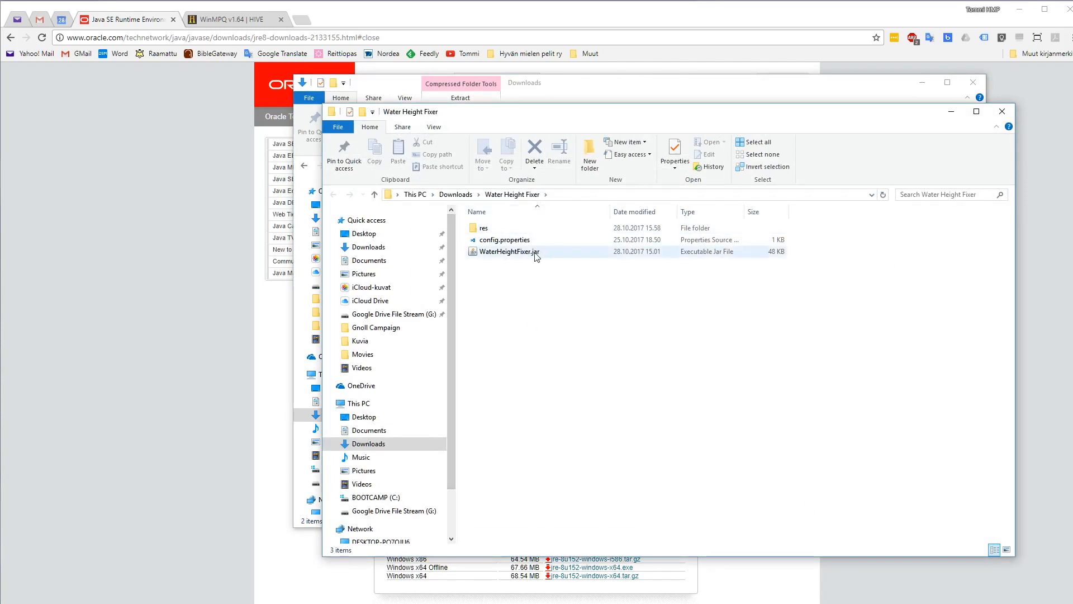
pyautogui.moveTo(508, 251)
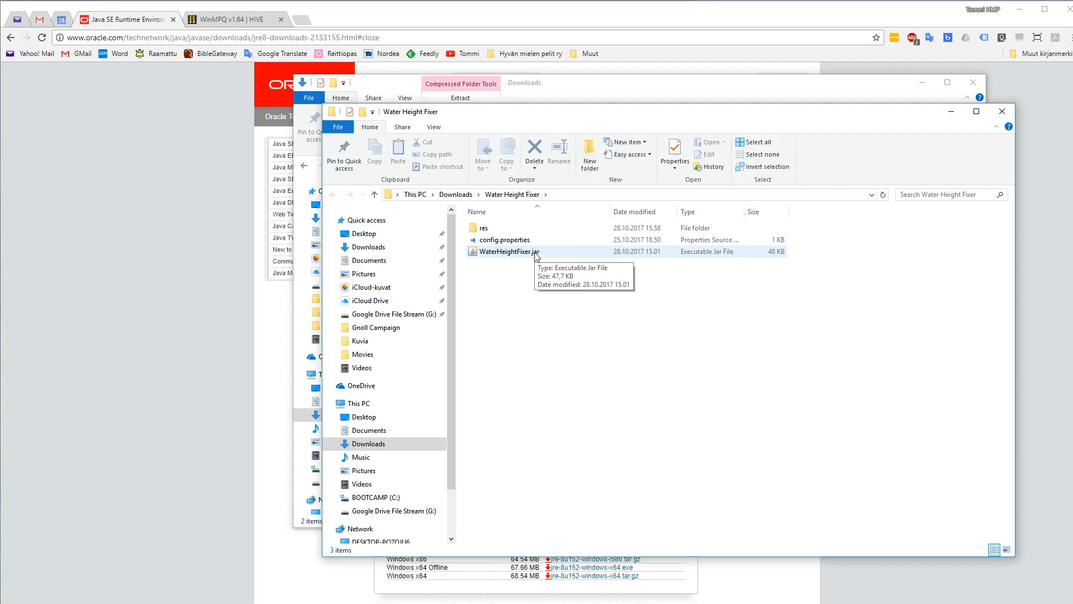
pyautogui.click(508, 251)
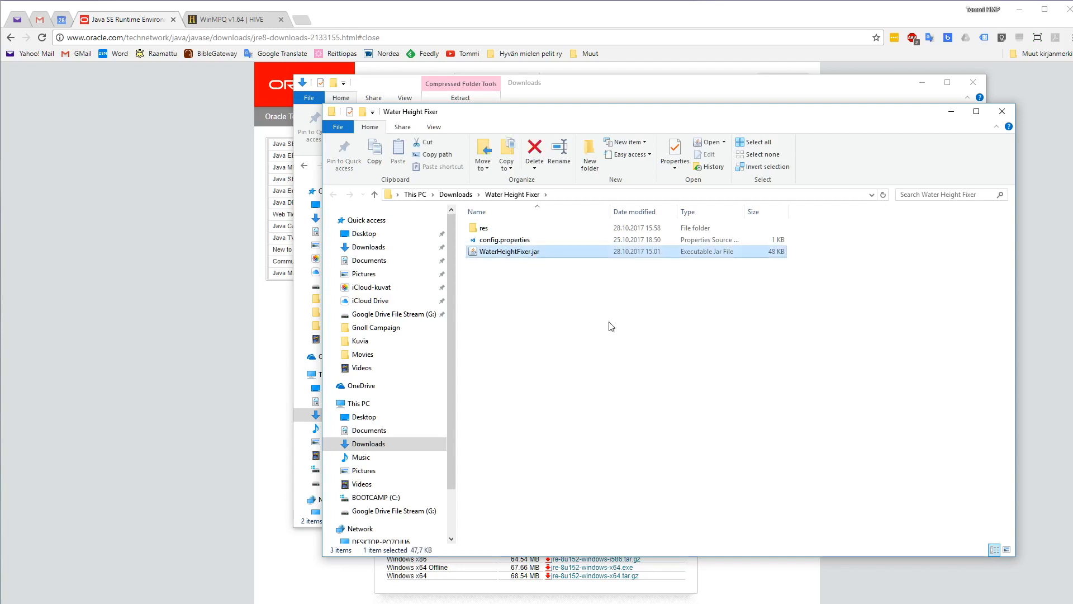
pyautogui.doubleClick(510, 252)
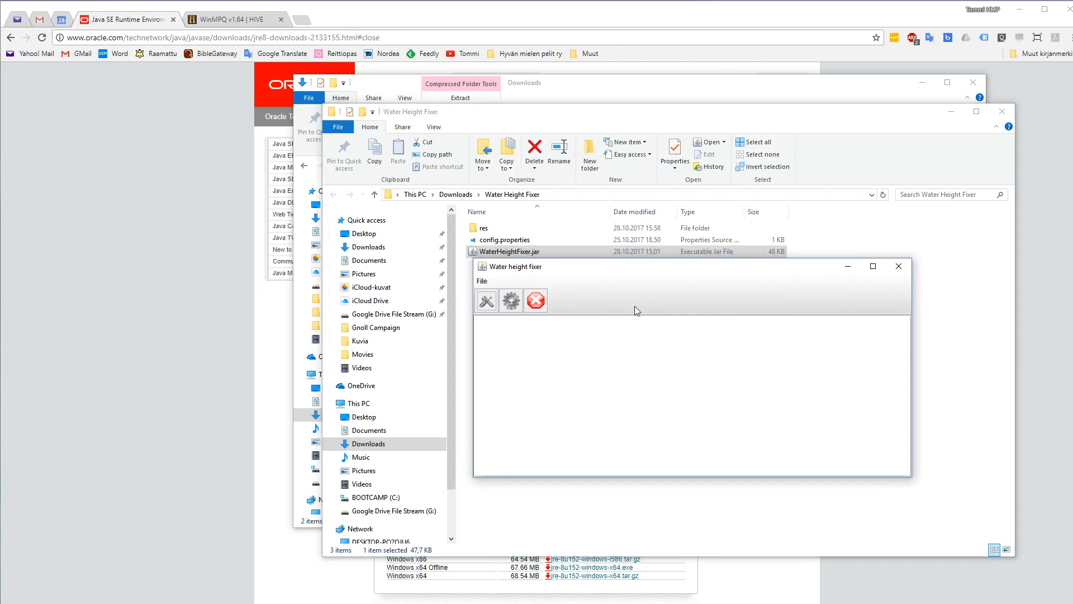
pyautogui.moveTo(618, 299)
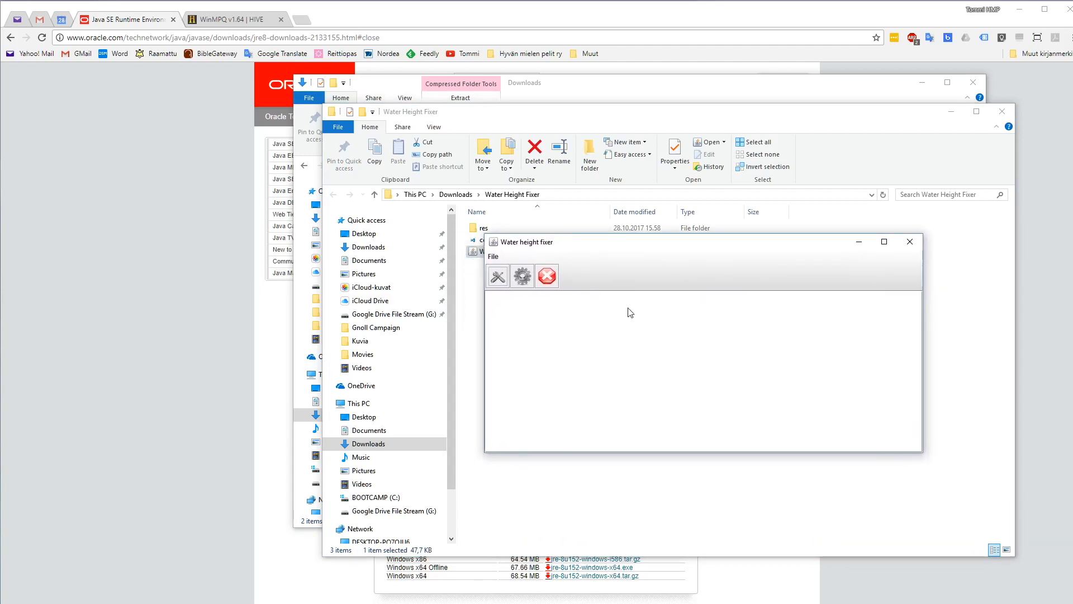
pyautogui.moveTo(624, 315)
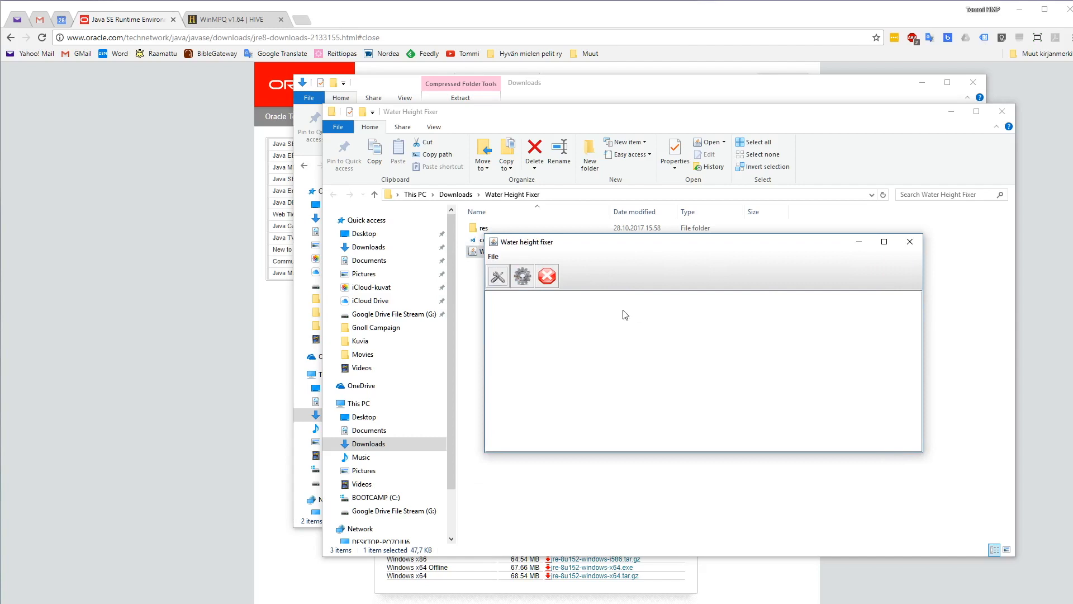
pyautogui.moveTo(605, 292)
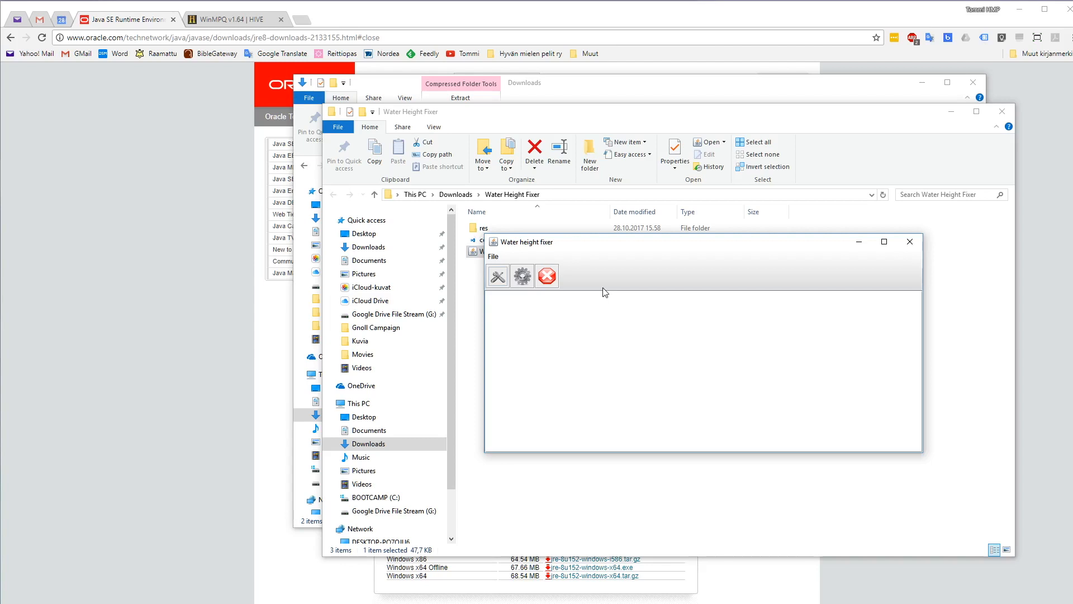
pyautogui.moveTo(599, 307)
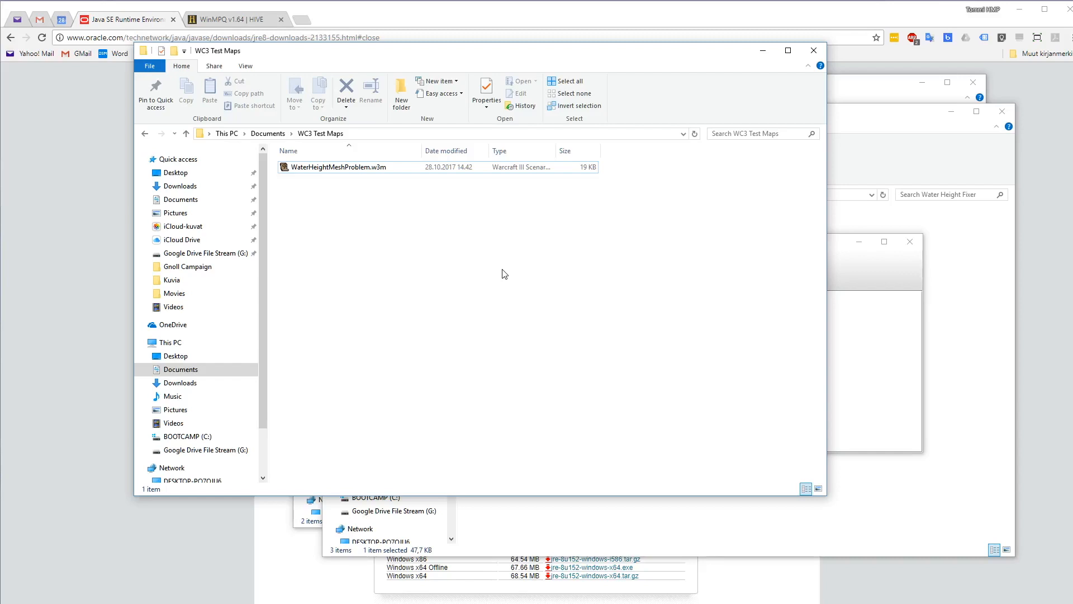
pyautogui.moveTo(303, 127)
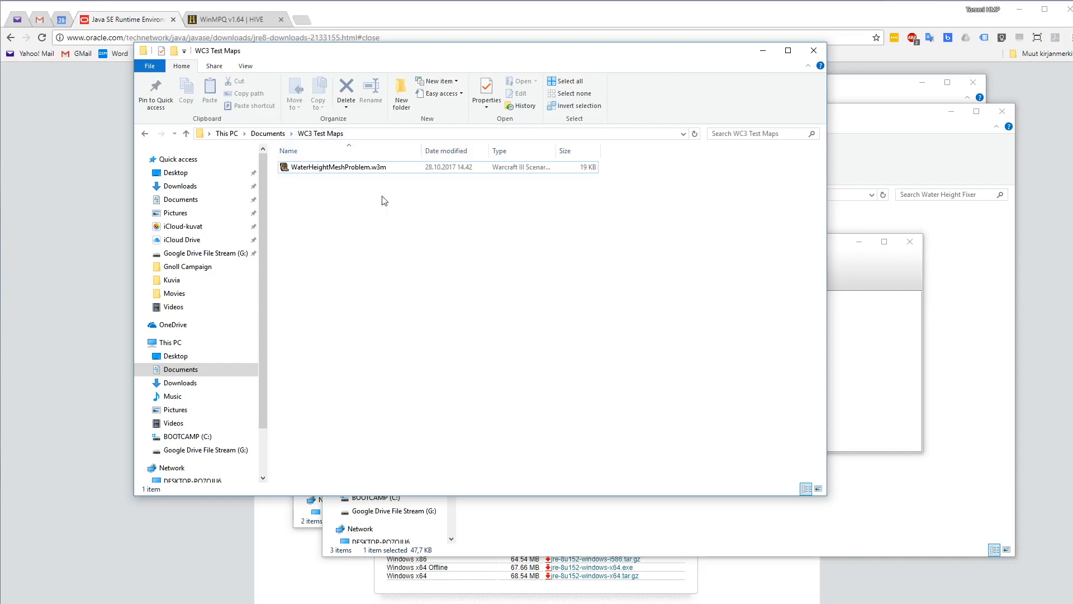
pyautogui.moveTo(404, 226)
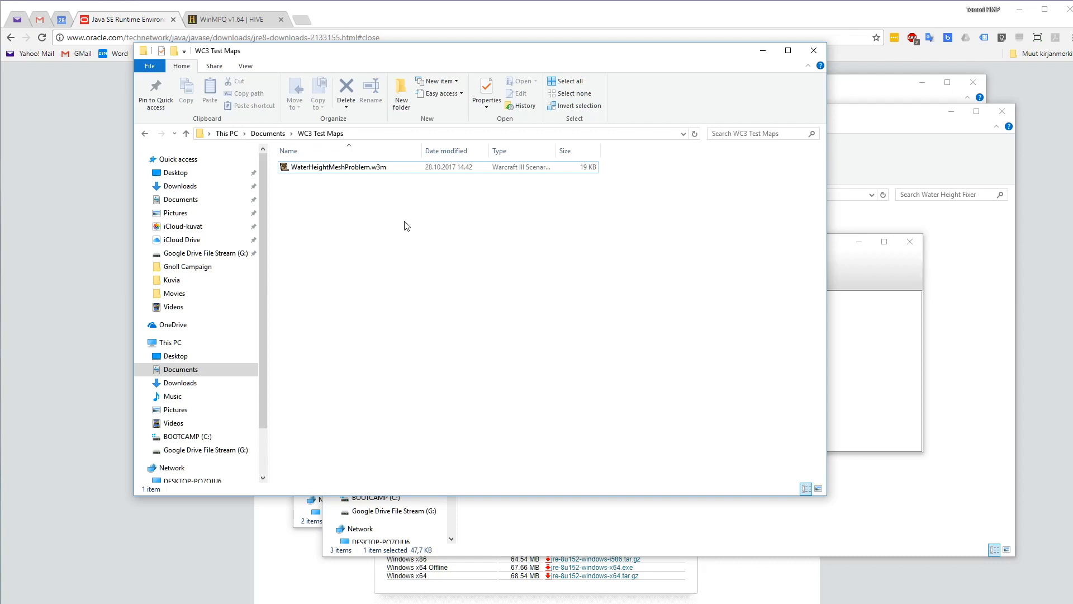
pyautogui.moveTo(381, 214)
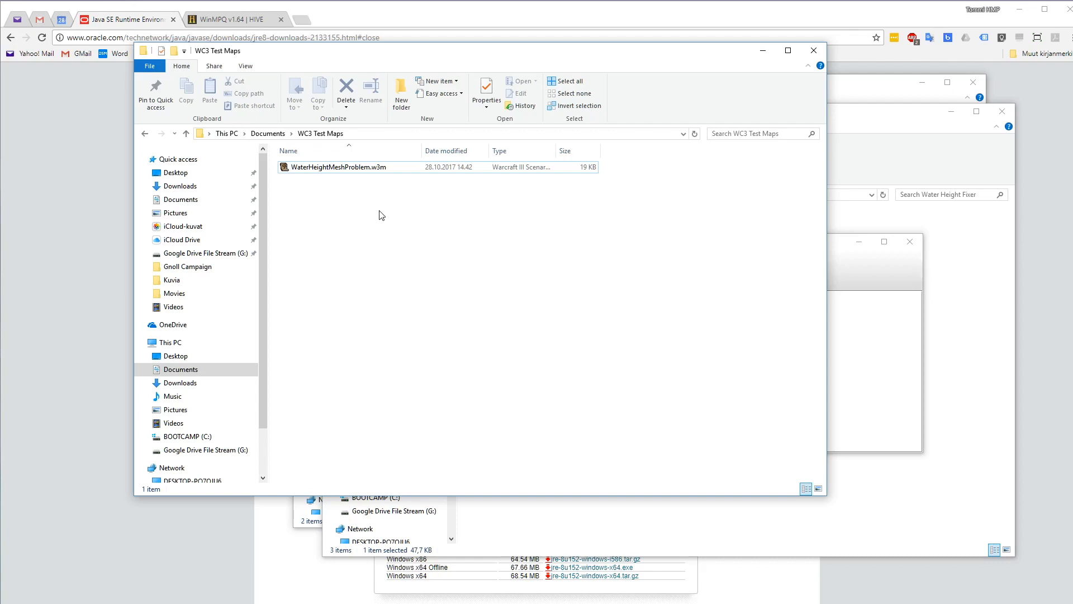
# Select WaterHeightMeshProblem.w3m in WC3 Test Maps and bring WinMPQ to the front
pyautogui.click(338, 167)
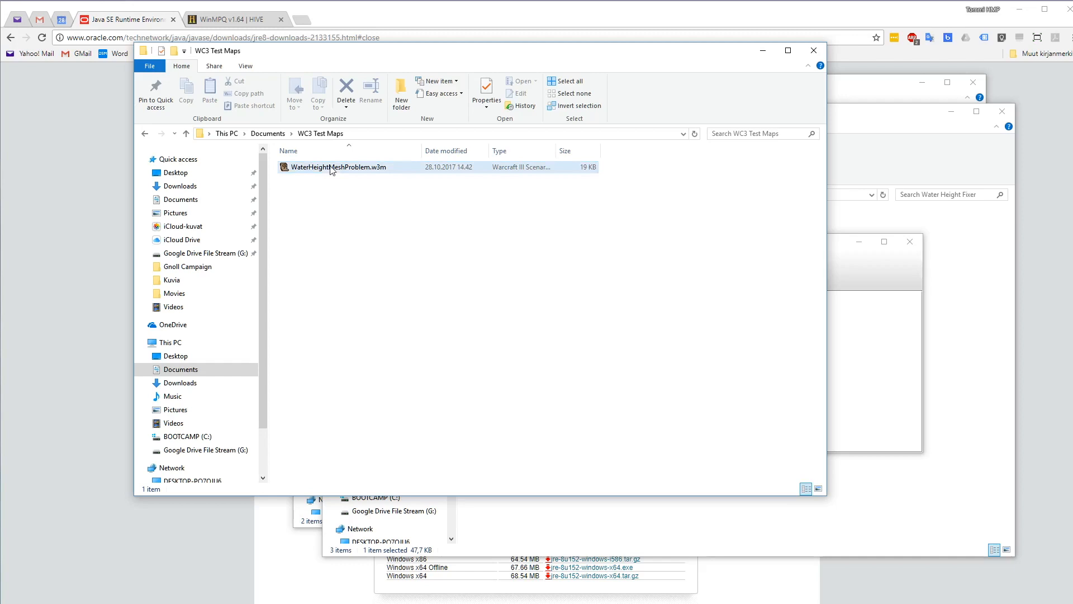
pyautogui.click(428, 223)
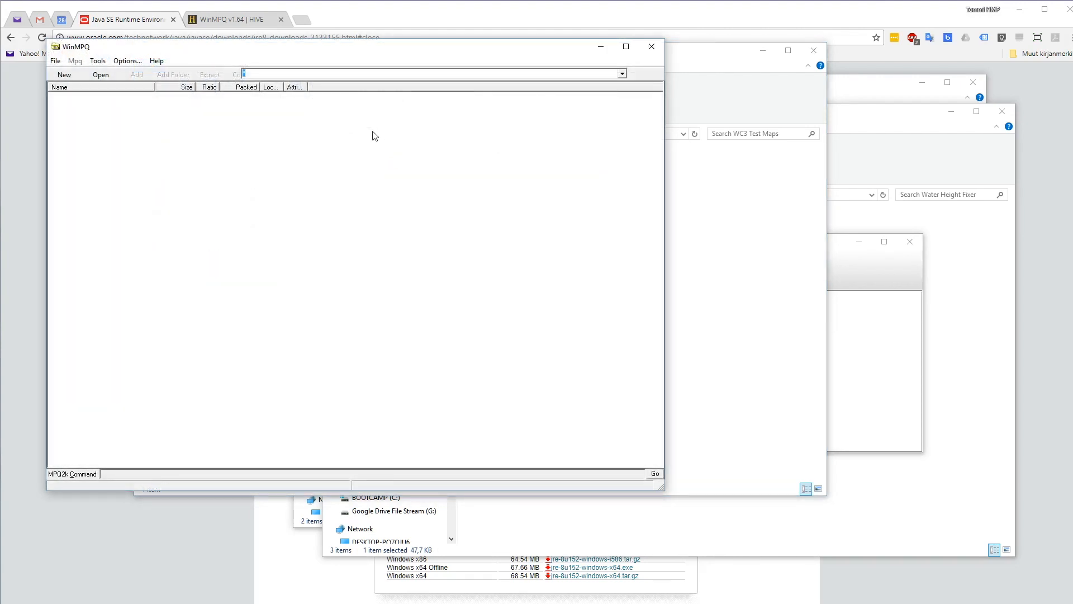
# Open WaterHeightMeshProblem.w3m in WinMPQ with the file type set to All Files
pyautogui.click(54, 60)
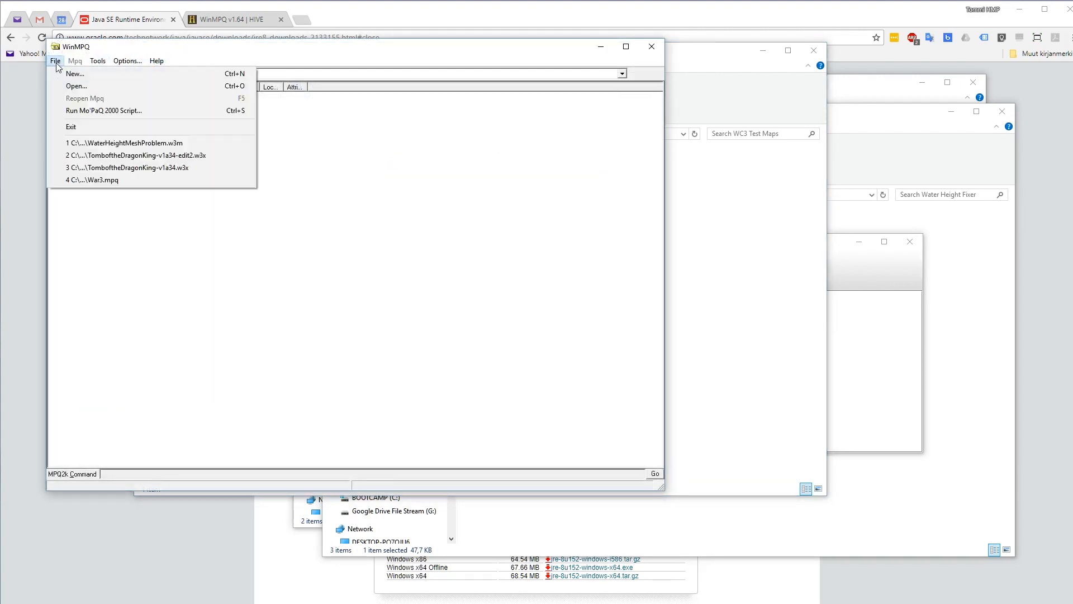
pyautogui.click(76, 86)
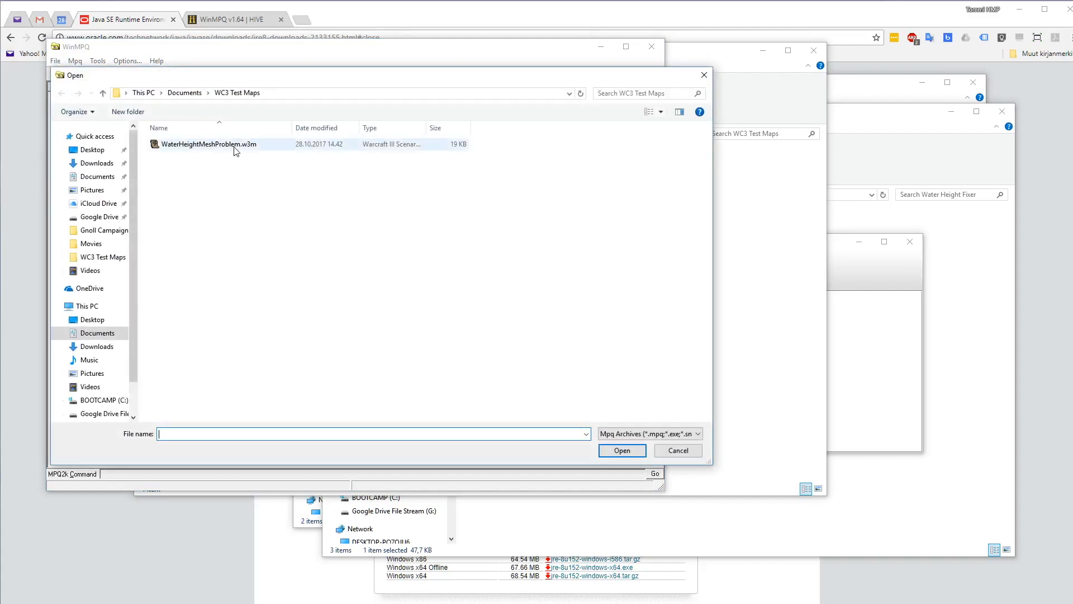
pyautogui.click(209, 145)
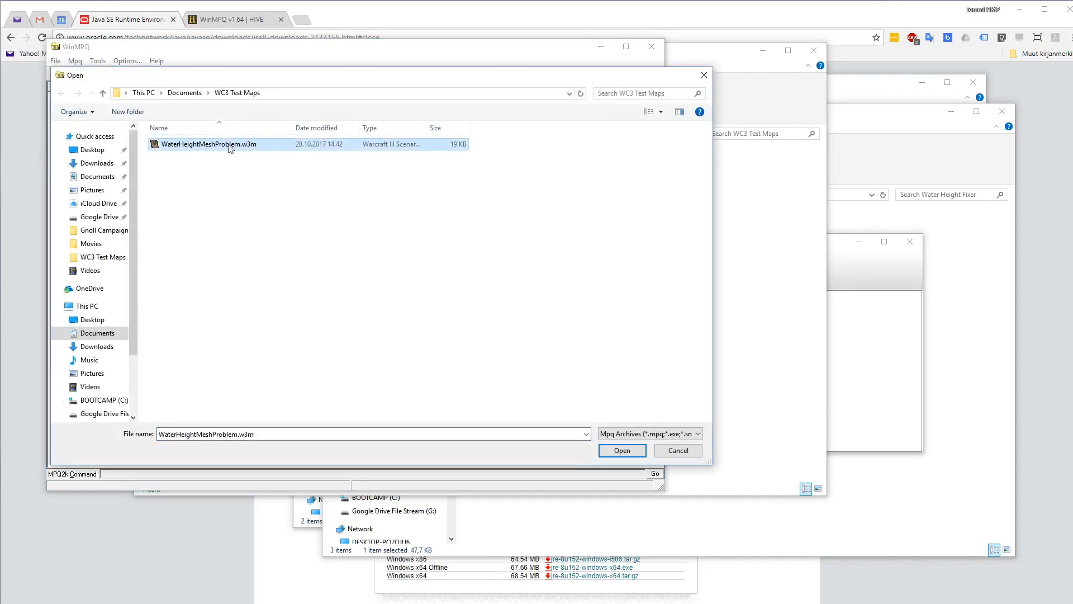
pyautogui.moveTo(510, 356)
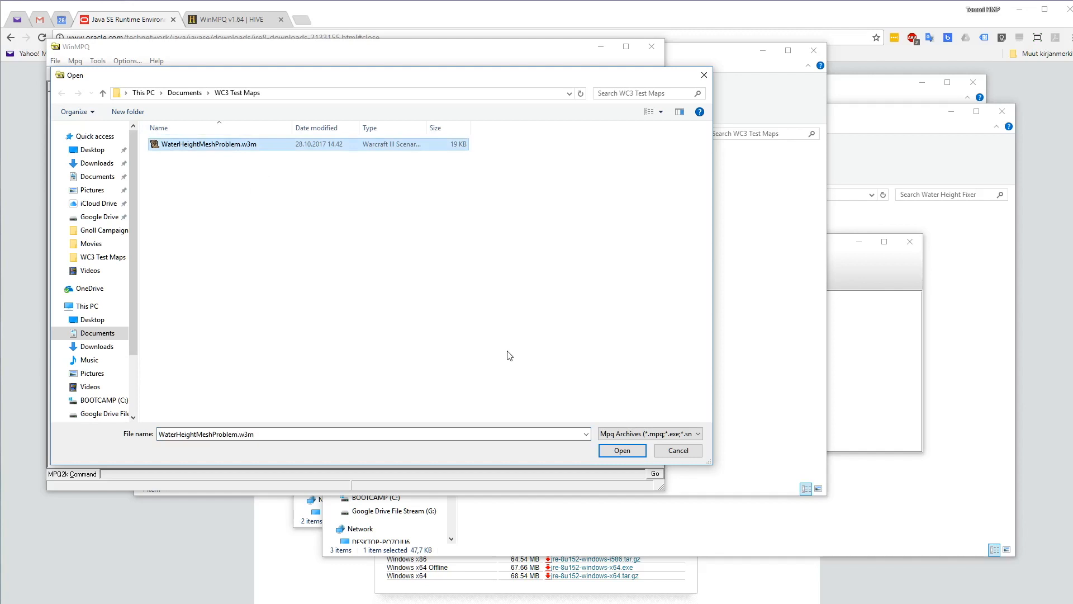
pyautogui.moveTo(621, 451)
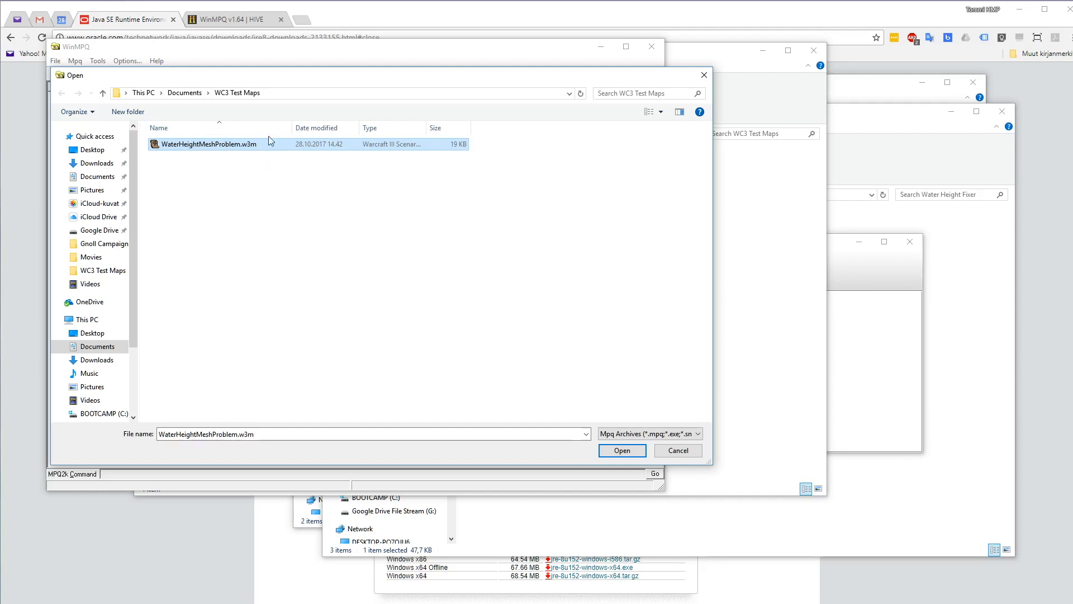
pyautogui.moveTo(266, 176)
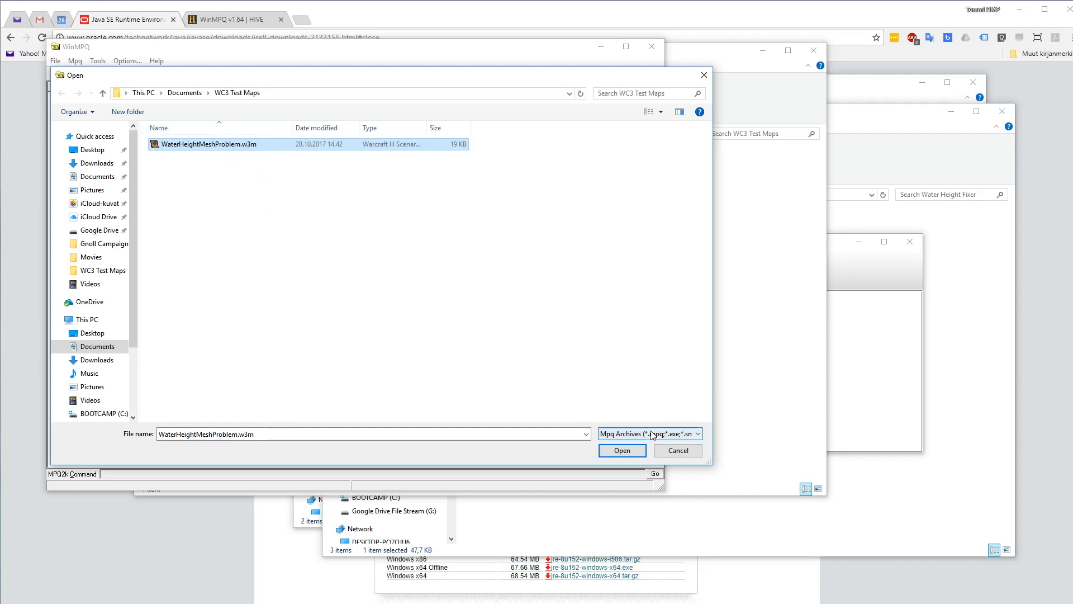
pyautogui.click(697, 434)
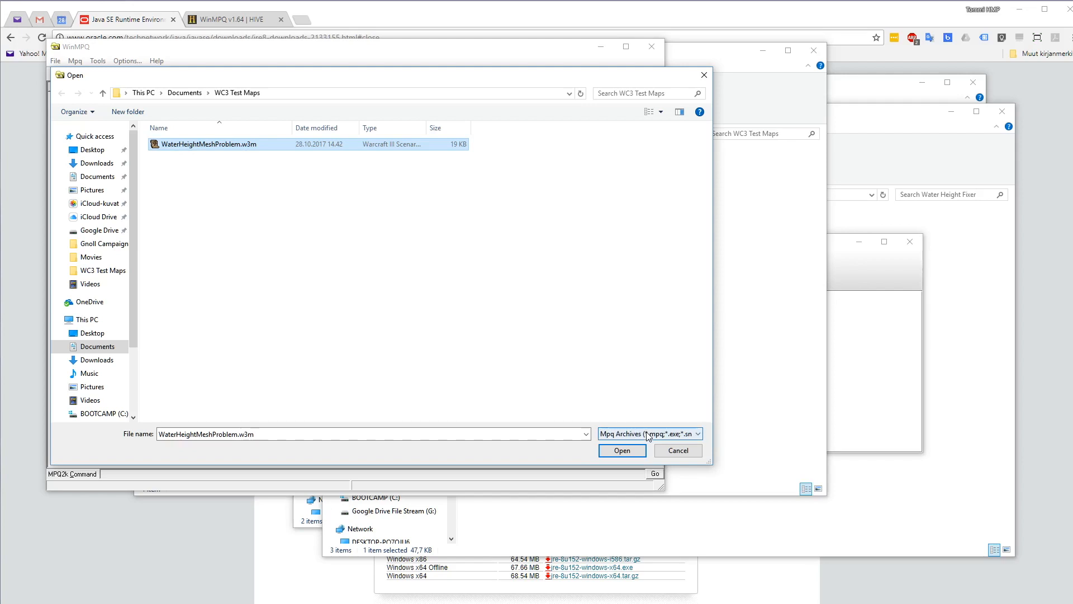
pyautogui.click(696, 434)
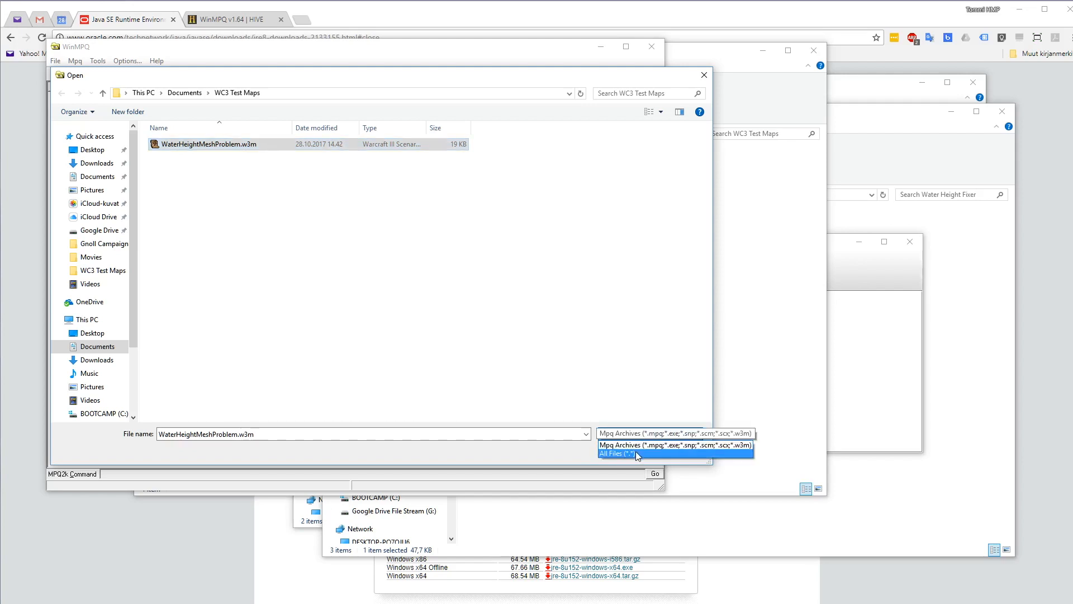
pyautogui.click(617, 452)
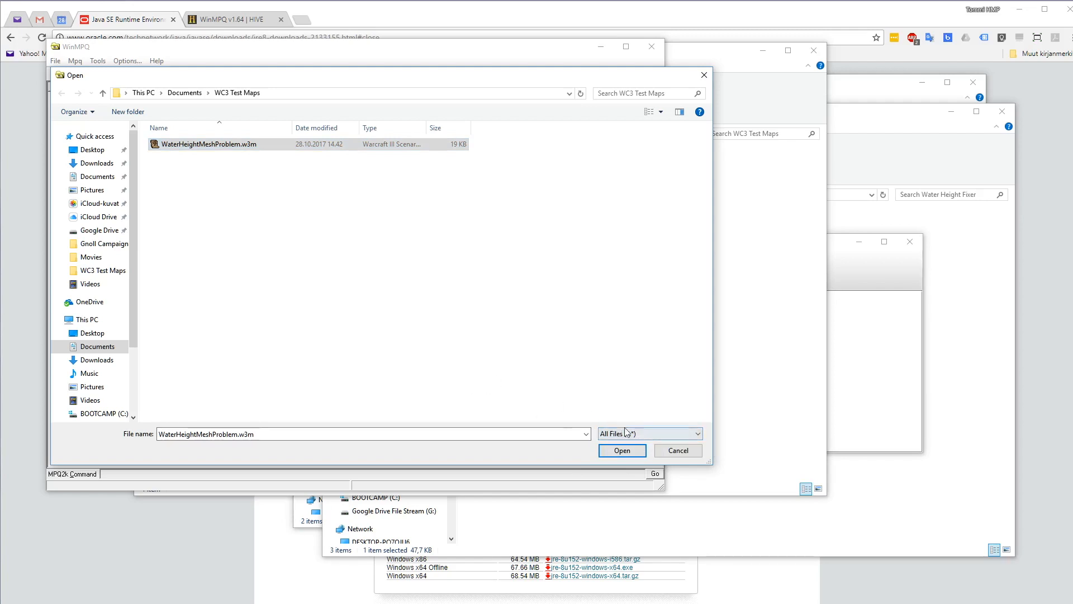
pyautogui.moveTo(446, 423)
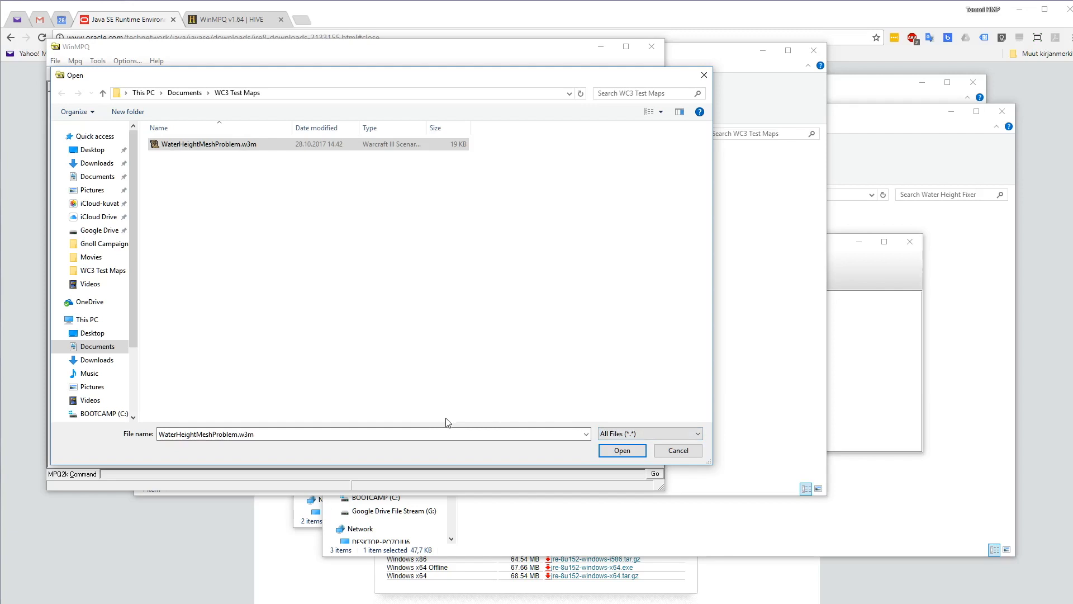
pyautogui.moveTo(270, 199)
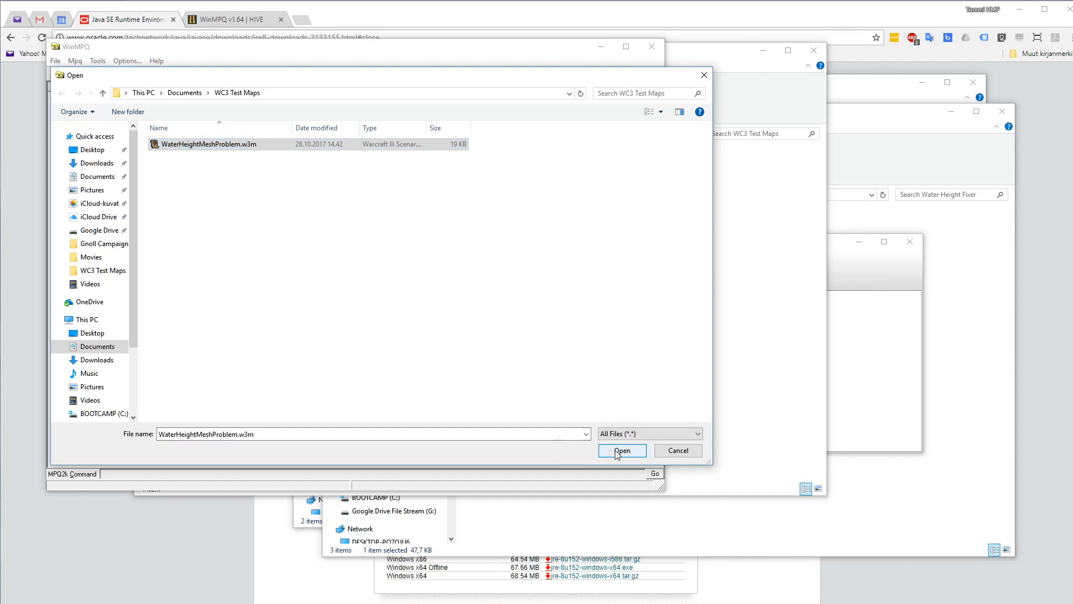
pyautogui.click(620, 449)
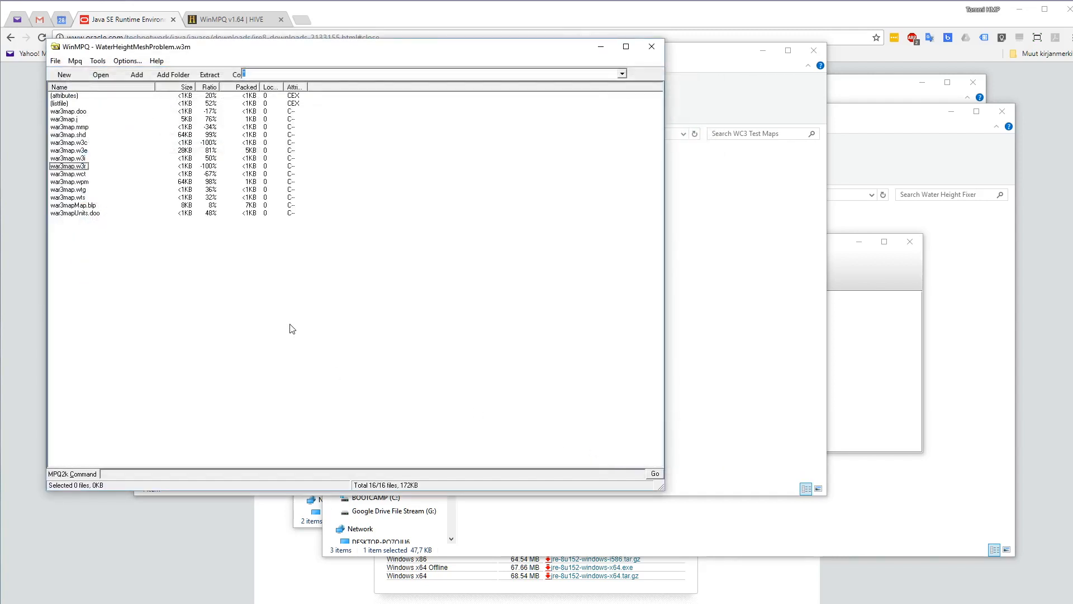
pyautogui.moveTo(207, 266)
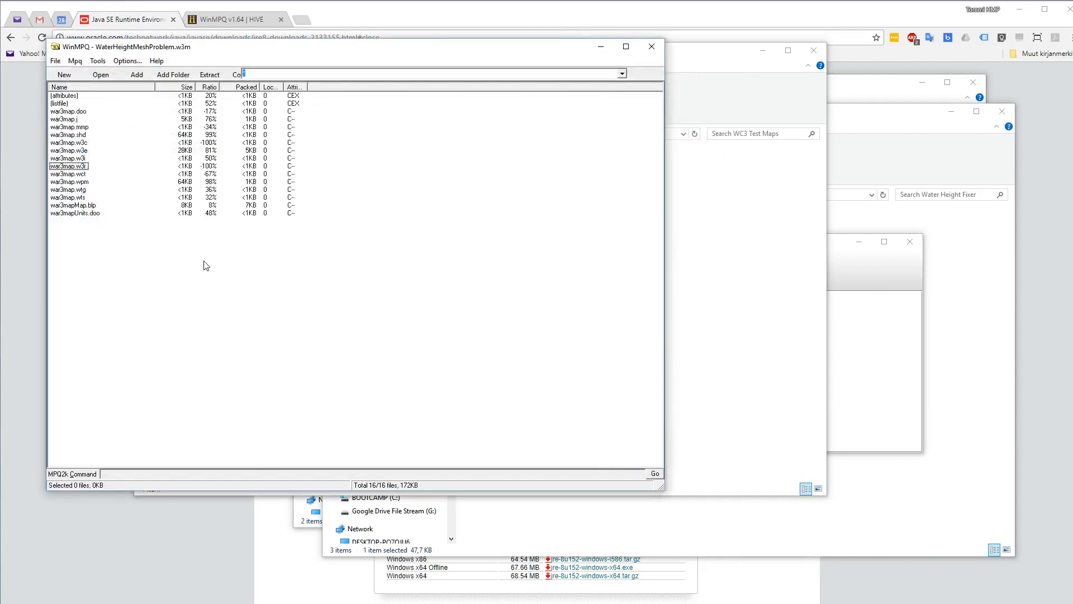
pyautogui.moveTo(88, 267)
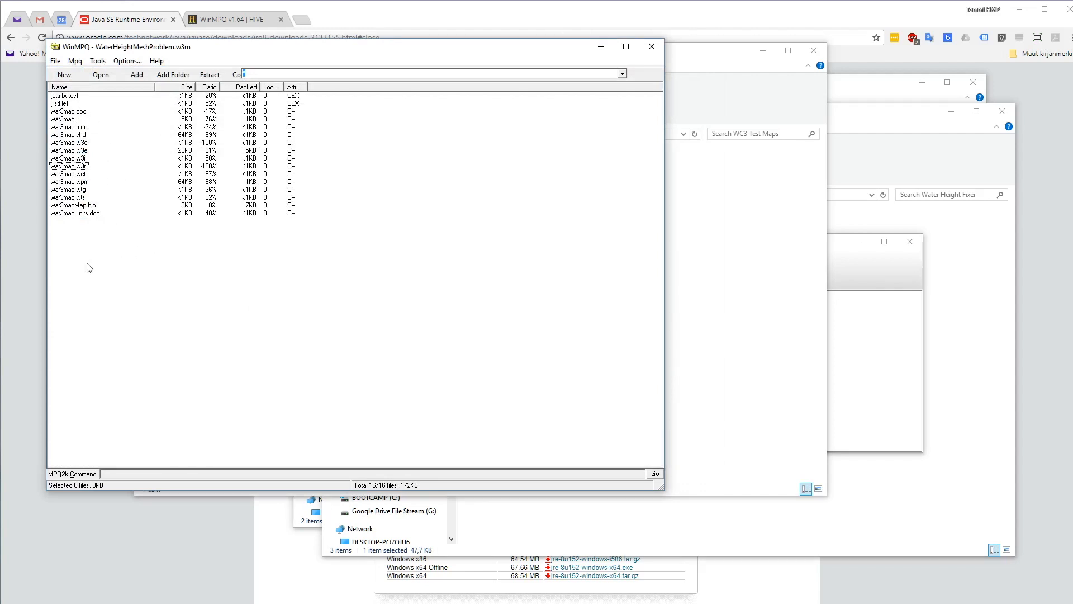
pyautogui.moveTo(154, 232)
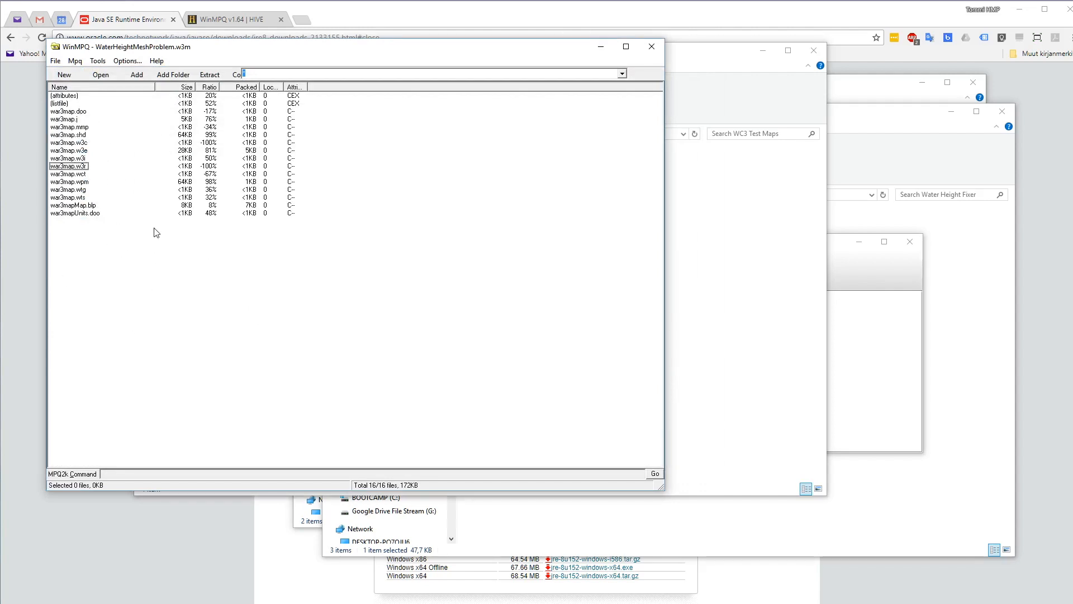
pyautogui.moveTo(86, 158)
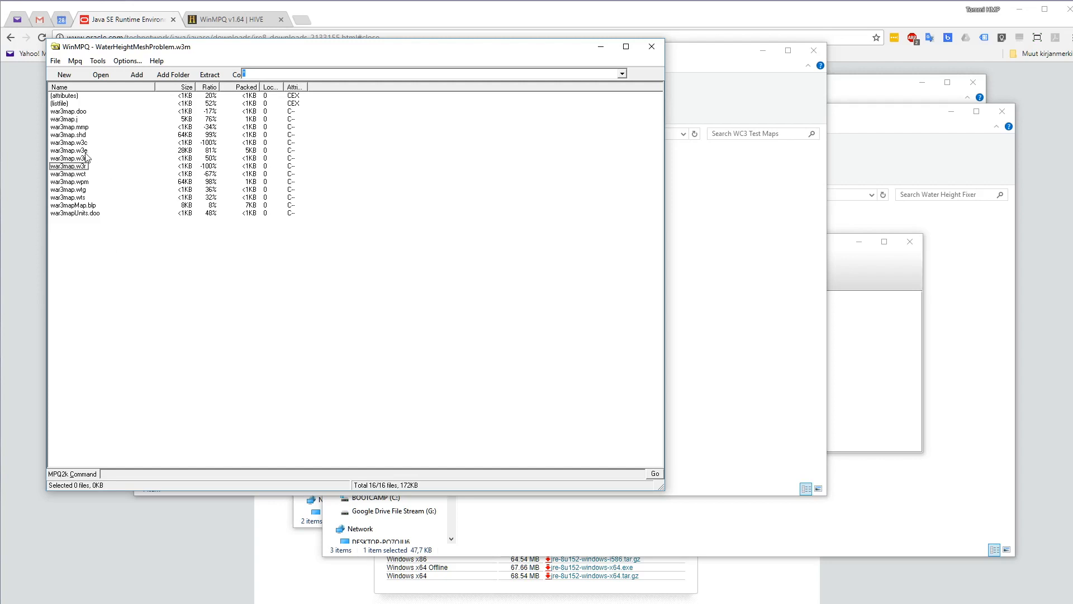
# Extract war3map.w3e from the archive into the WC3 Test Maps folder
pyautogui.click(69, 149)
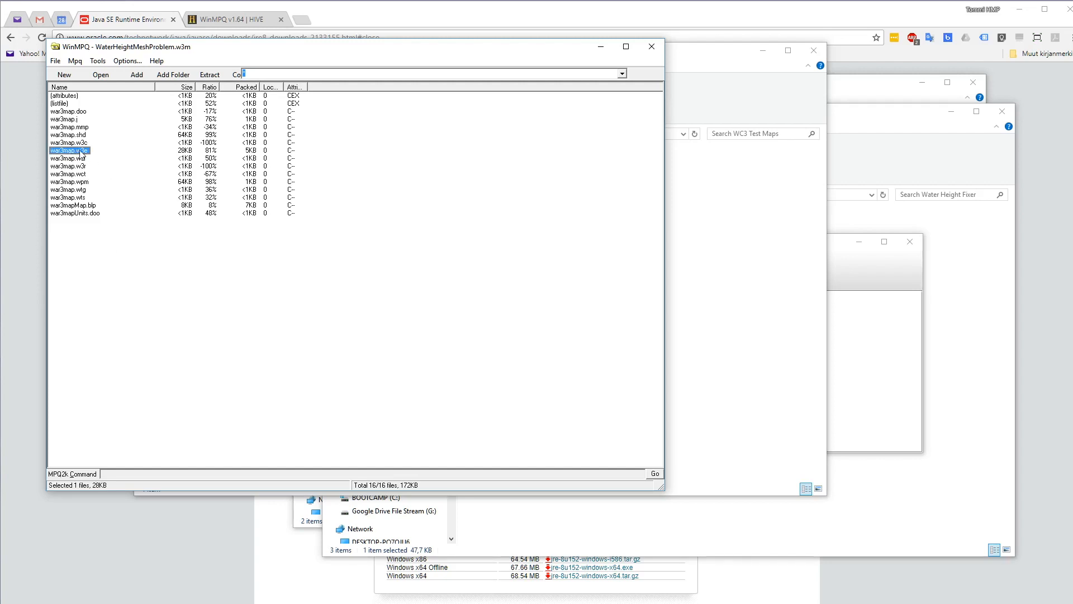
pyautogui.rightClick(68, 150)
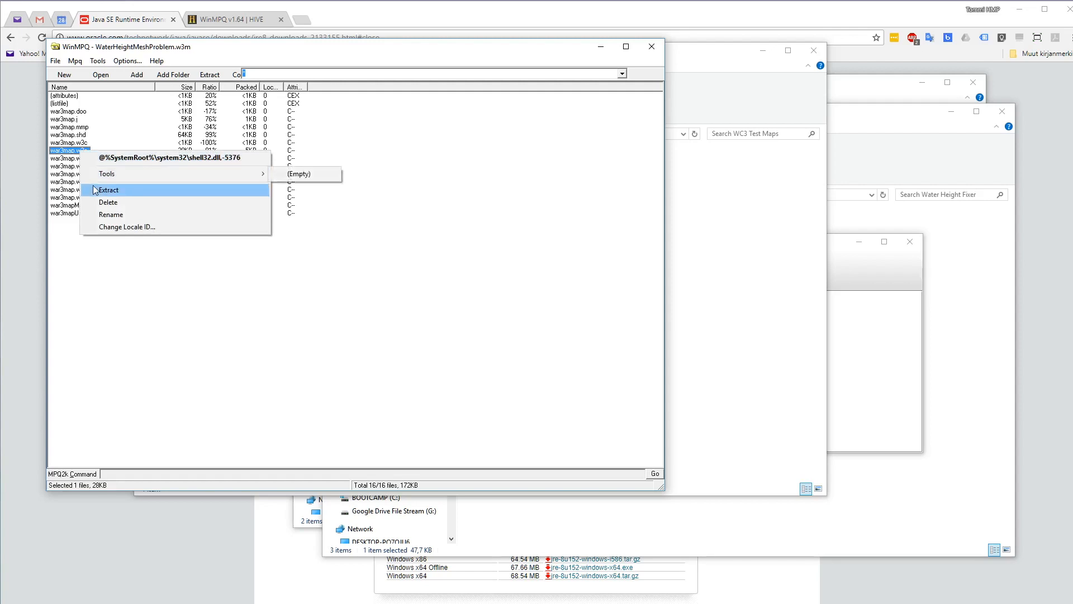
pyautogui.click(107, 190)
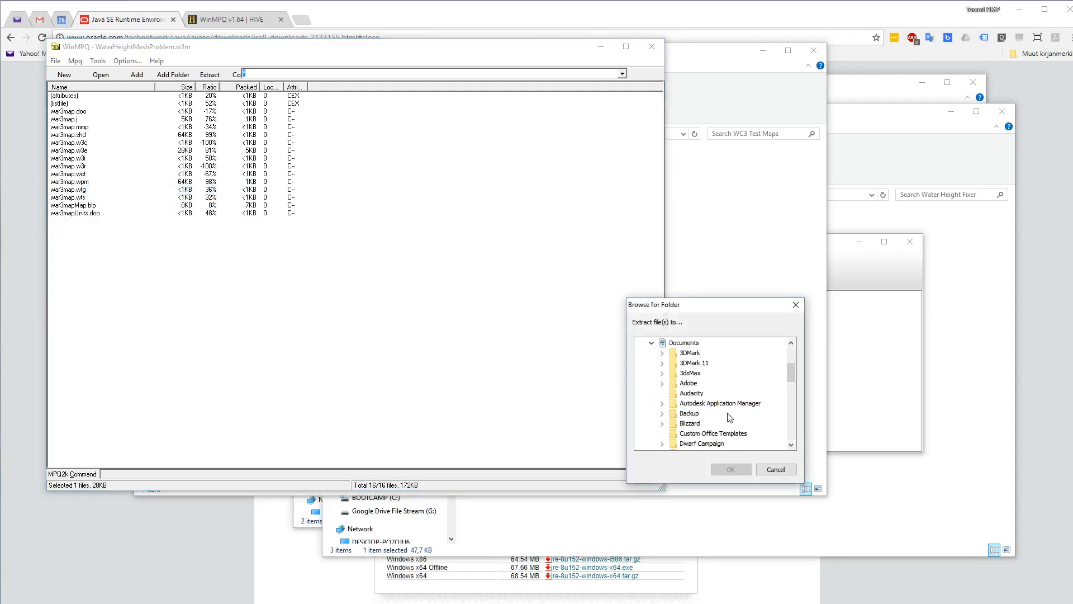
pyautogui.scroll(-3)
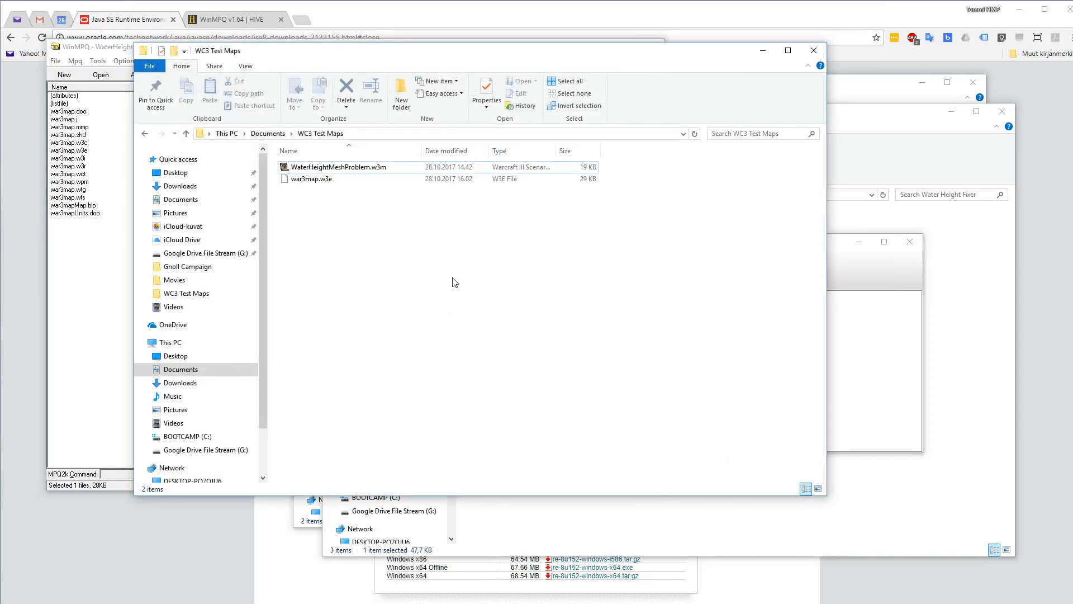
pyautogui.moveTo(364, 211)
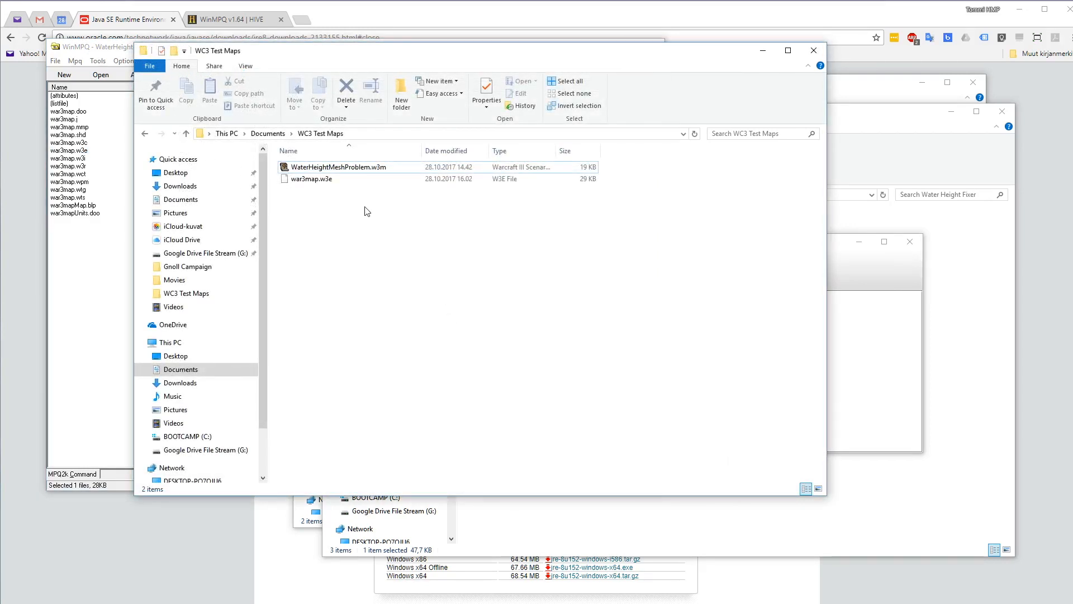
pyautogui.moveTo(381, 242)
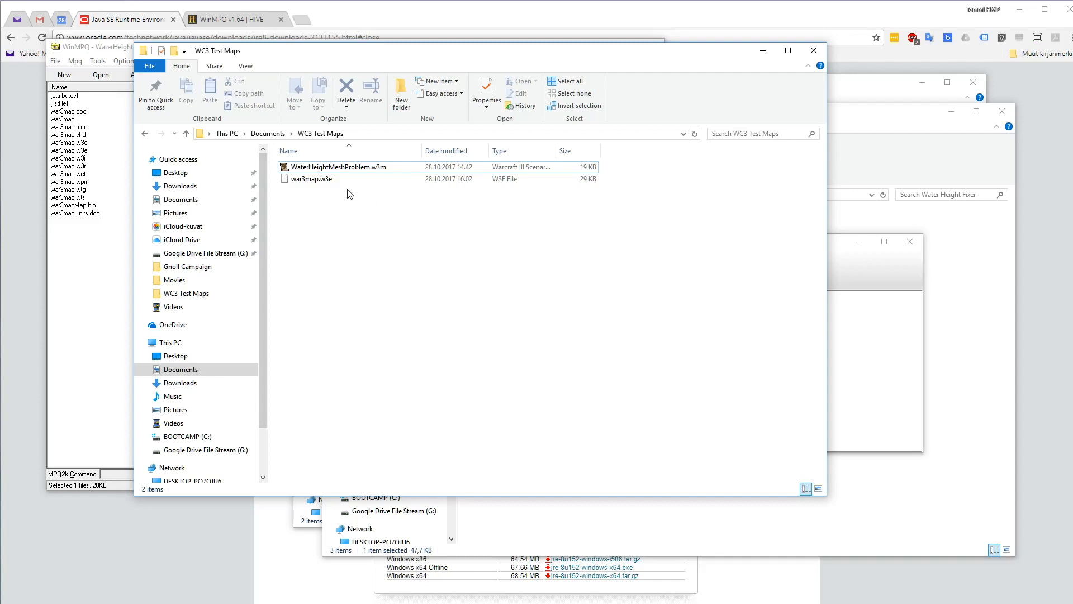
pyautogui.moveTo(852, 279)
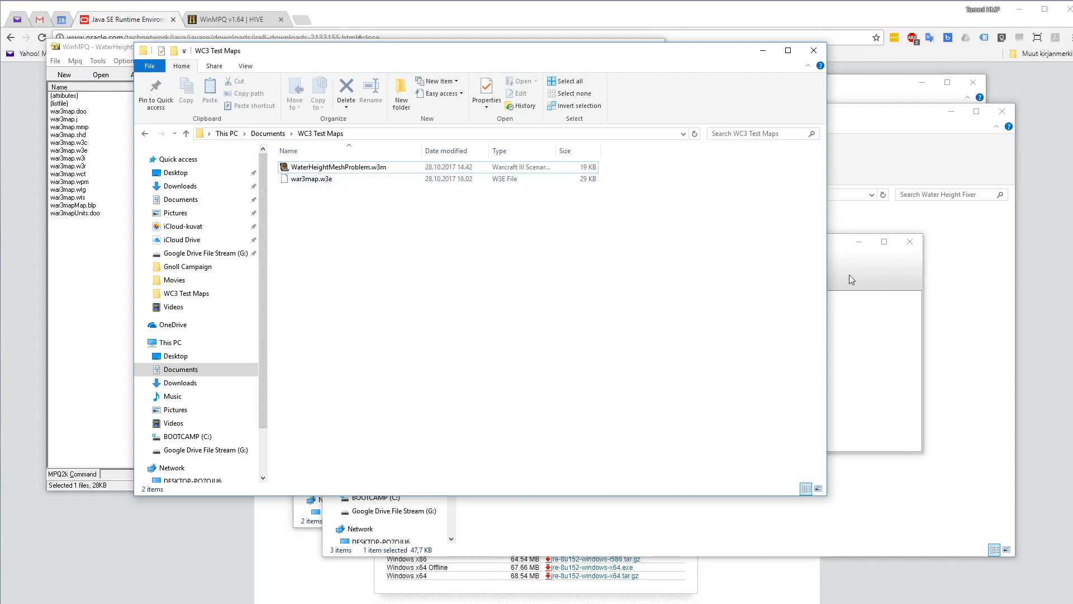
pyautogui.moveTo(610, 328)
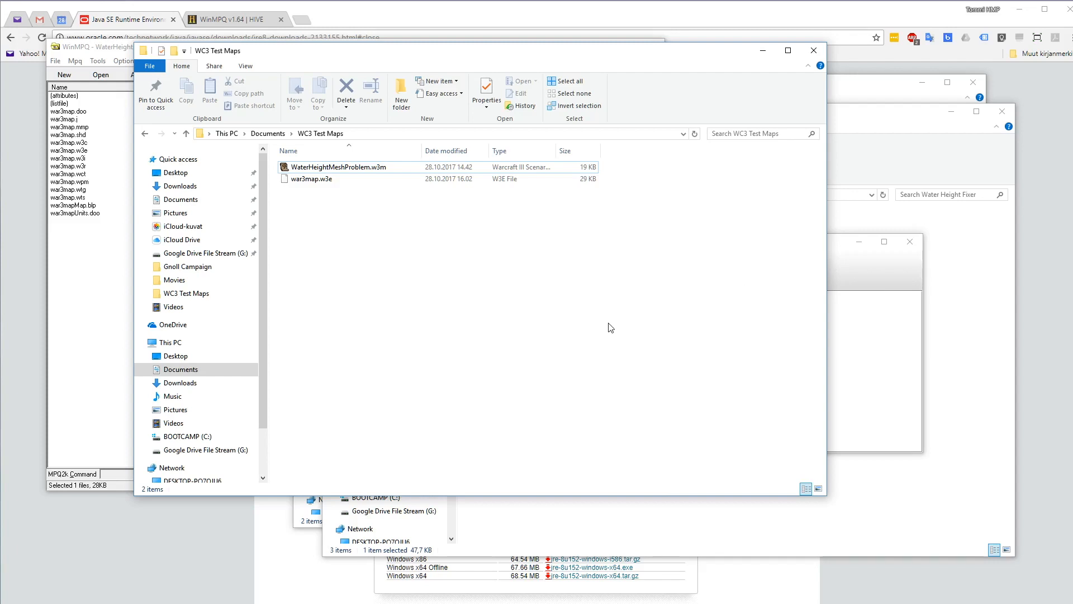
pyautogui.moveTo(849, 282)
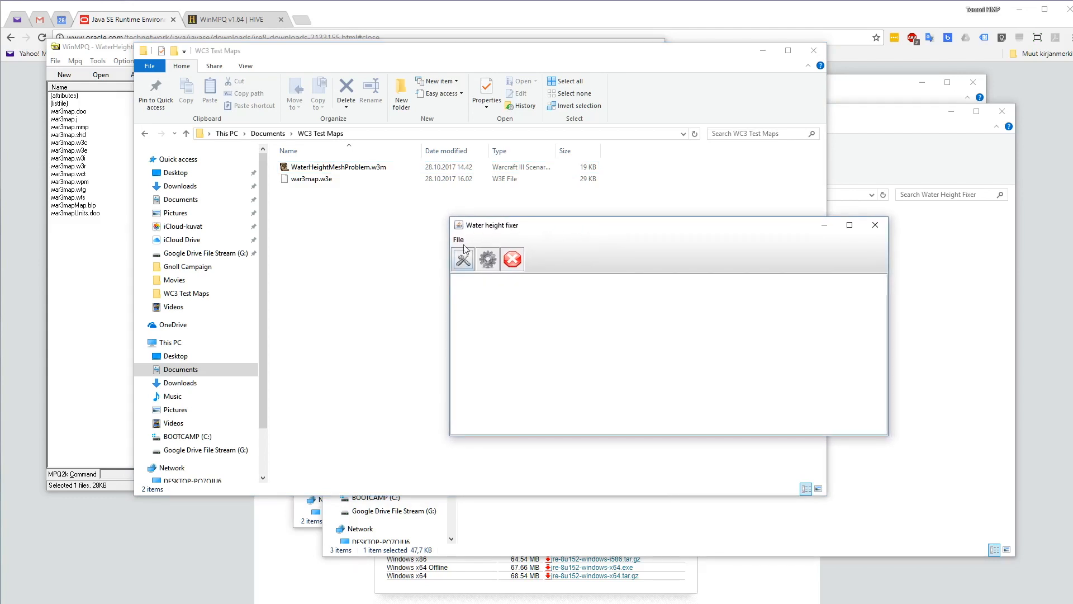
pyautogui.moveTo(474, 246)
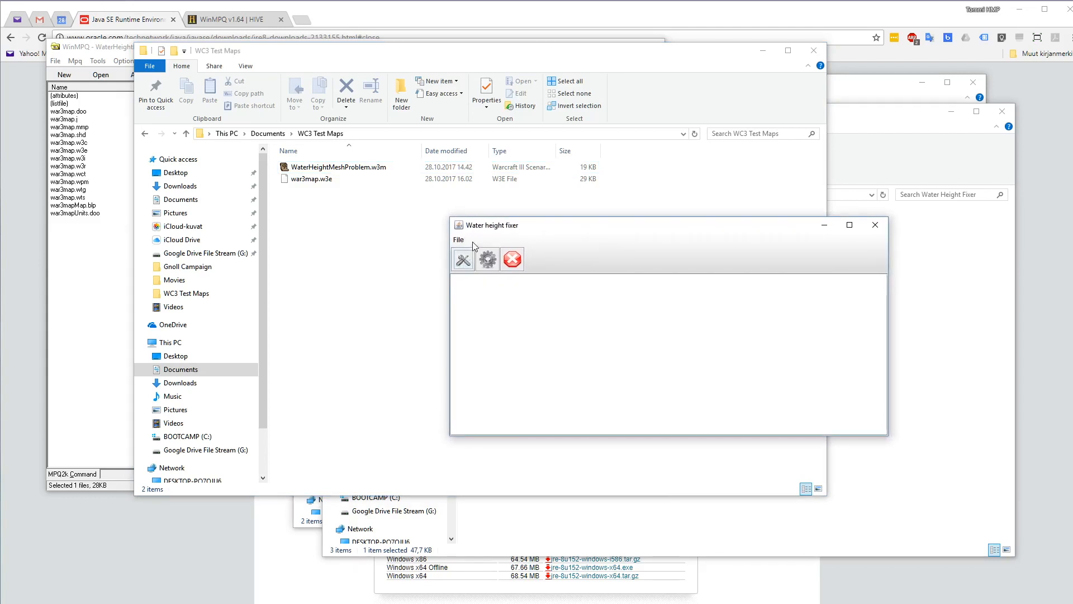
pyautogui.moveTo(463, 262)
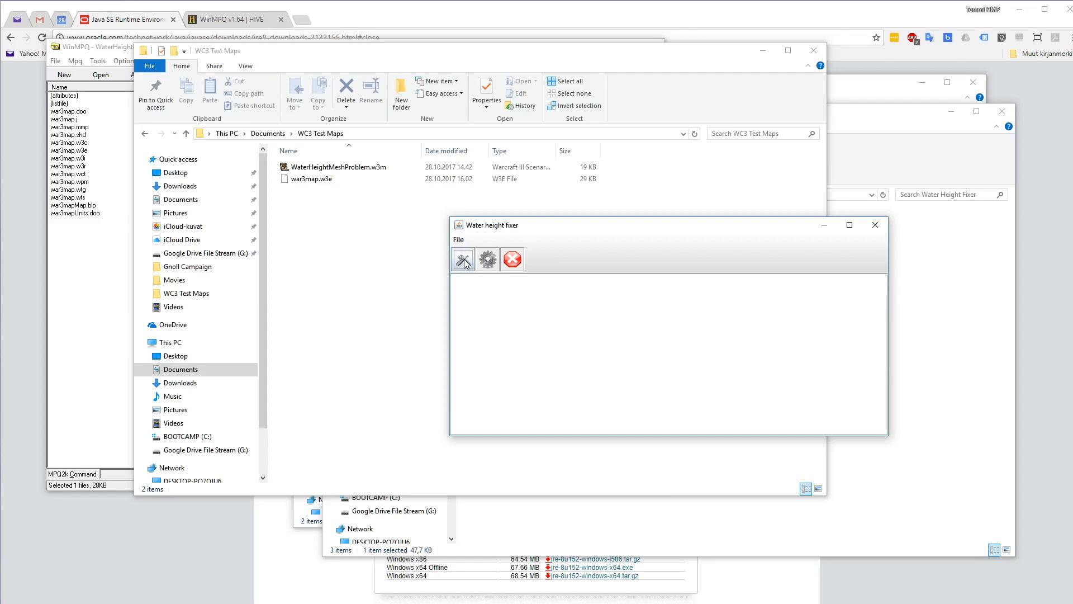
# Load war3map.w3e from the WC3 Test Maps folder into Water Height Fixer and save the fixed file
pyautogui.click(463, 258)
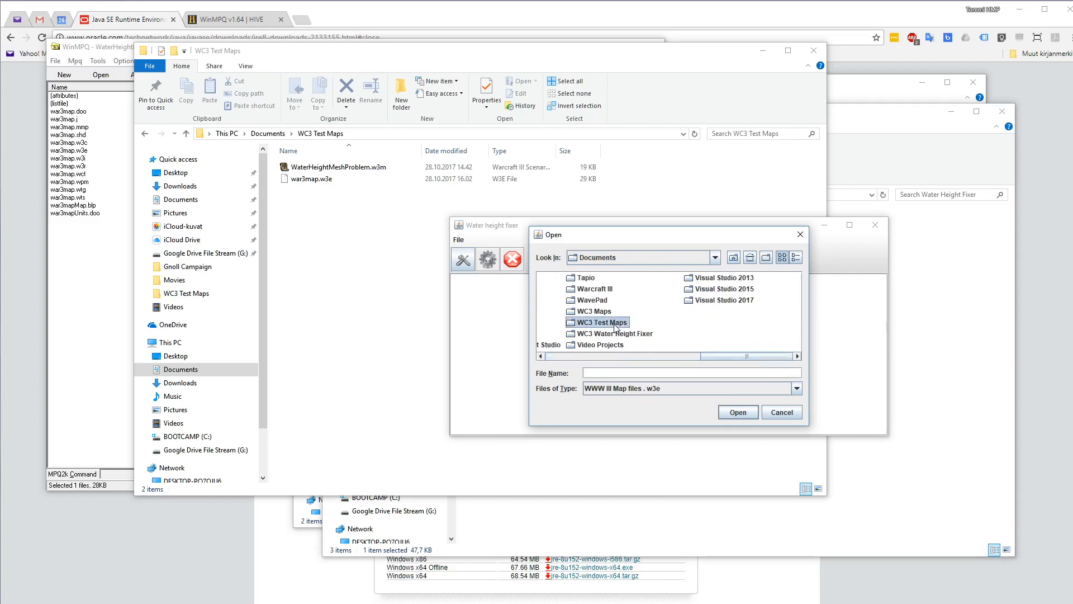
pyautogui.doubleClick(599, 322)
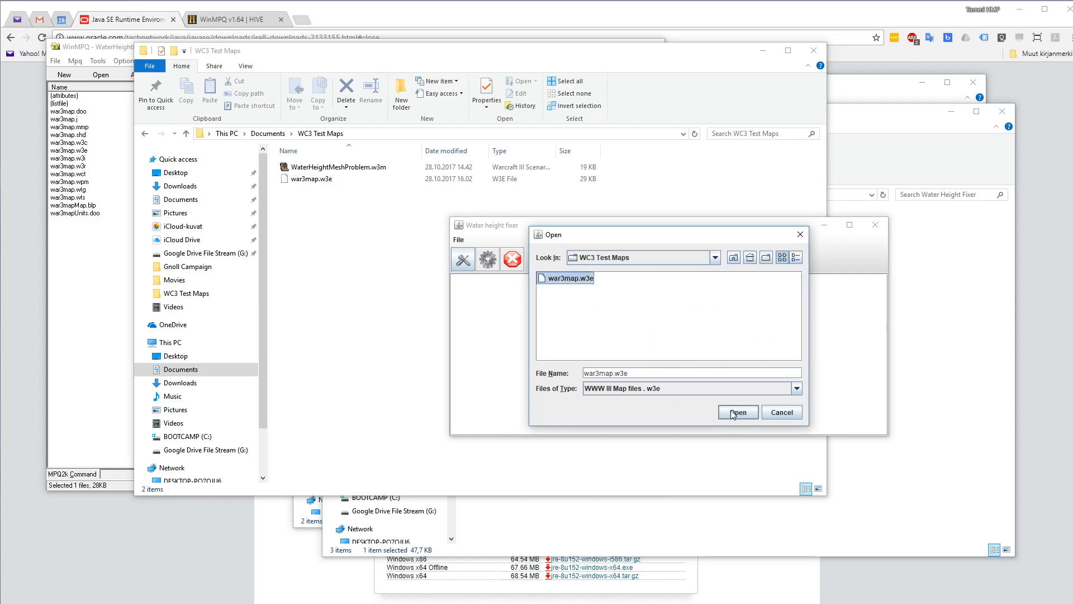
pyautogui.click(737, 411)
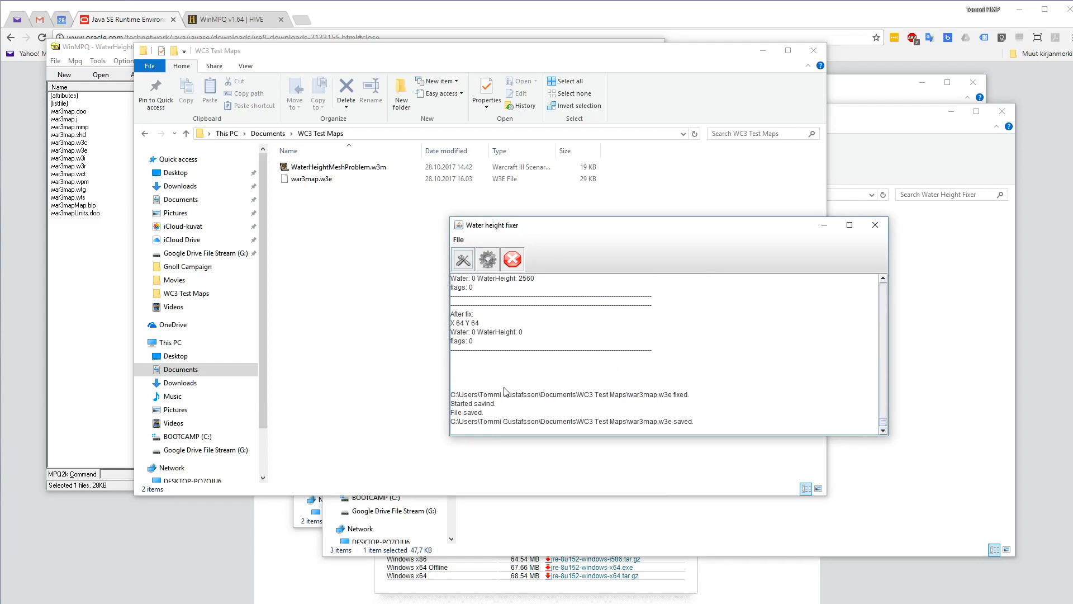
pyautogui.moveTo(741, 389)
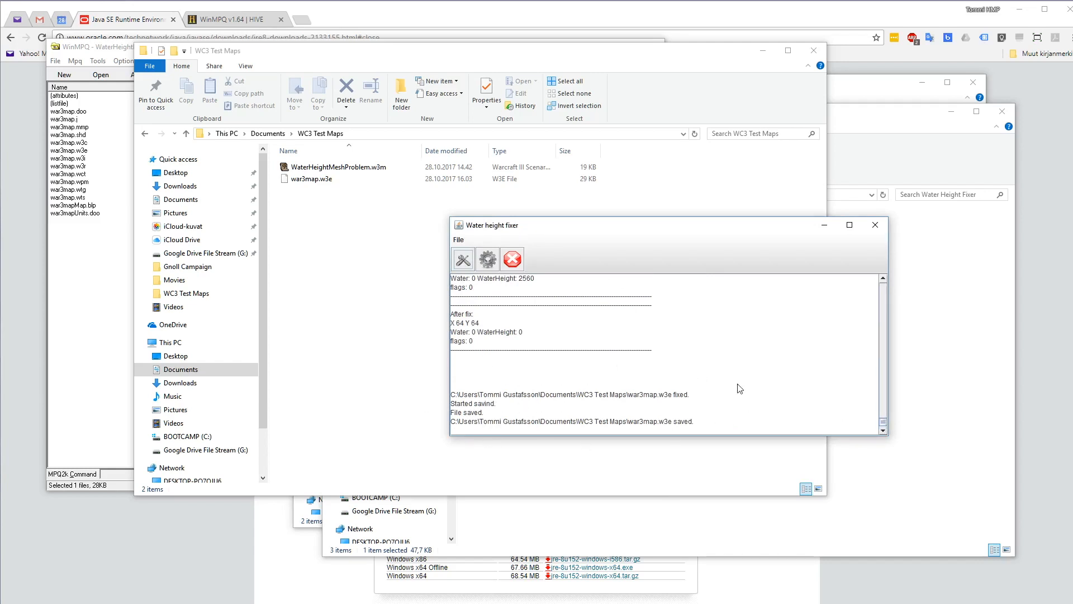
pyautogui.moveTo(562, 262)
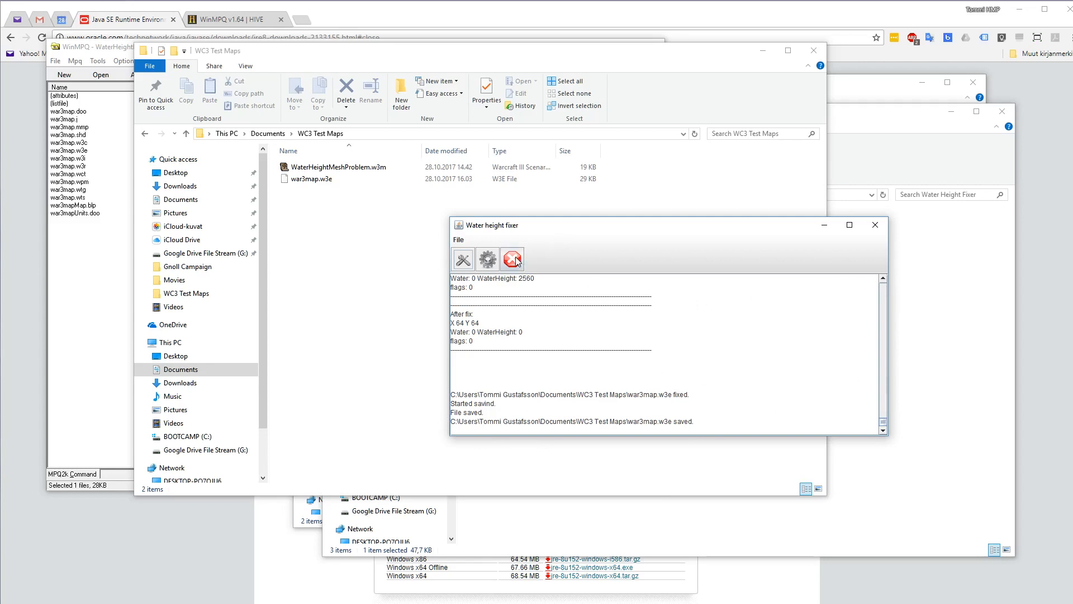
# Close the fixer and copy WaterHeightMeshProblem.w3m as WaterHeightMeshProblemFixed.w3m in Explorer
pyautogui.click(874, 225)
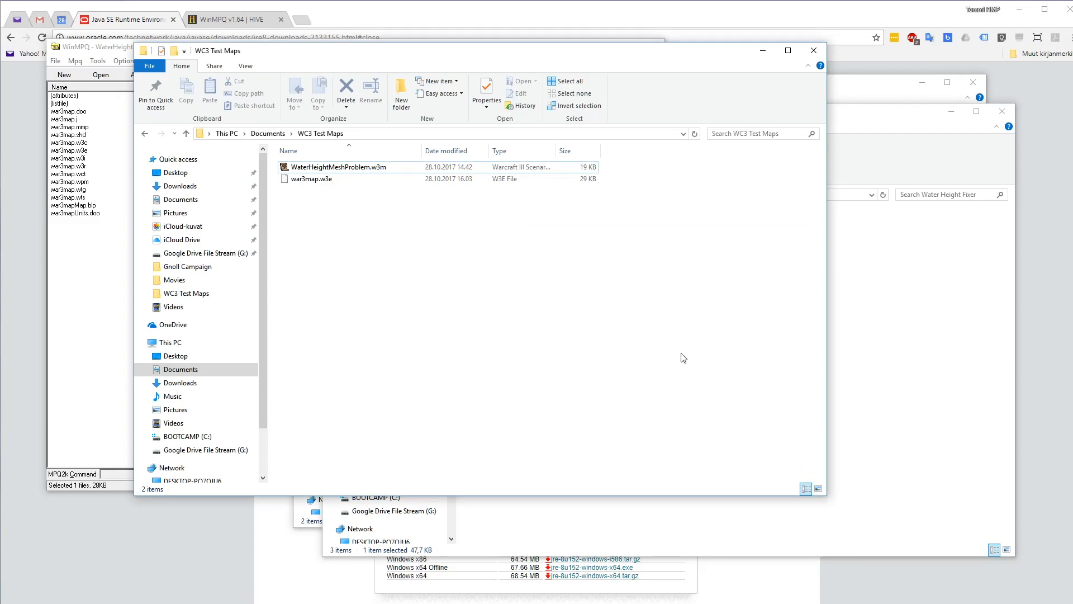
pyautogui.moveTo(614, 309)
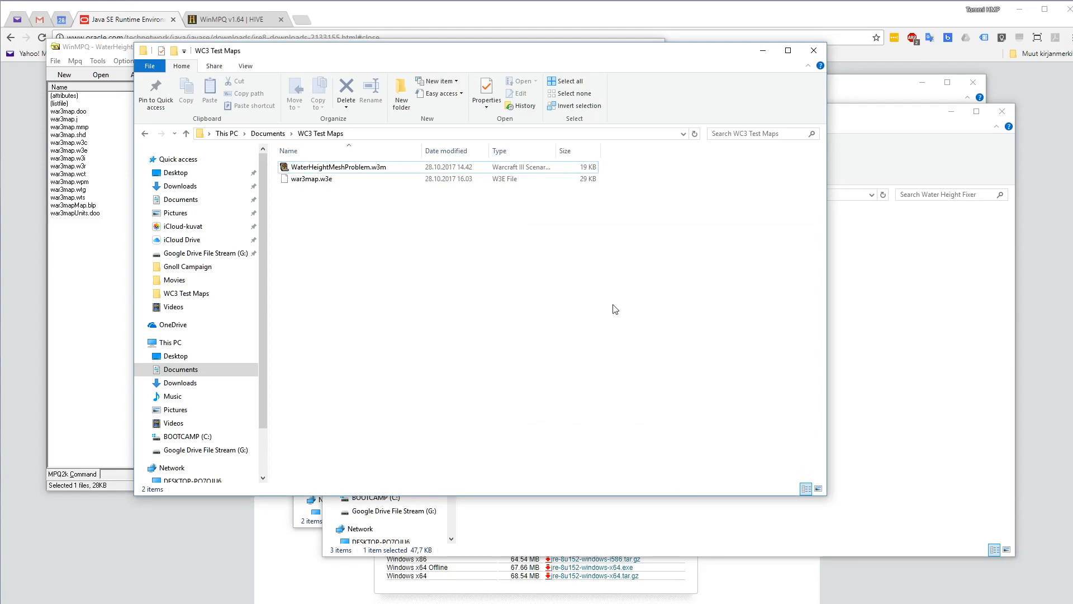
pyautogui.moveTo(365, 210)
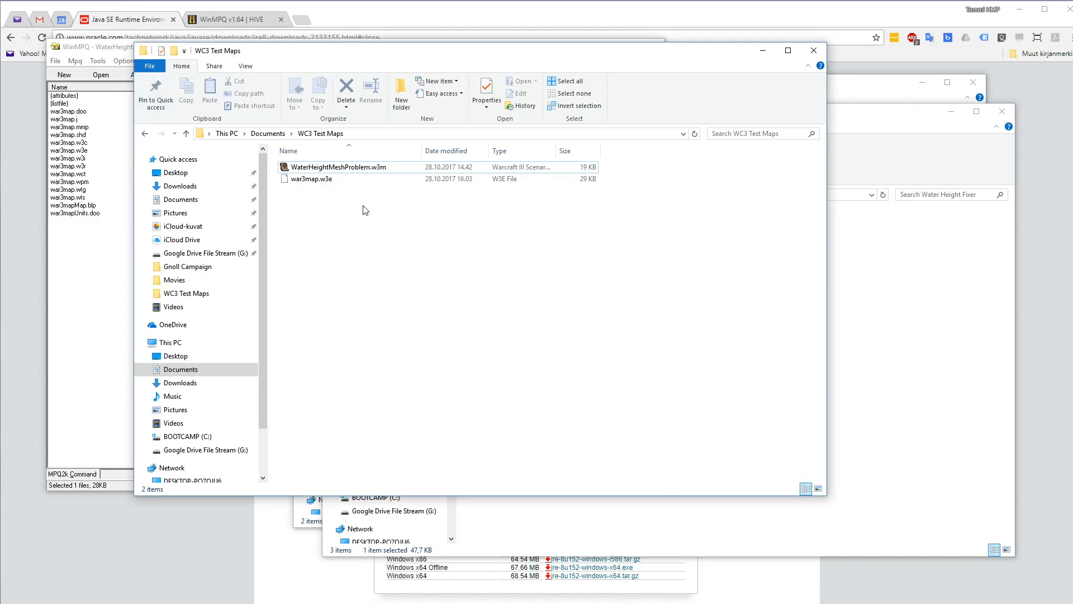
pyautogui.moveTo(344, 210)
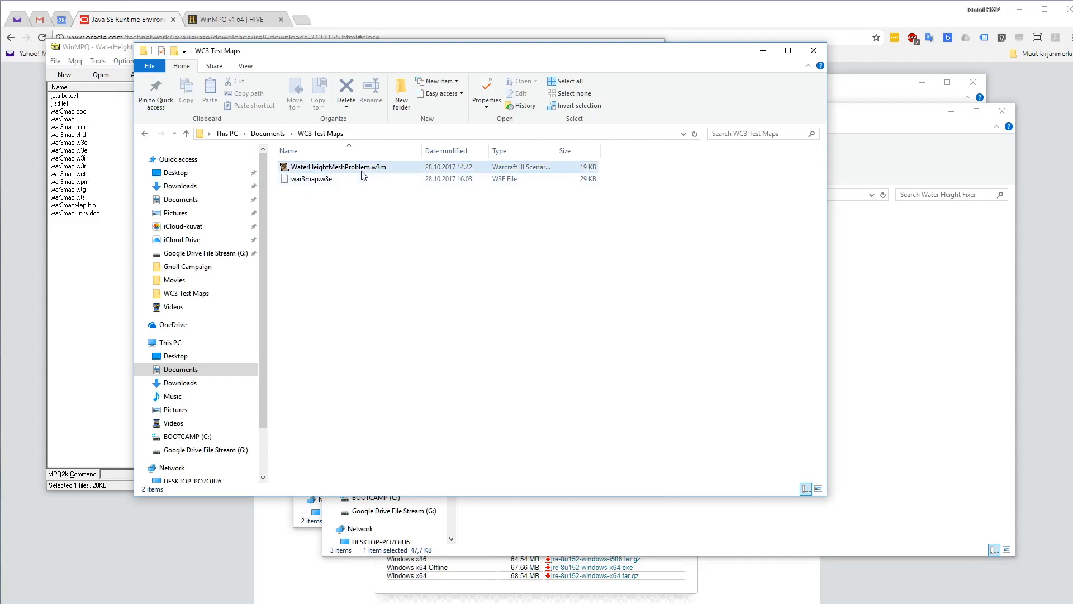
pyautogui.click(339, 166)
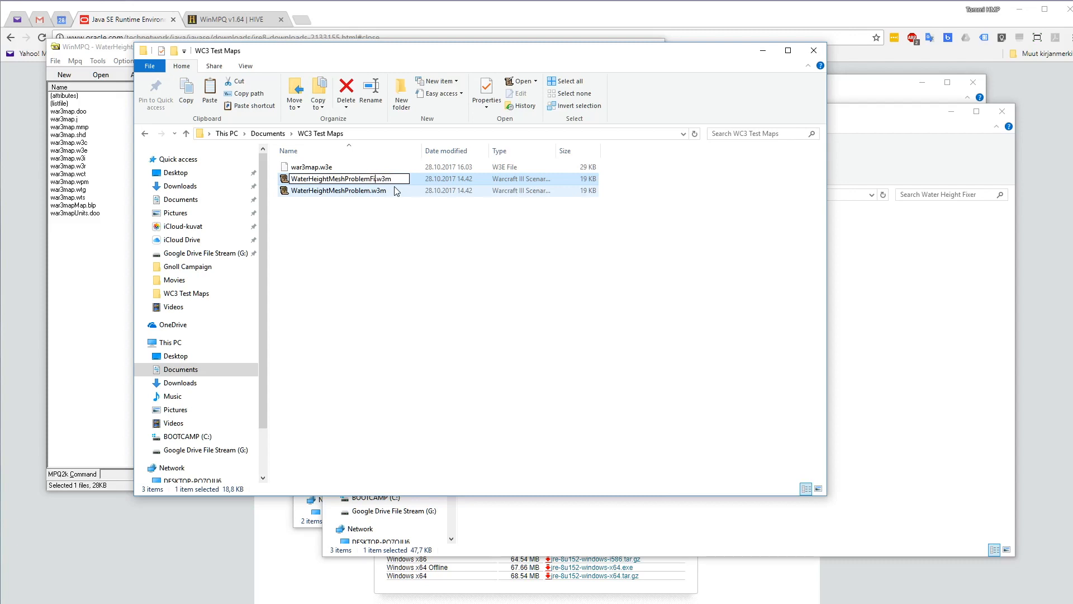
pyautogui.write('ixed')
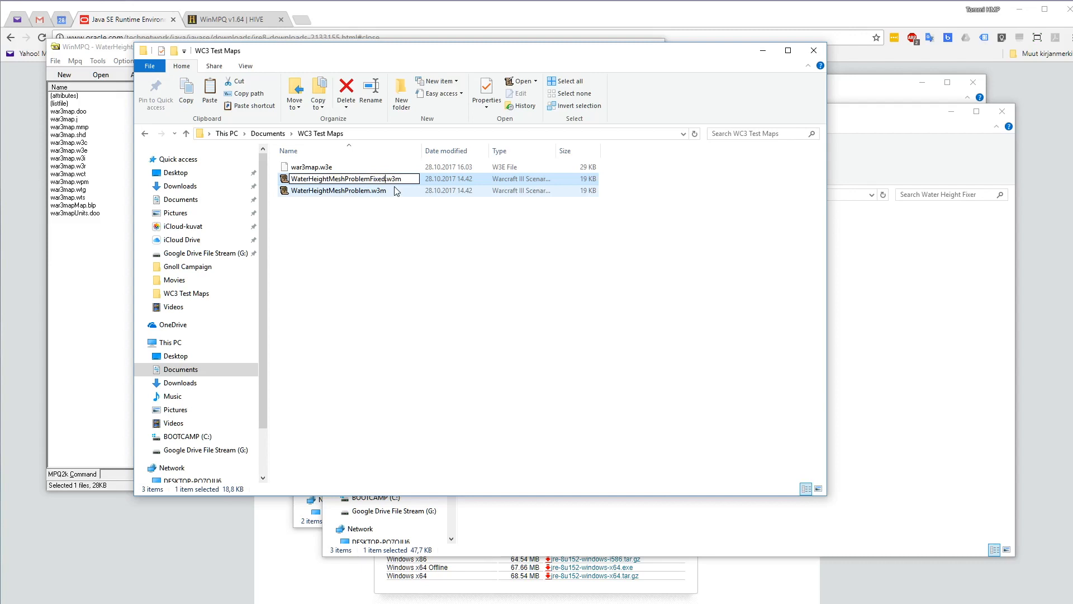
pyautogui.click(336, 190)
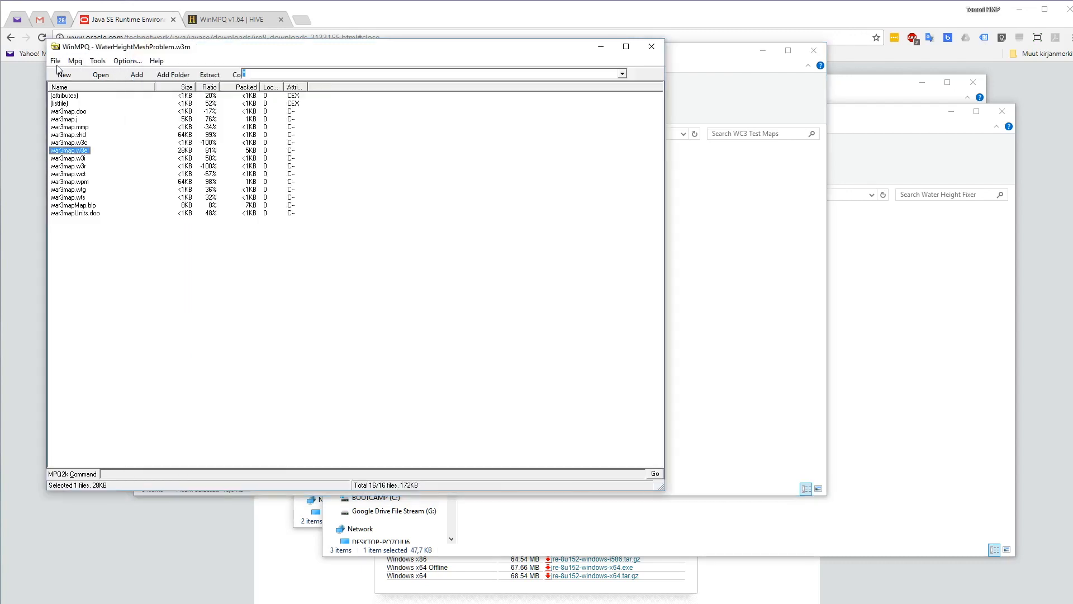
# Open the WaterHeightMeshProblemFixed.w3m archive and delete its old war3map.w3e
pyautogui.click(100, 74)
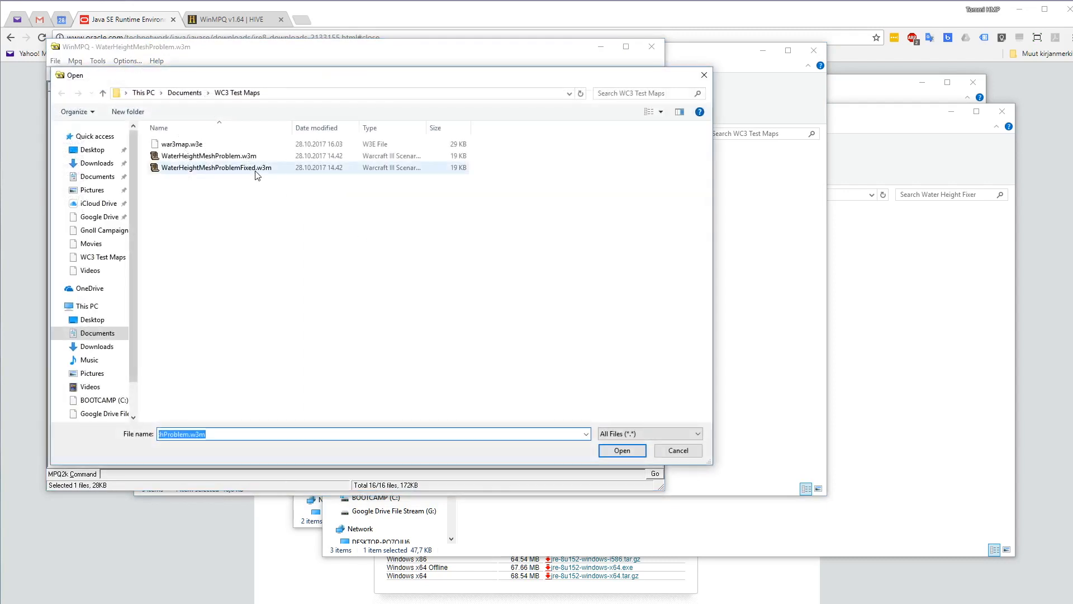
pyautogui.click(620, 450)
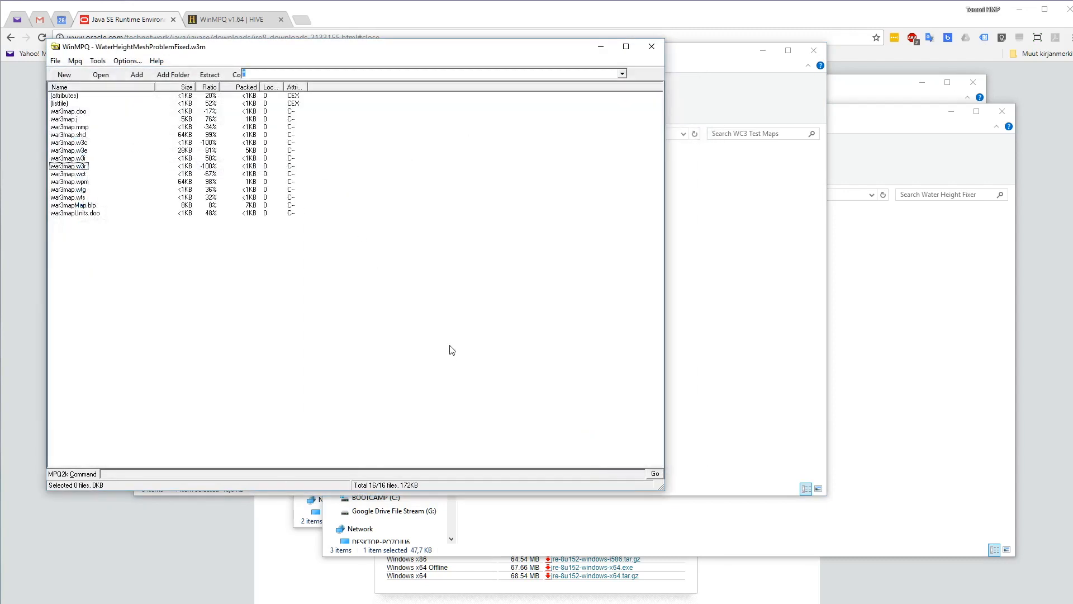
pyautogui.moveTo(90, 158)
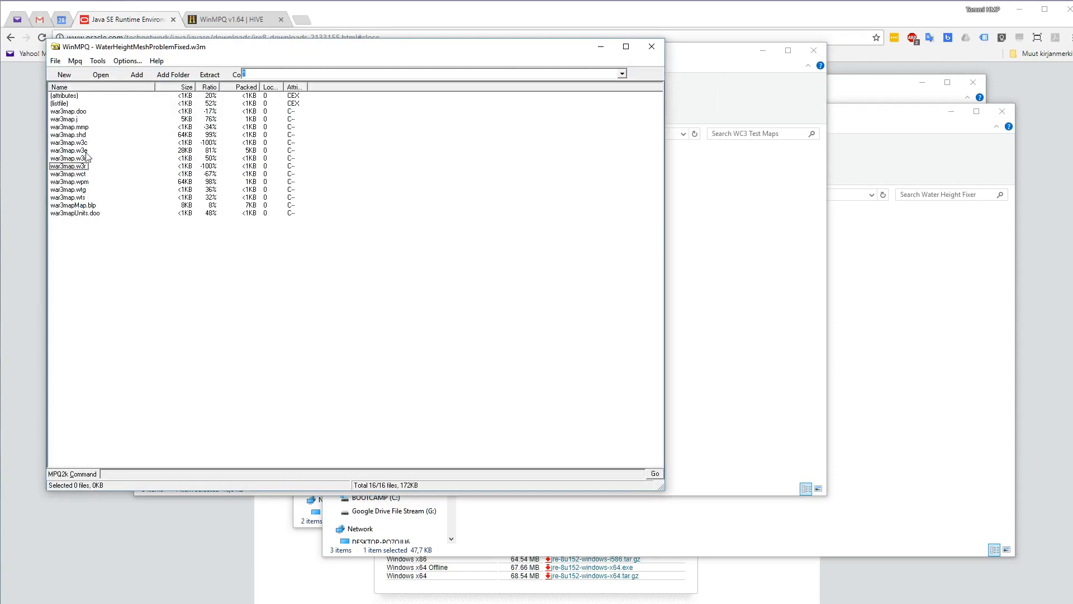
pyautogui.rightClick(66, 151)
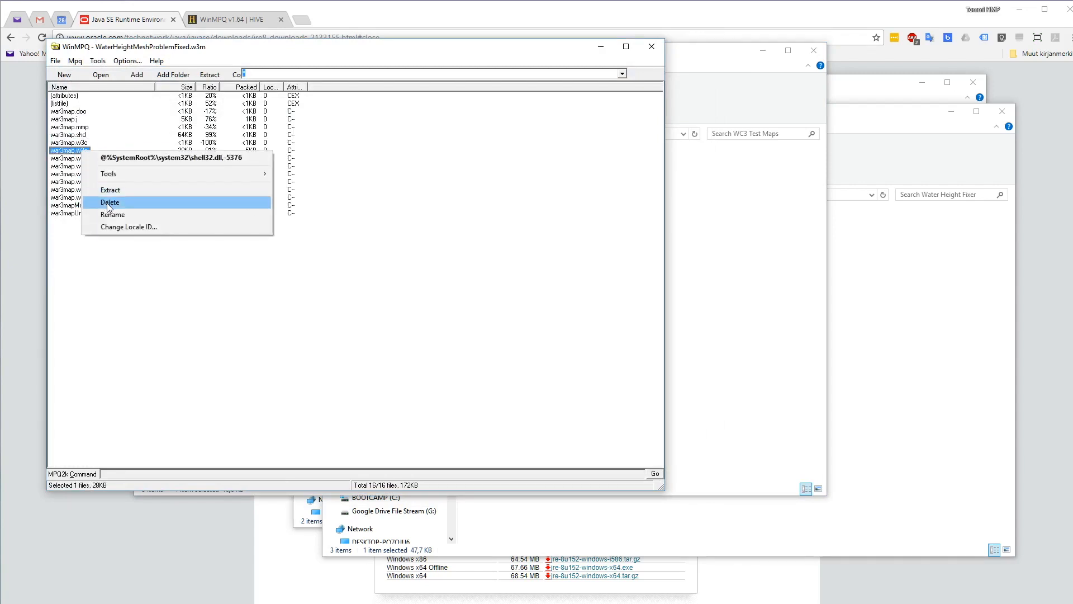
pyautogui.click(111, 202)
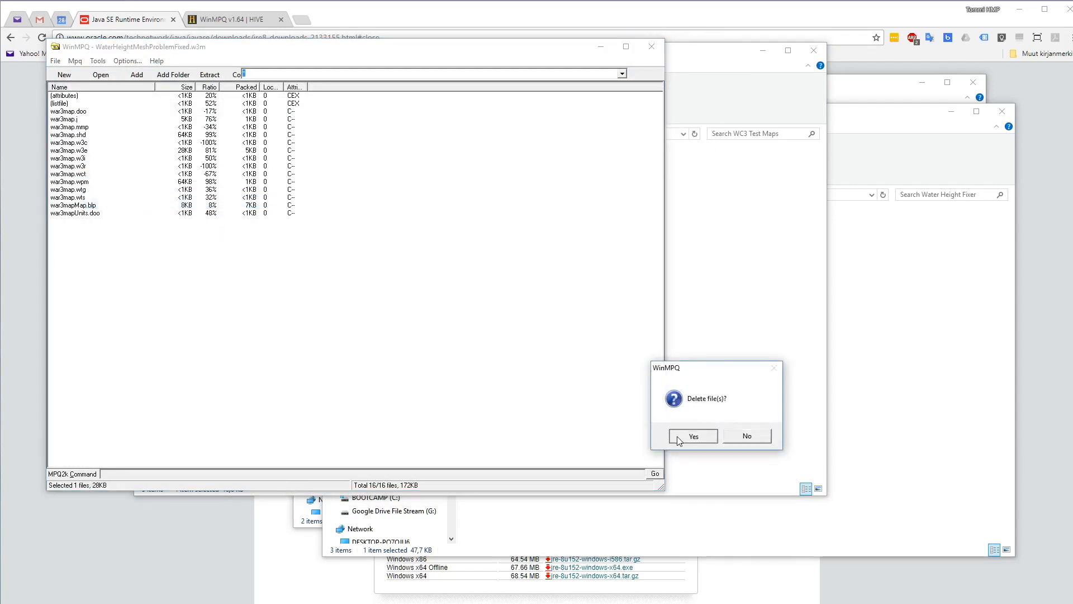
pyautogui.click(693, 436)
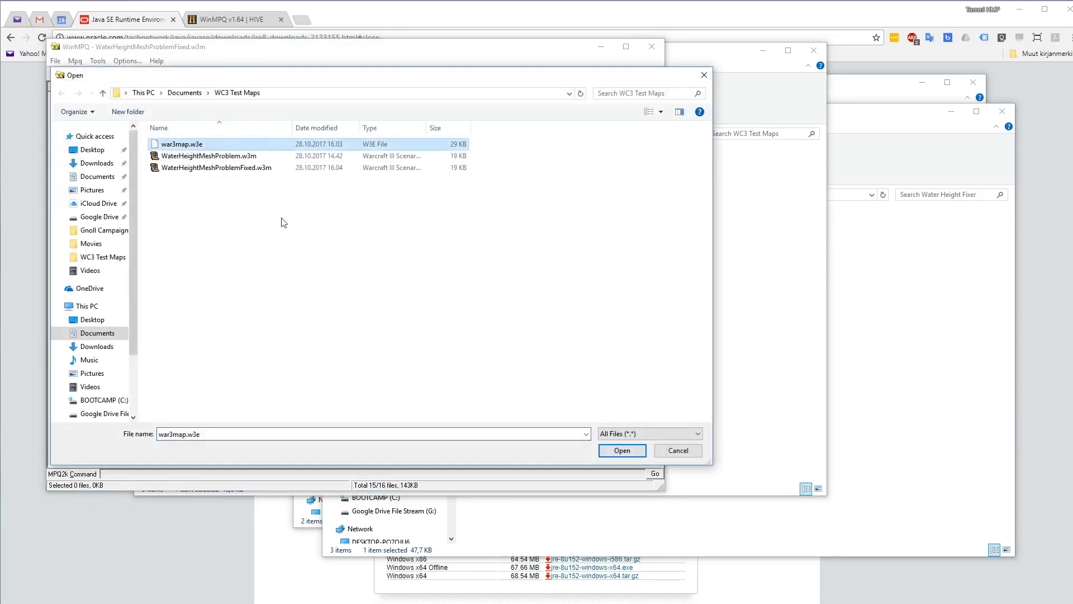
# Add the corrected war3map.w3e to the archive without a folder prefix and close WinMPQ
pyautogui.click(621, 450)
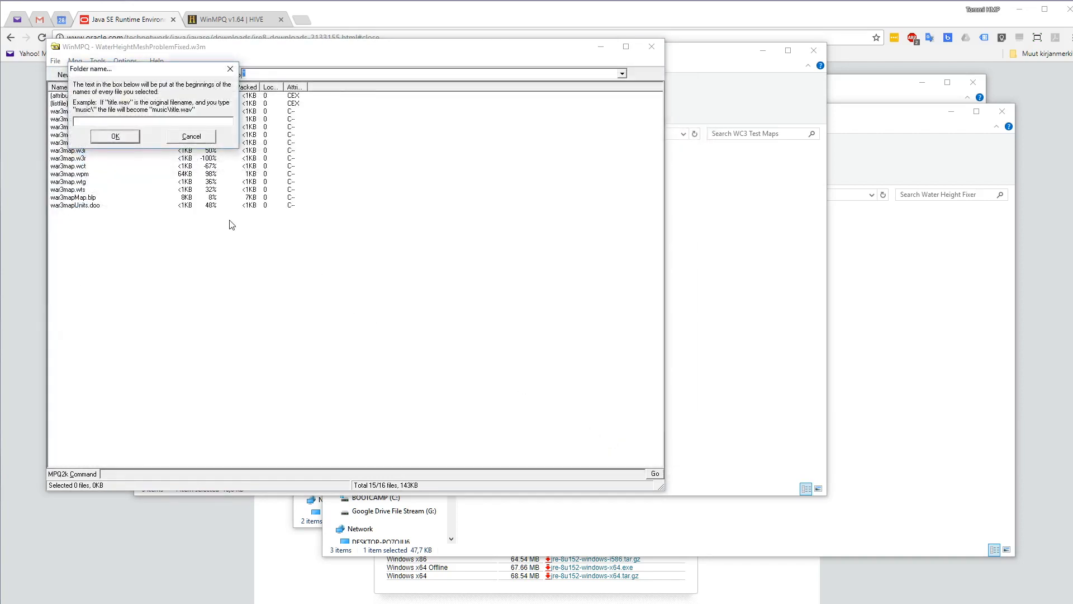
pyautogui.click(114, 136)
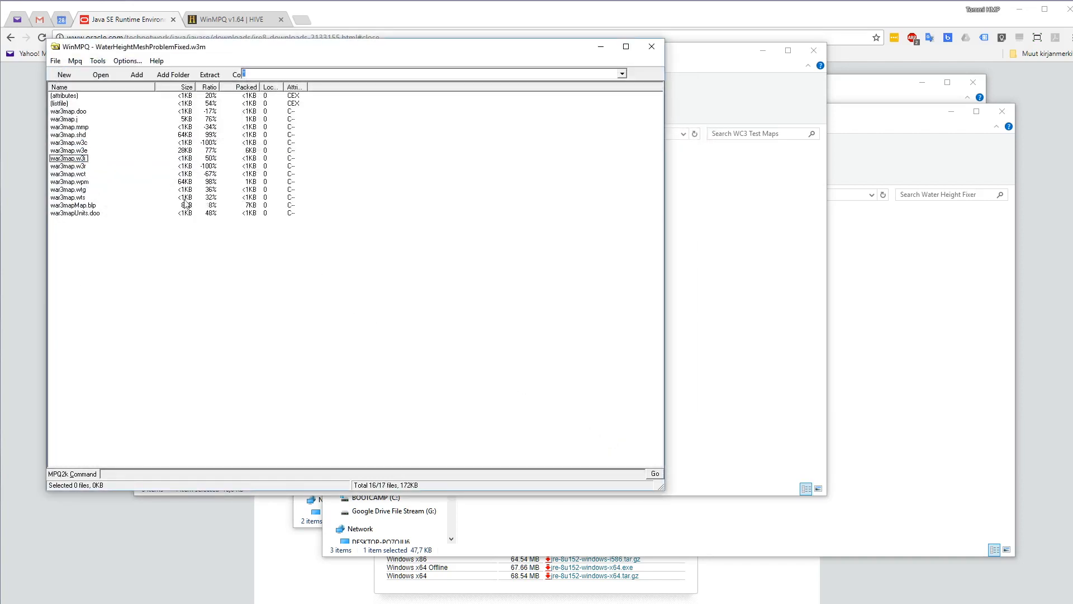
pyautogui.moveTo(678, 78)
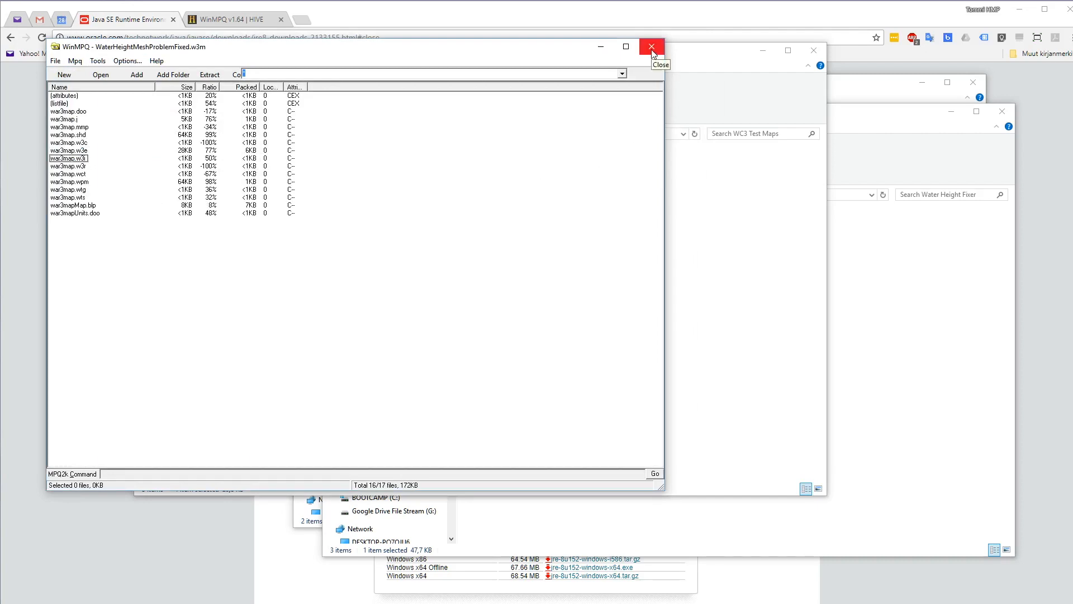
pyautogui.click(651, 47)
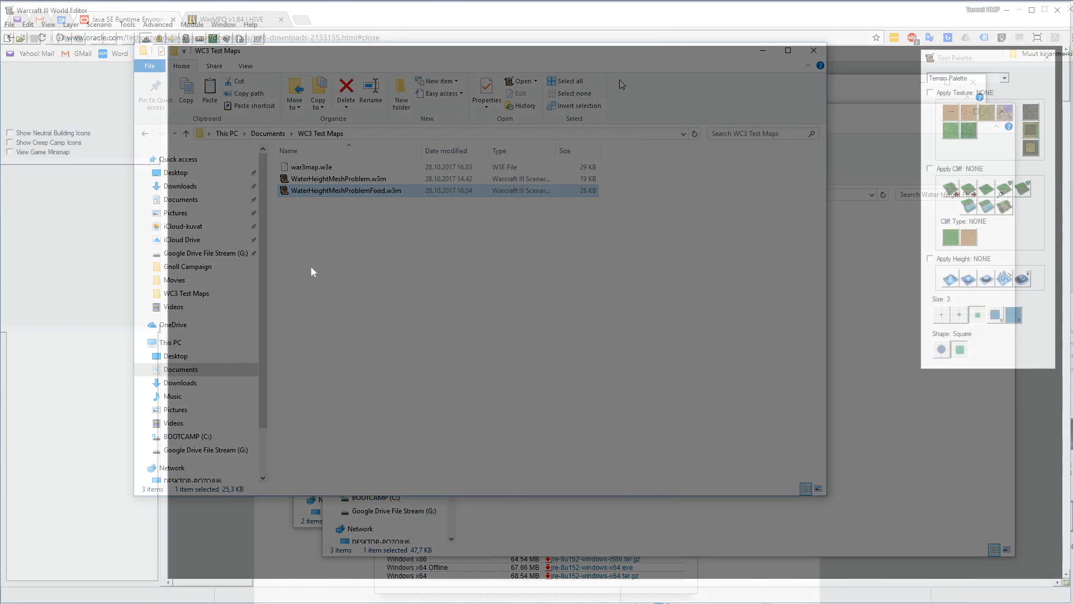
# Open WaterHeightMeshProblemFixed.w3m in World Editor via File > Open Map
pyautogui.click(10, 23)
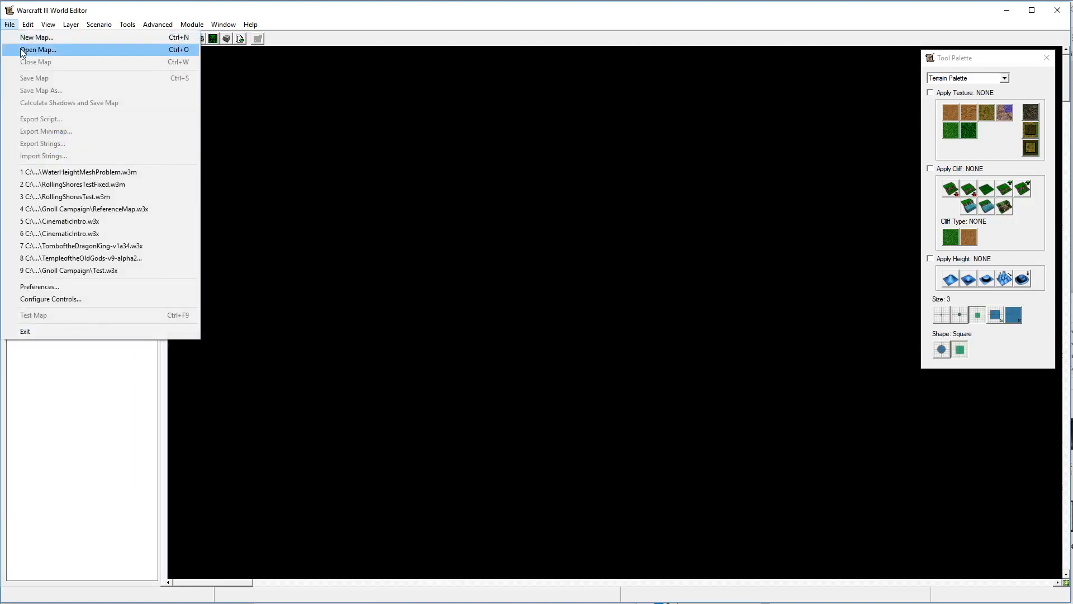
pyautogui.click(38, 50)
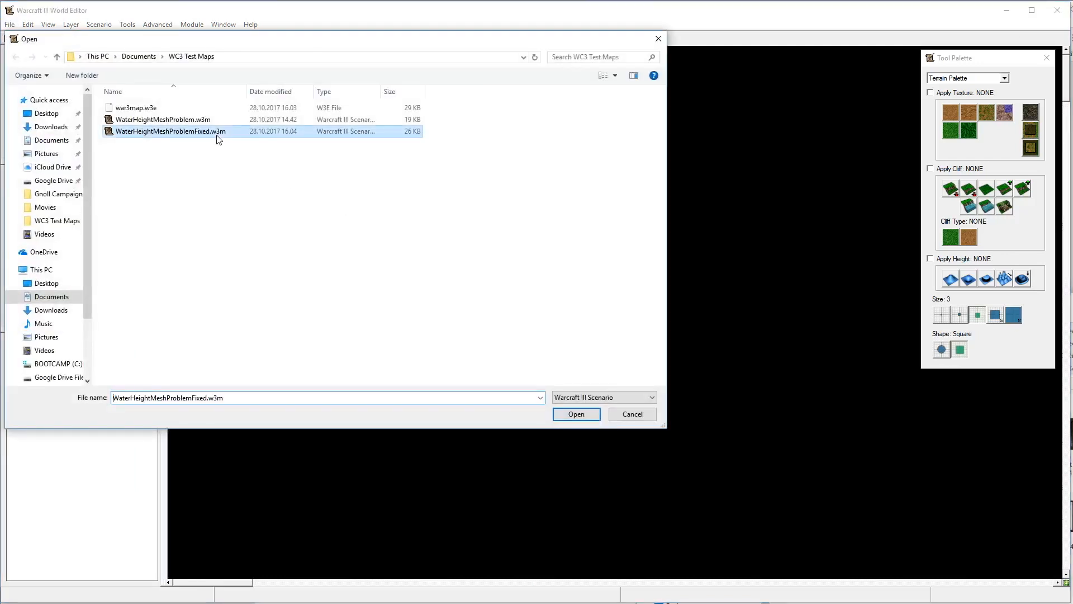
pyautogui.click(574, 414)
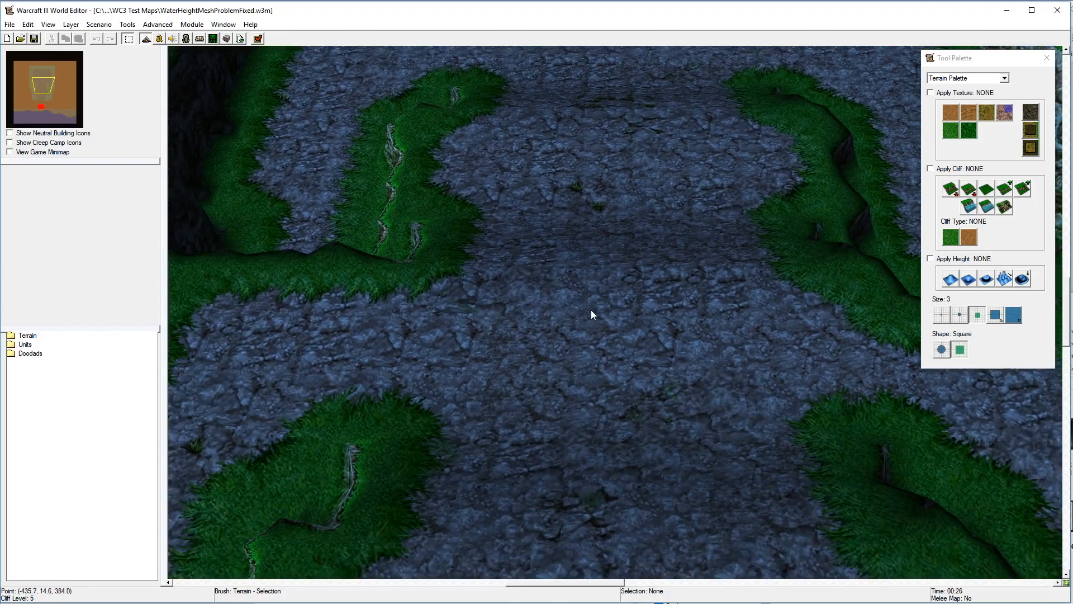
pyautogui.moveTo(614, 374)
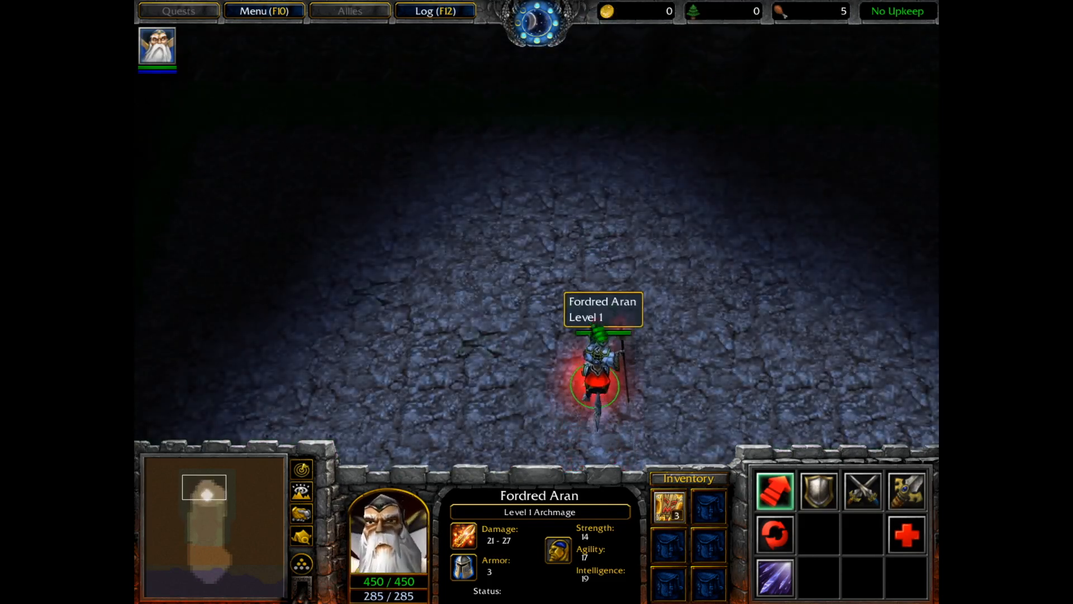
pyautogui.moveTo(817, 490)
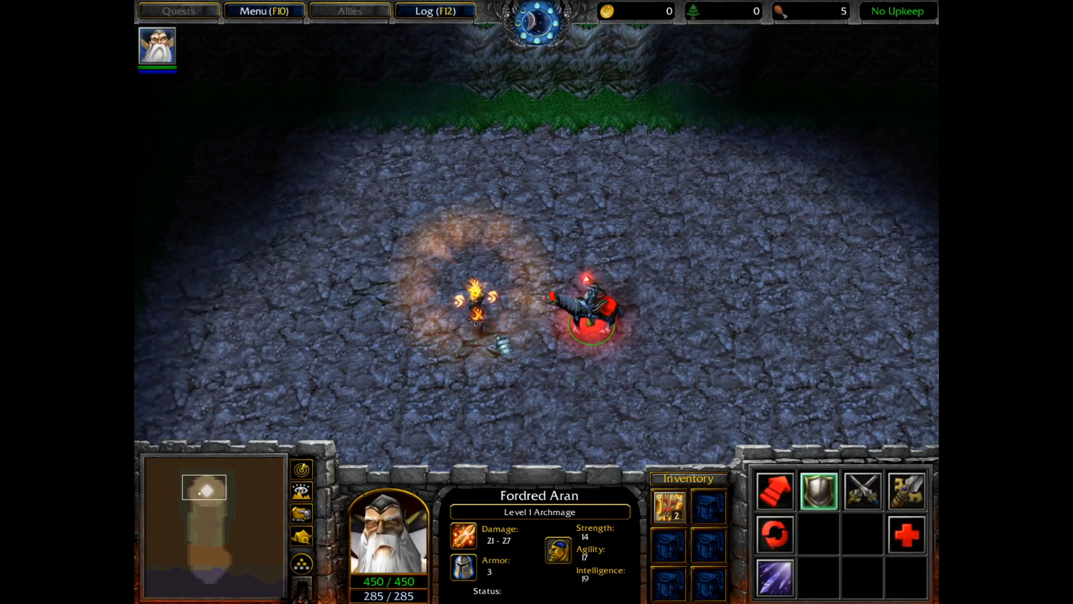
pyautogui.moveTo(667, 520)
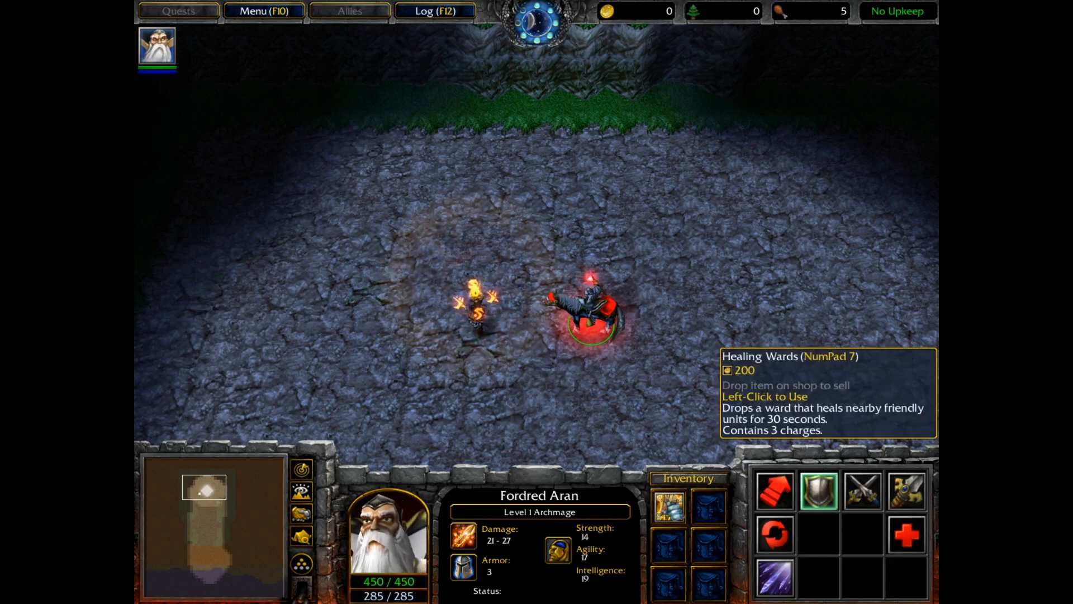